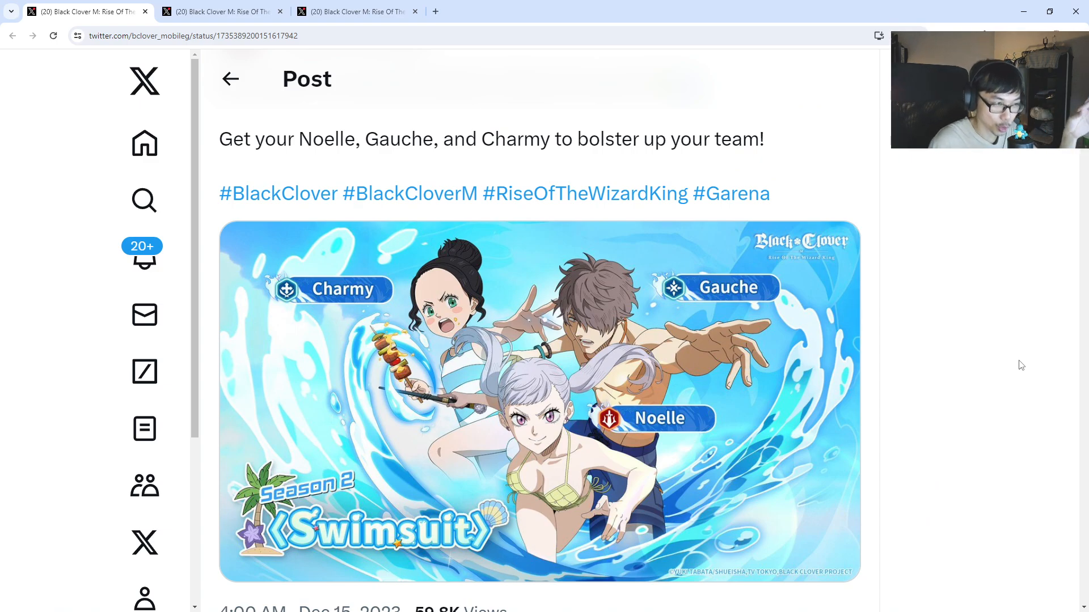
pyautogui.moveTo(664, 304)
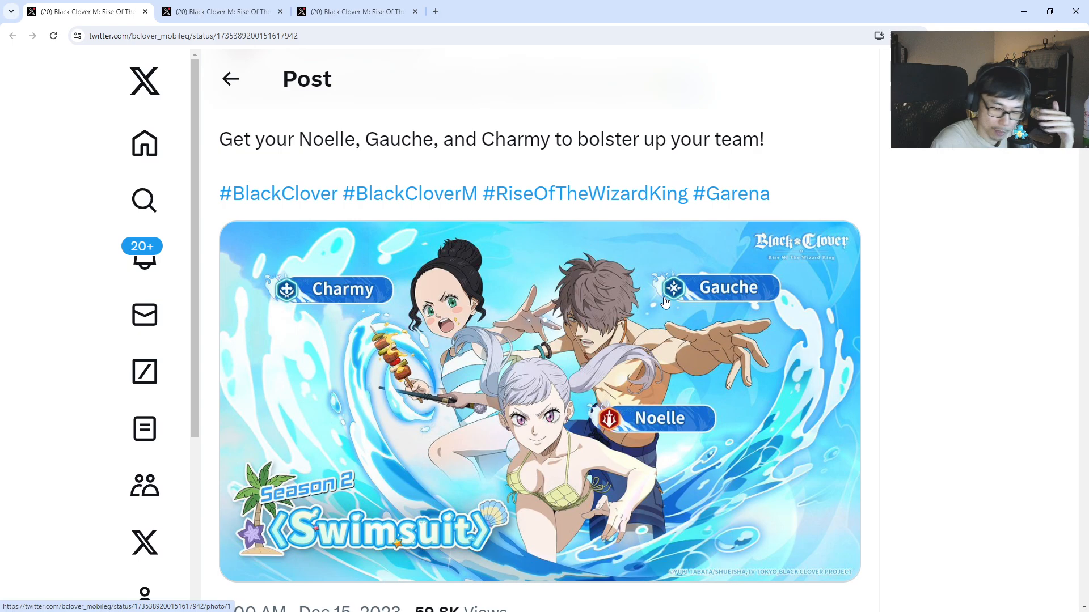
pyautogui.moveTo(511, 330)
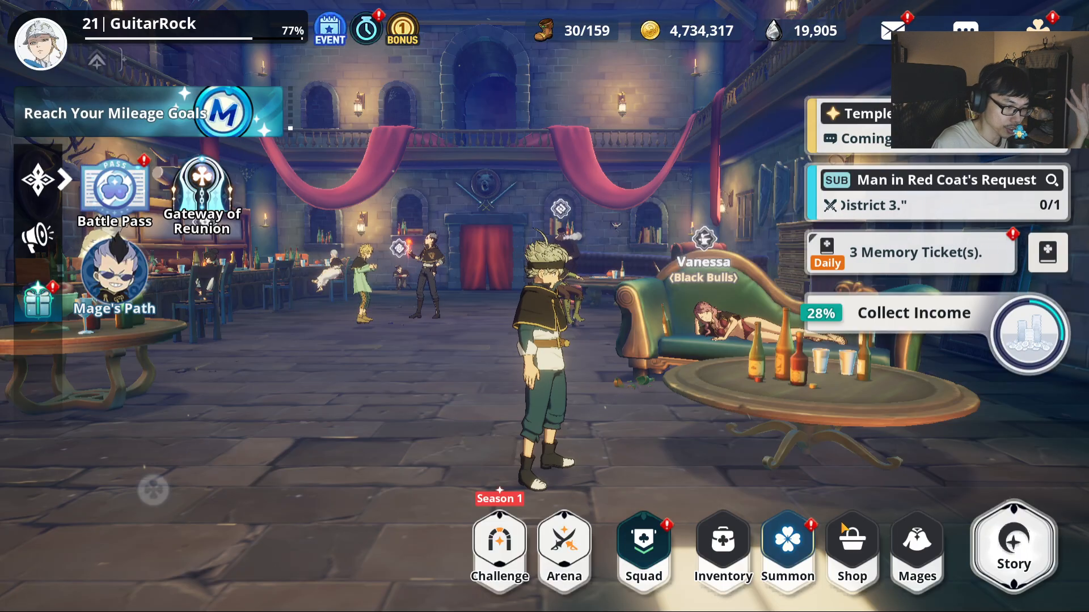
# Browse the Standard Summon and New Rate-Up Summon banners, then go back toward the trailer post
pyautogui.click(787, 549)
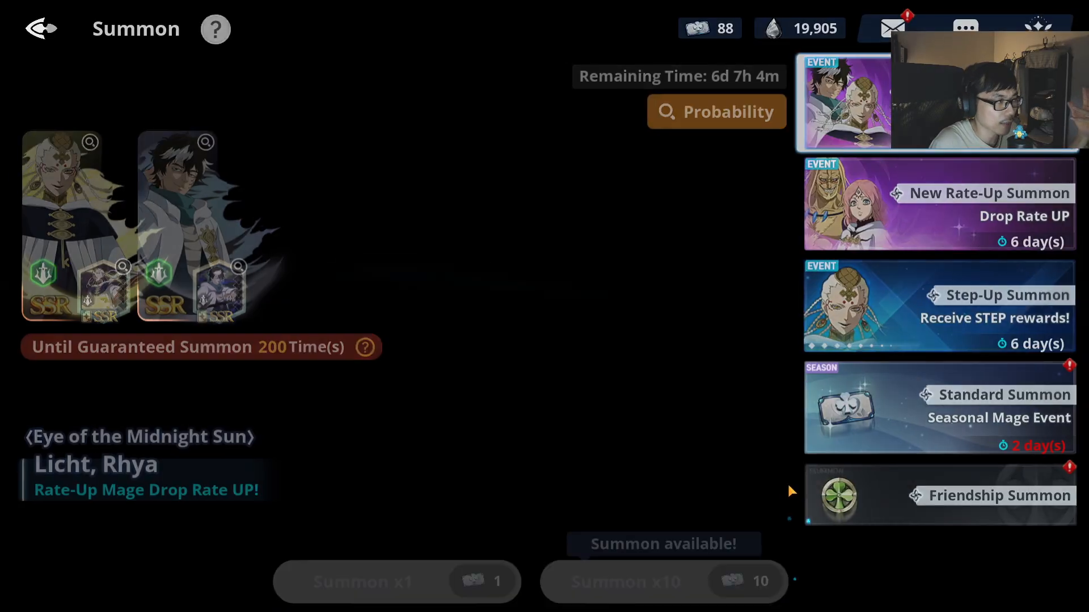
pyautogui.click(938, 205)
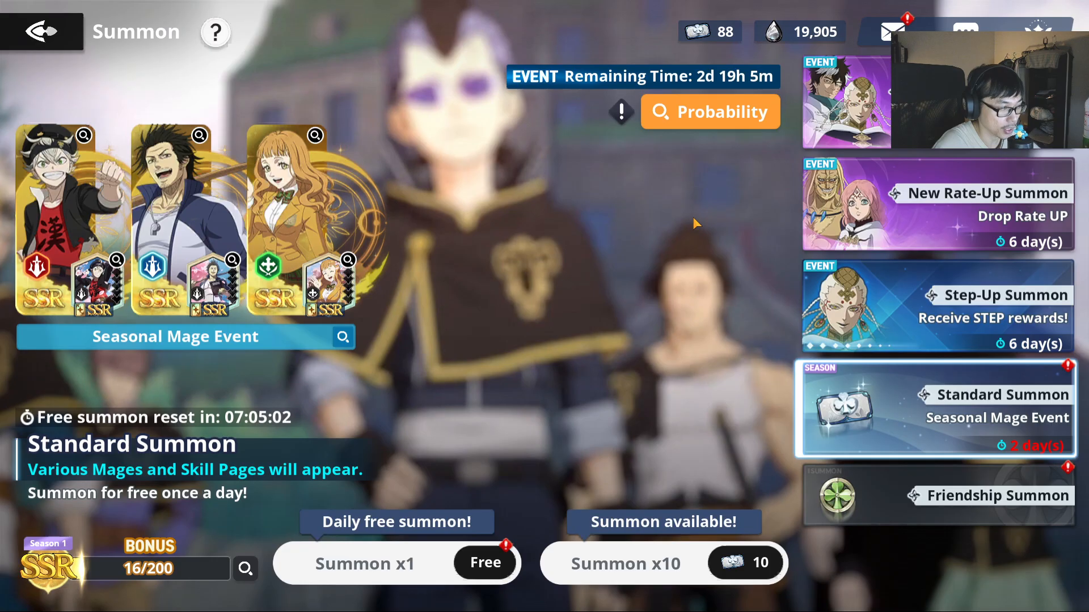
pyautogui.click(937, 306)
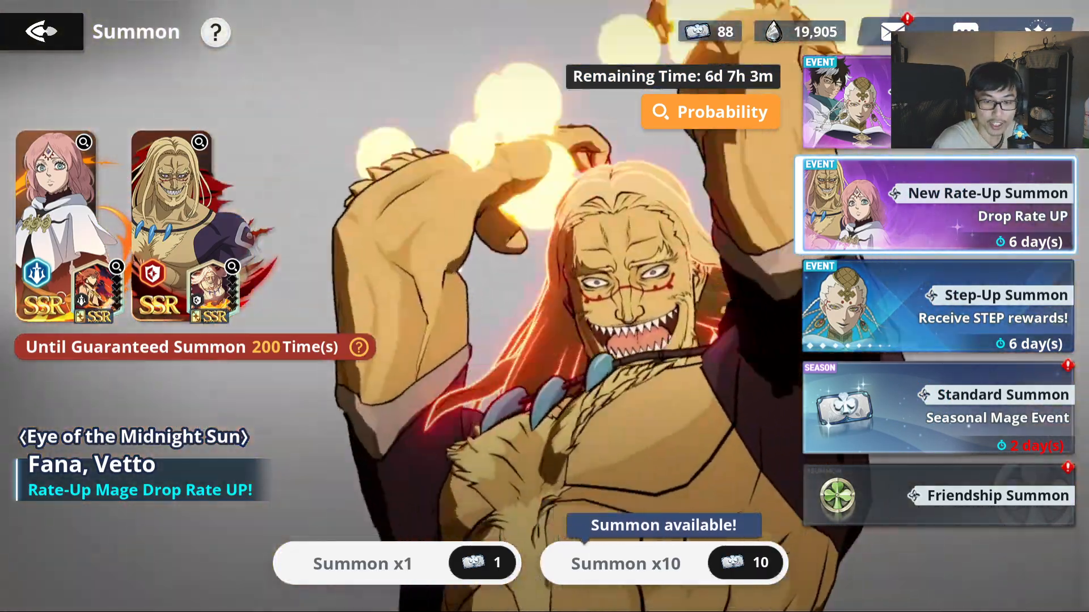
pyautogui.click(42, 32)
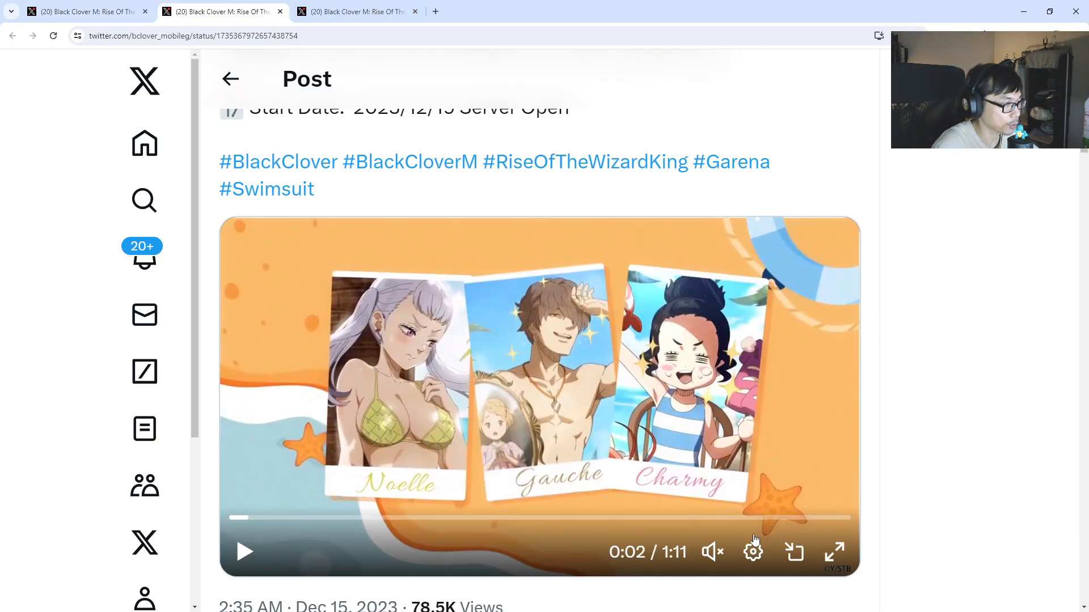
# Play the Season 2 Swimsuit trailer with Noelle, Gauche and Charmy in the tweet
pyautogui.click(834, 552)
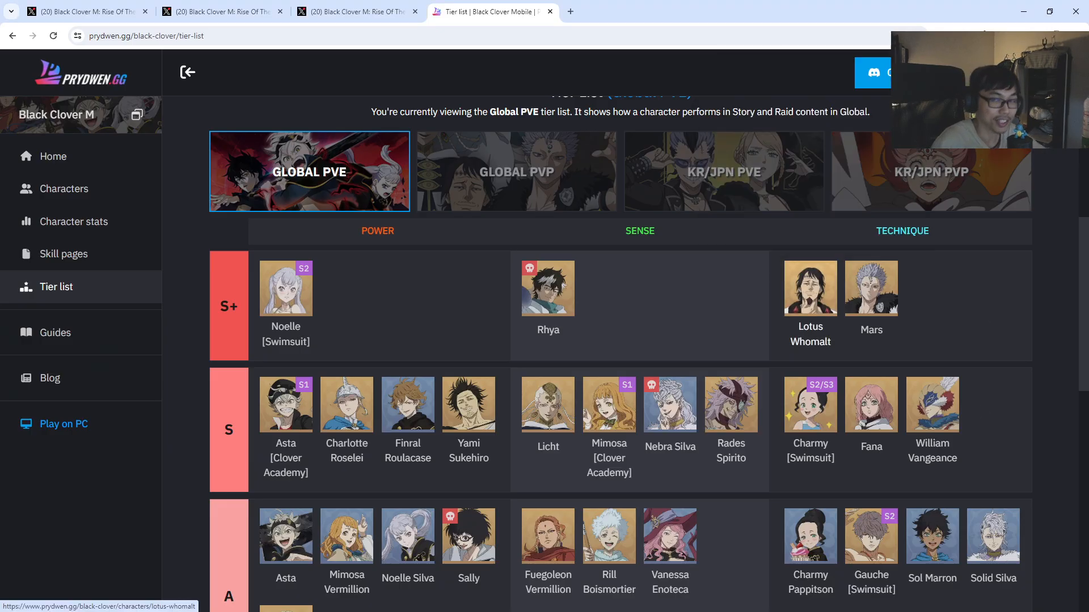
pyautogui.moveTo(286, 287)
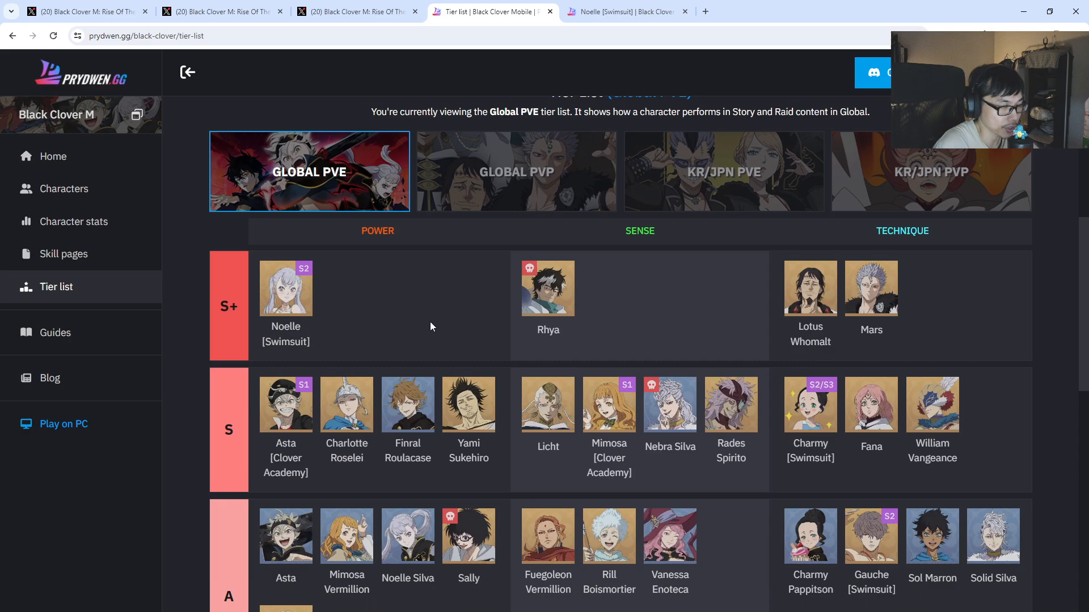
pyautogui.moveTo(424, 332)
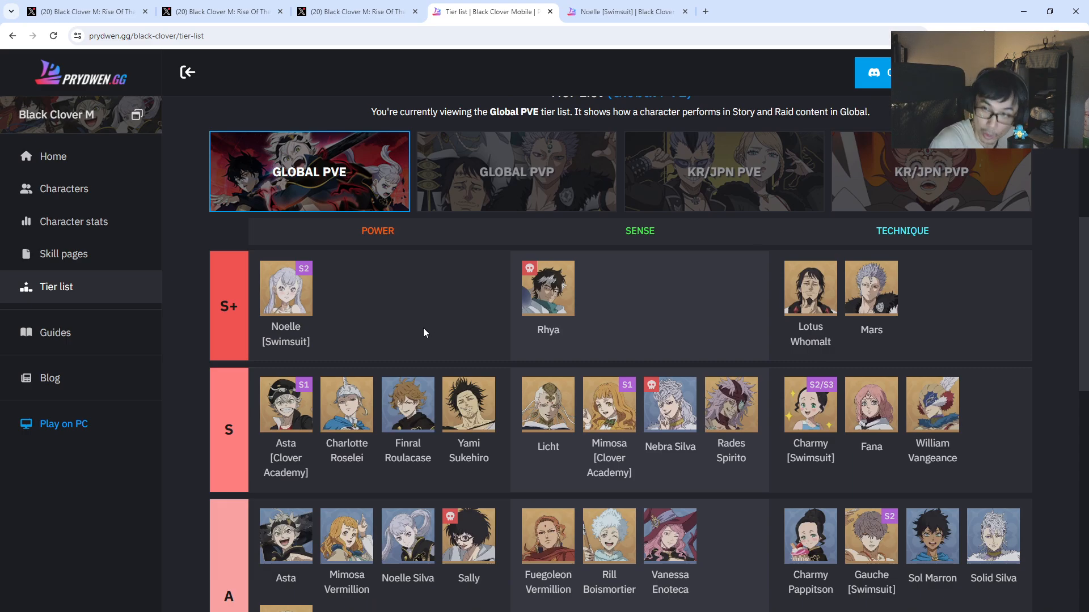
# Scroll the Global PVE tier list down toward the Swimsuit Noelle and Charmy entries
pyautogui.scroll(-3)
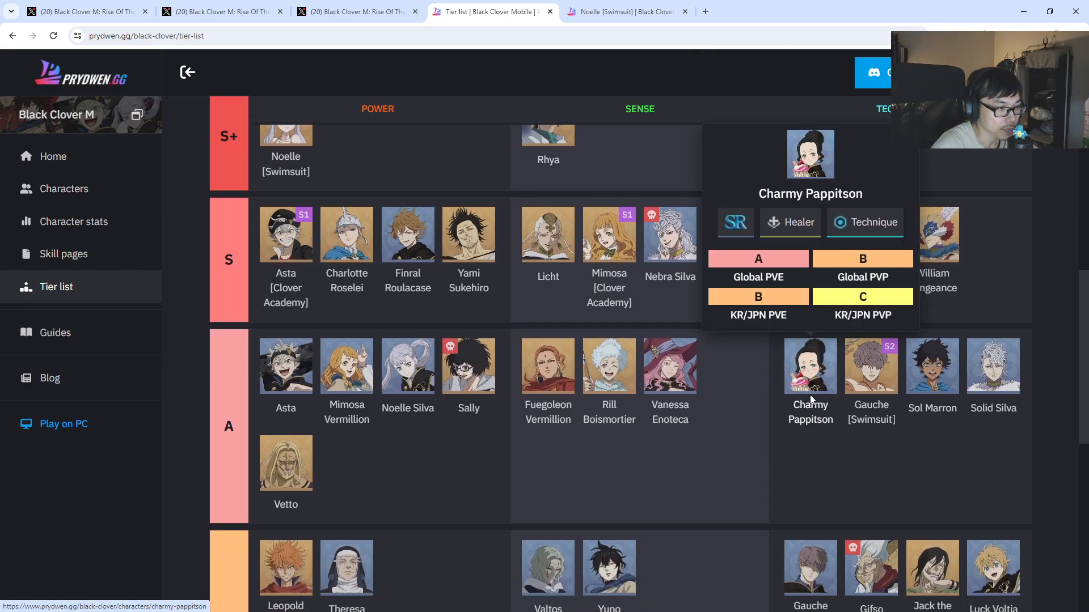
pyautogui.moveTo(771, 423)
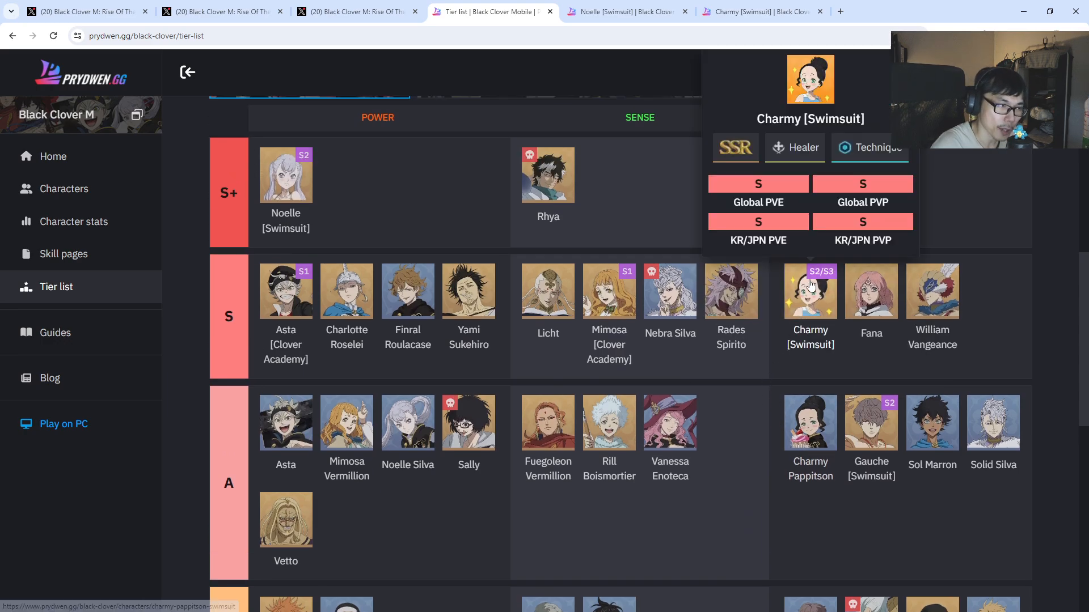
pyautogui.moveTo(756, 415)
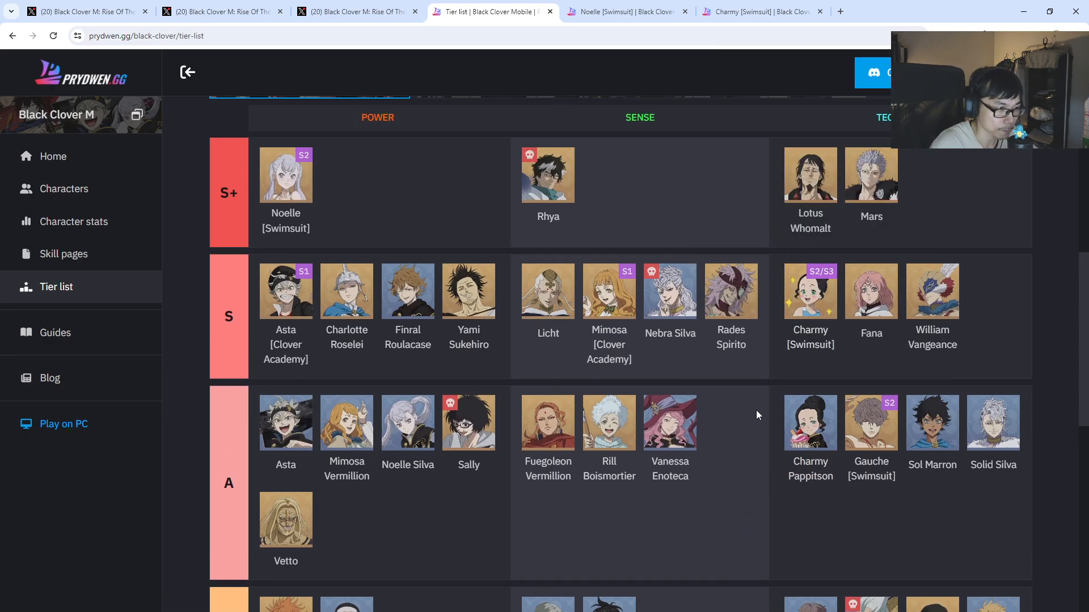
pyautogui.moveTo(608, 291)
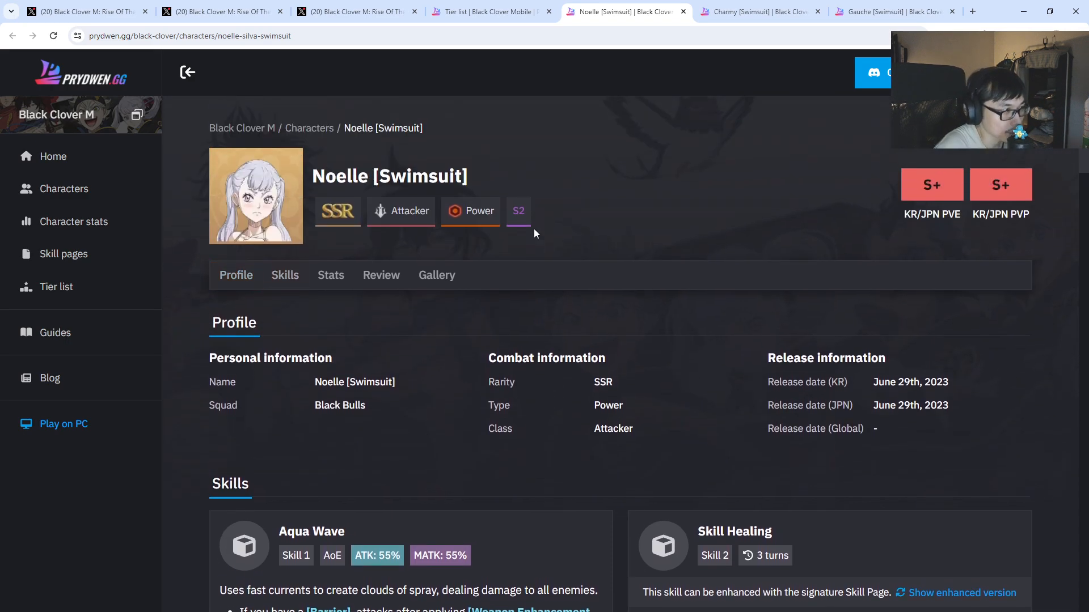
# Read Noelle's Aqua Wave description, marking its Blessing of Water condition, and continue to Skill Healing
pyautogui.scroll(-3)
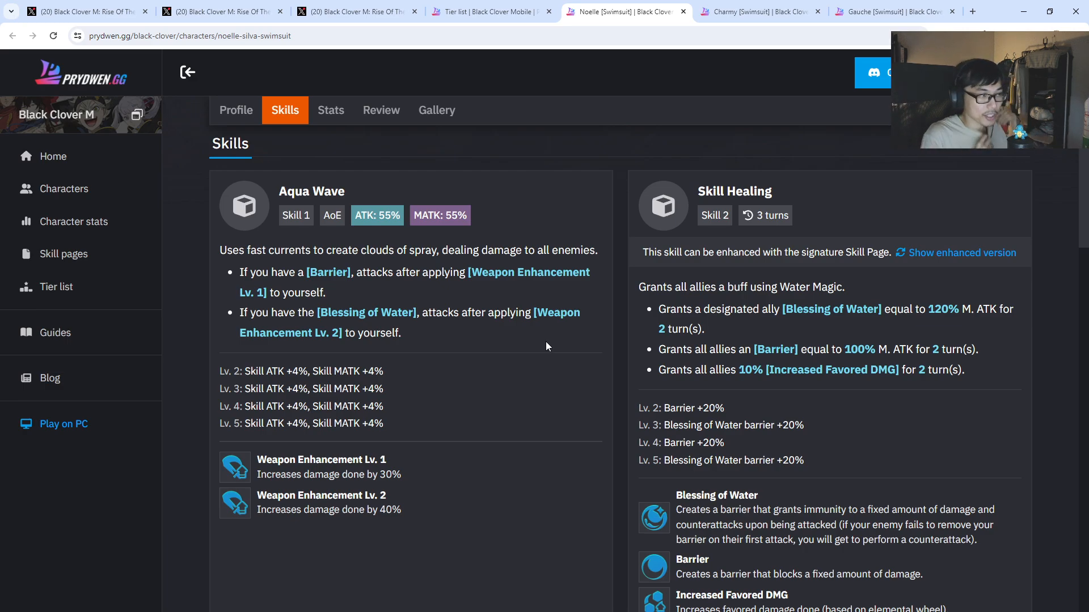
pyautogui.moveTo(556, 308)
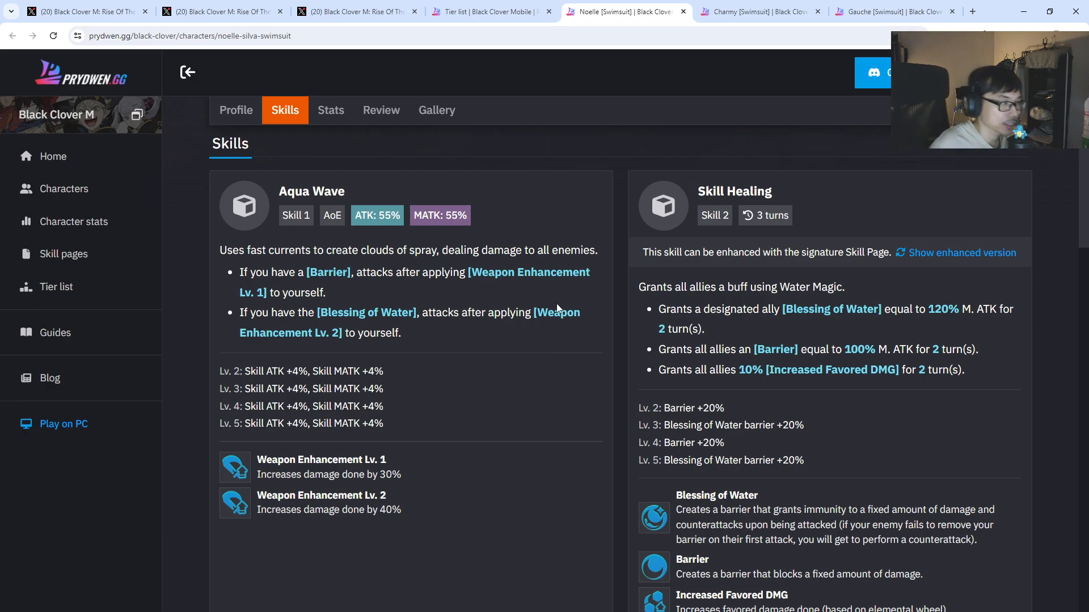
pyautogui.moveTo(562, 306)
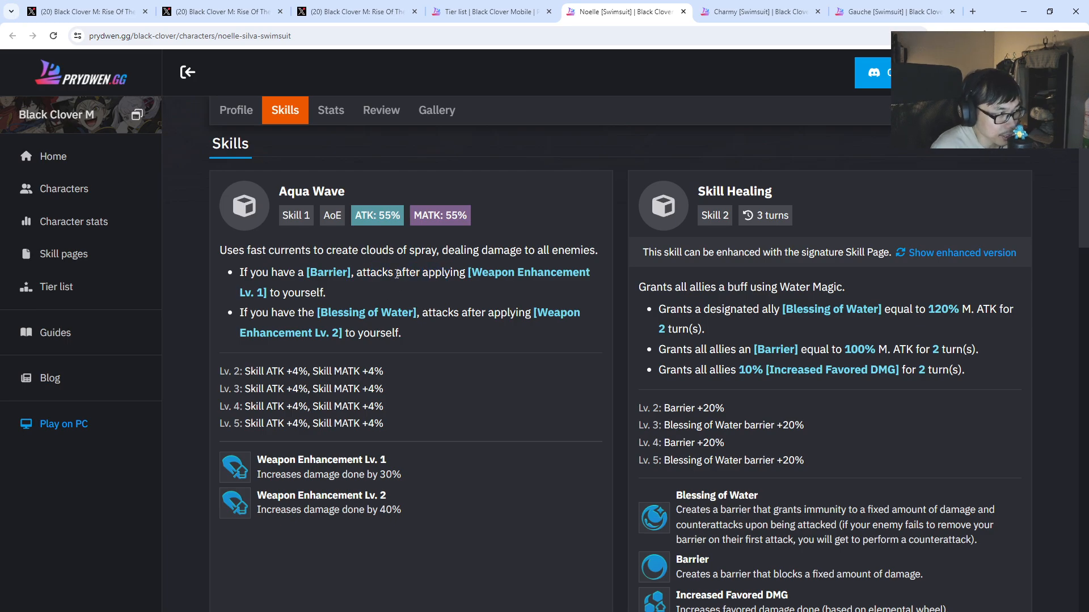
pyautogui.moveTo(396, 272); pyautogui.dragTo(325, 293)
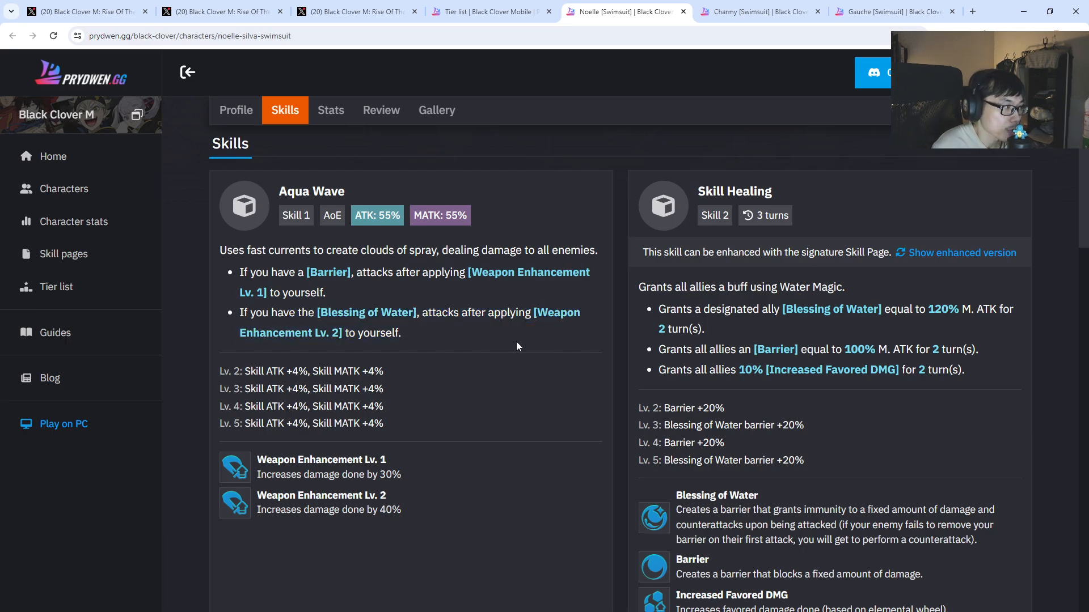
pyautogui.moveTo(487, 289)
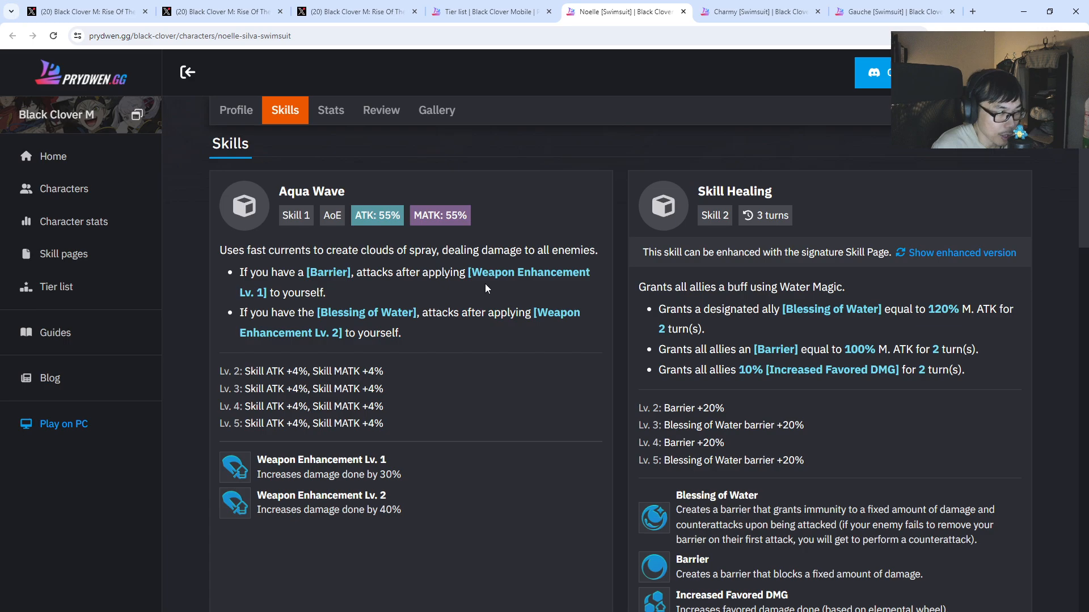
pyautogui.scroll(-3)
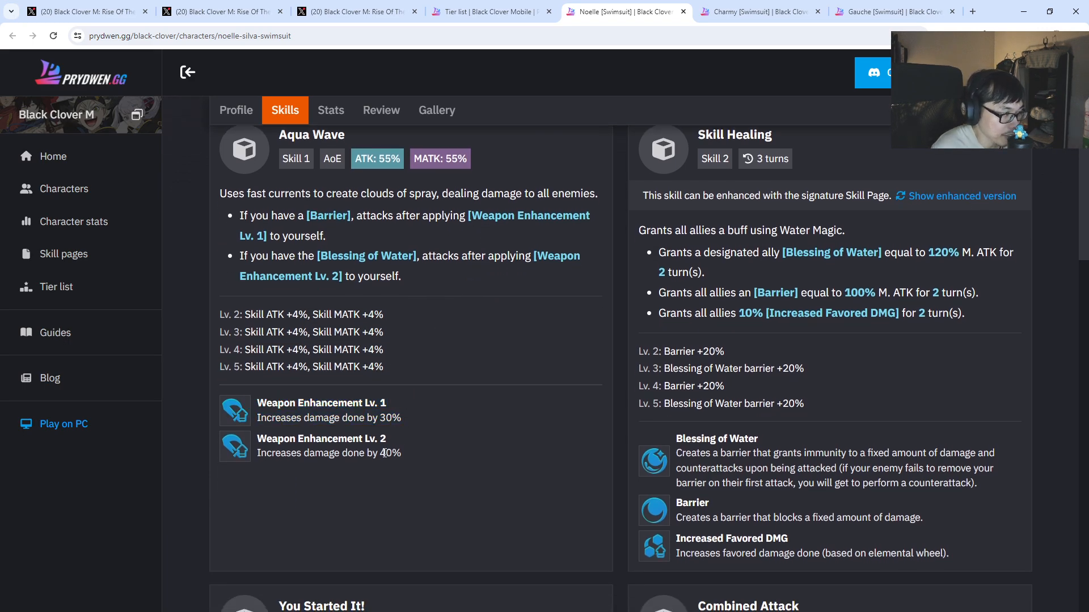
pyautogui.scroll(-3)
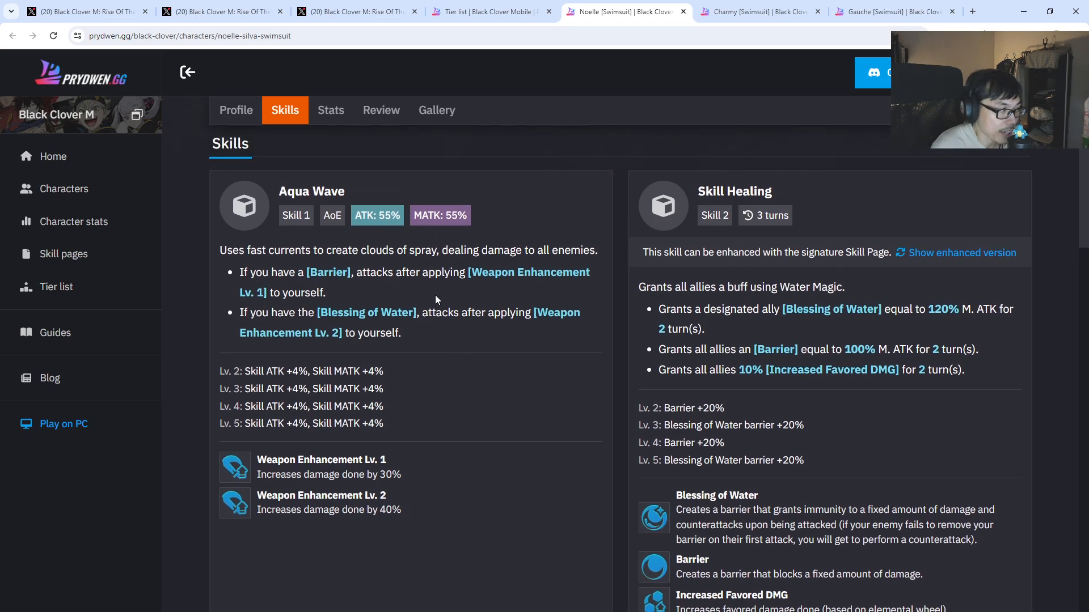
pyautogui.moveTo(239, 312); pyautogui.dragTo(401, 332)
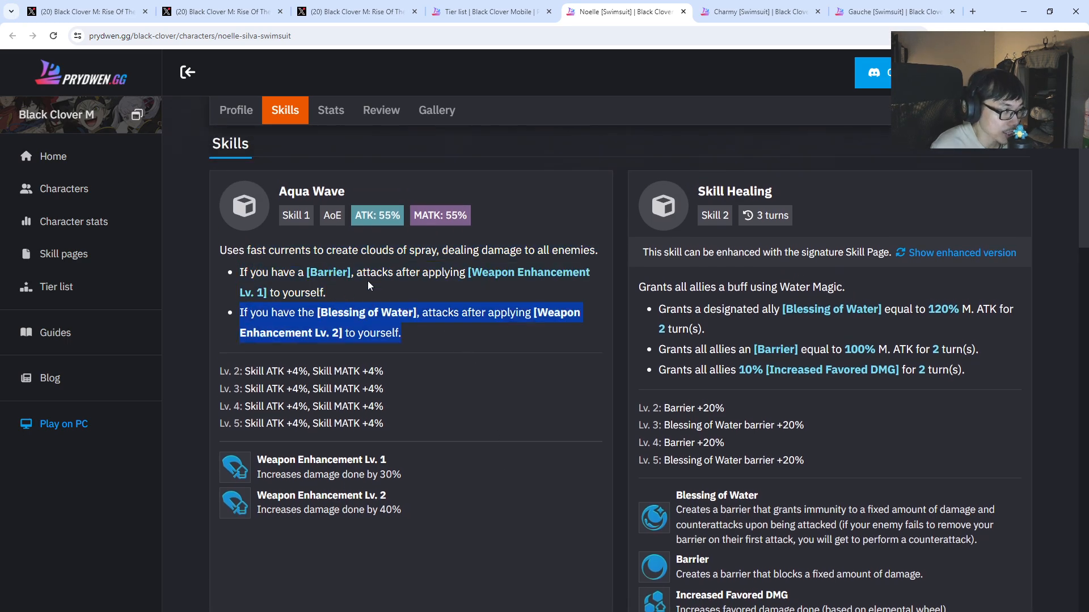
pyautogui.scroll(-3)
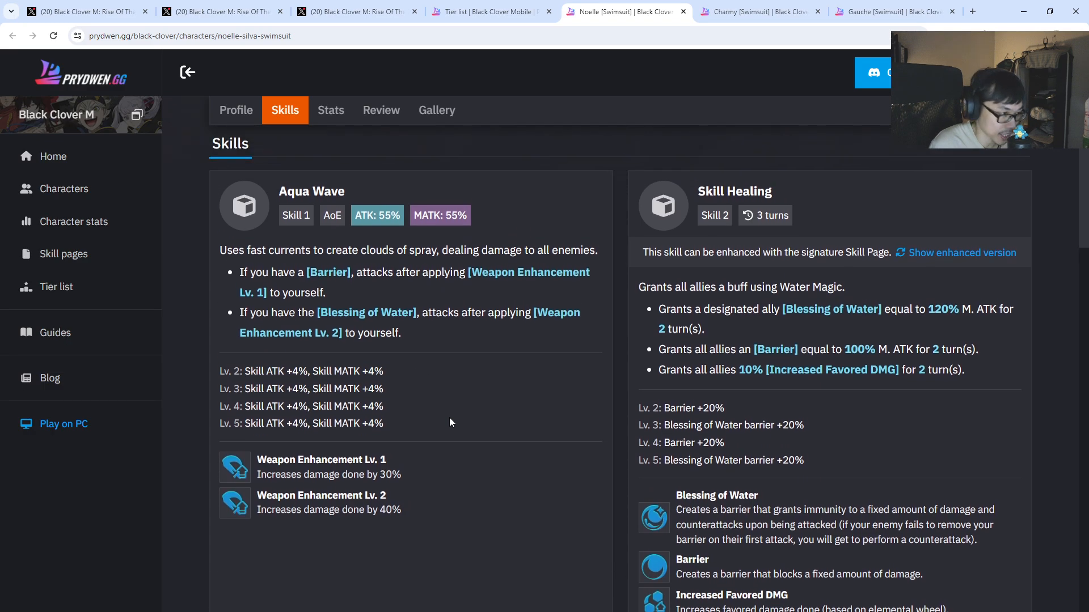
pyautogui.scroll(-3)
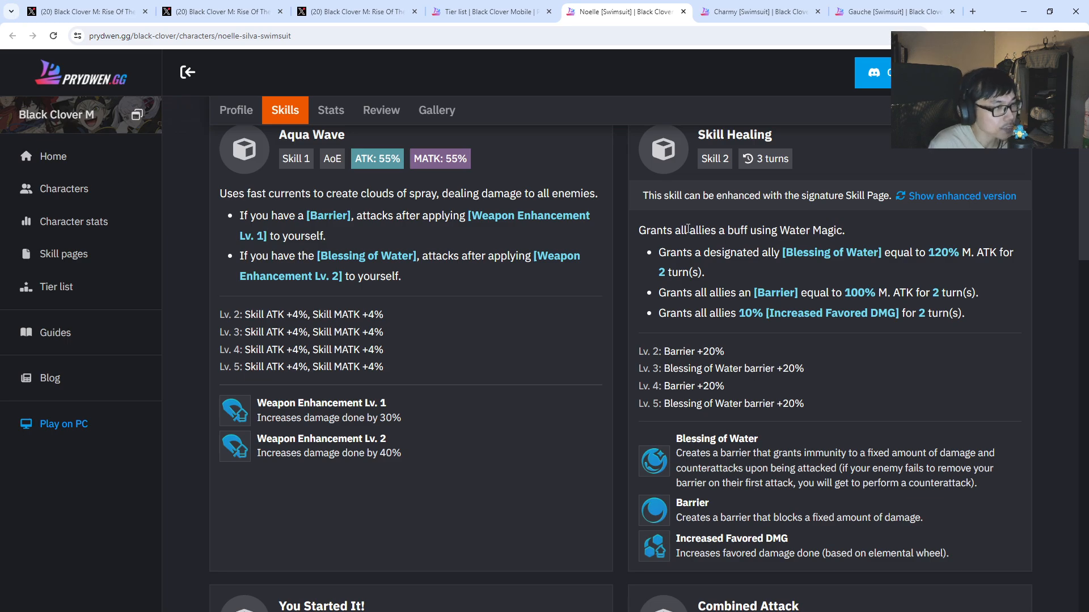
# Mark the Blessing of Water, all-allies Barrier and 10% Increased Favored DMG buff lines
pyautogui.moveTo(688, 230); pyautogui.dragTo(846, 230)
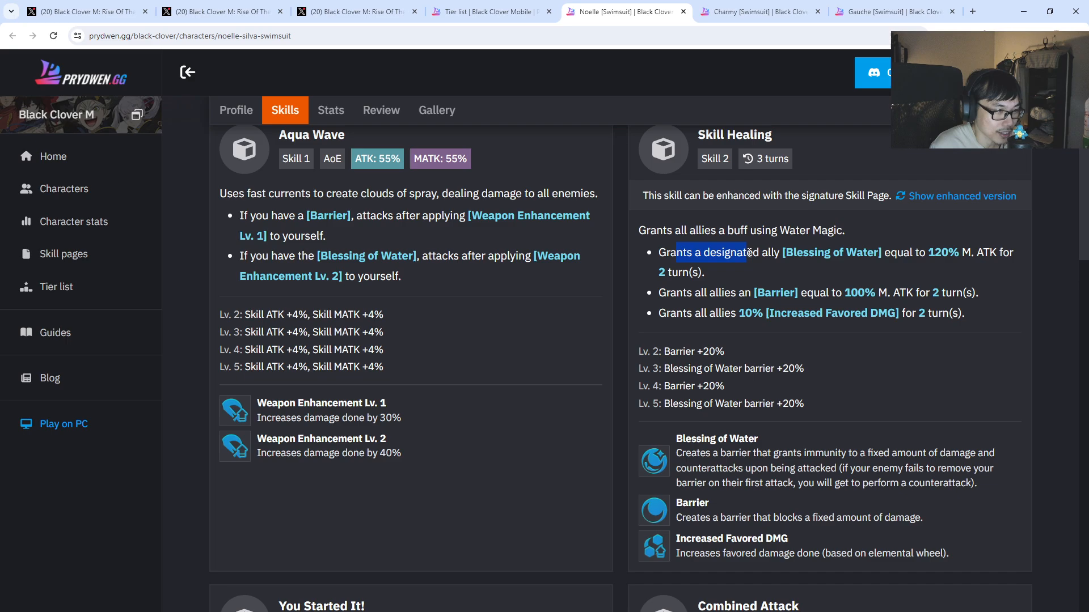
pyautogui.moveTo(746, 252); pyautogui.dragTo(896, 255)
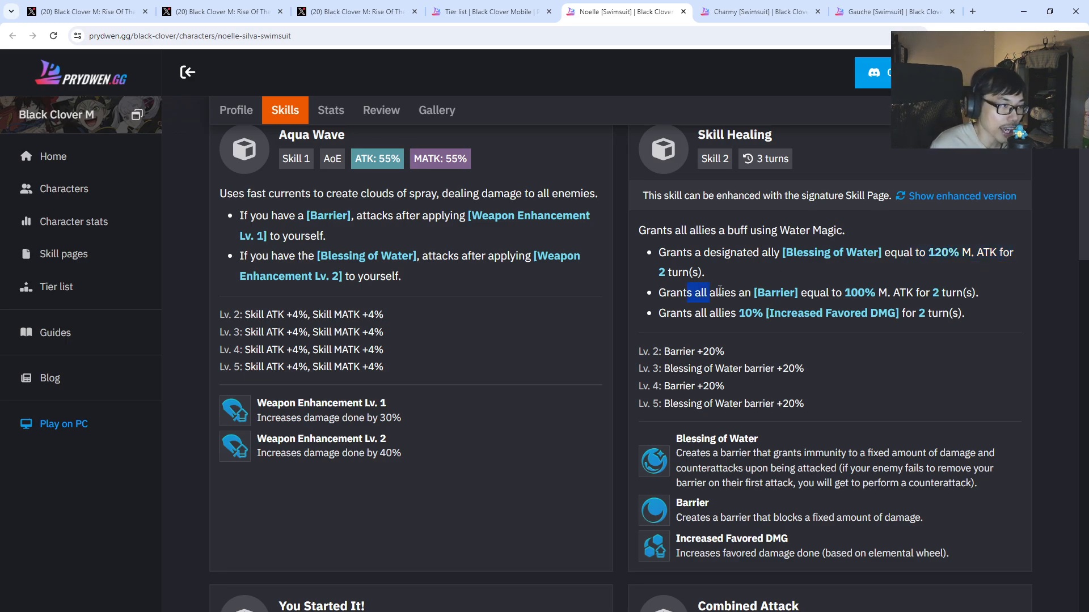
pyautogui.moveTo(694, 293); pyautogui.dragTo(896, 292)
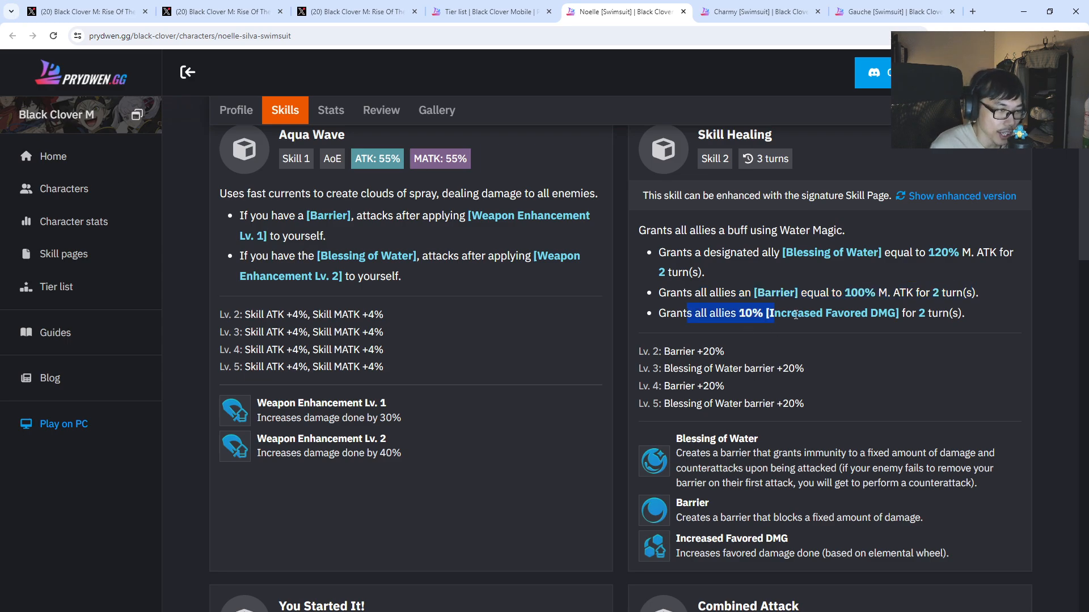
pyautogui.moveTo(774, 312); pyautogui.dragTo(964, 313)
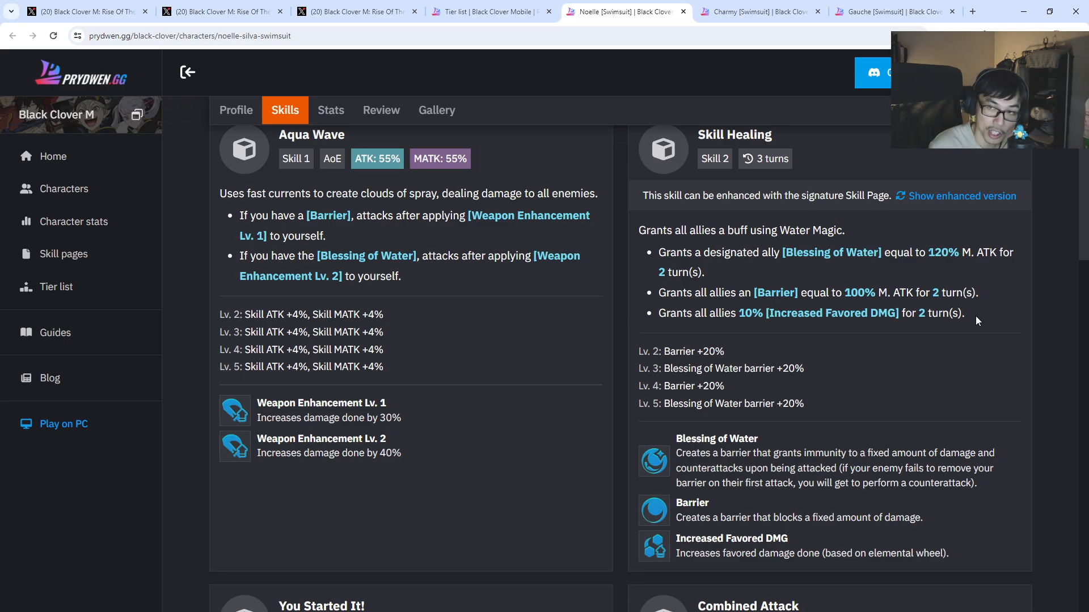
pyautogui.moveTo(732, 313); pyautogui.dragTo(886, 313)
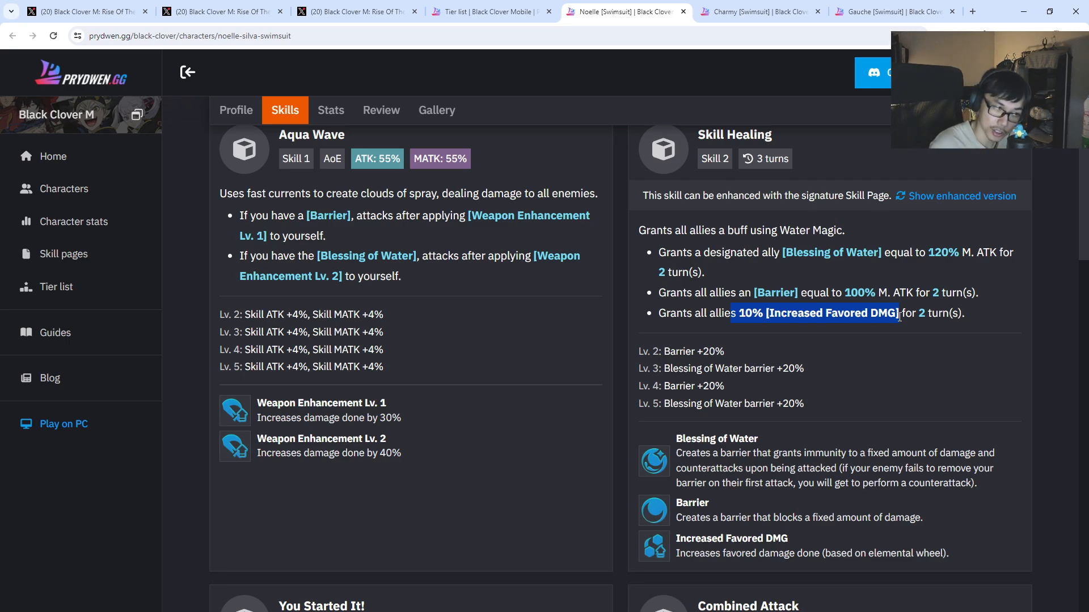
# Highlight the Increased Favored DMG effect description and move down to Noelle's special skills
pyautogui.scroll(-3)
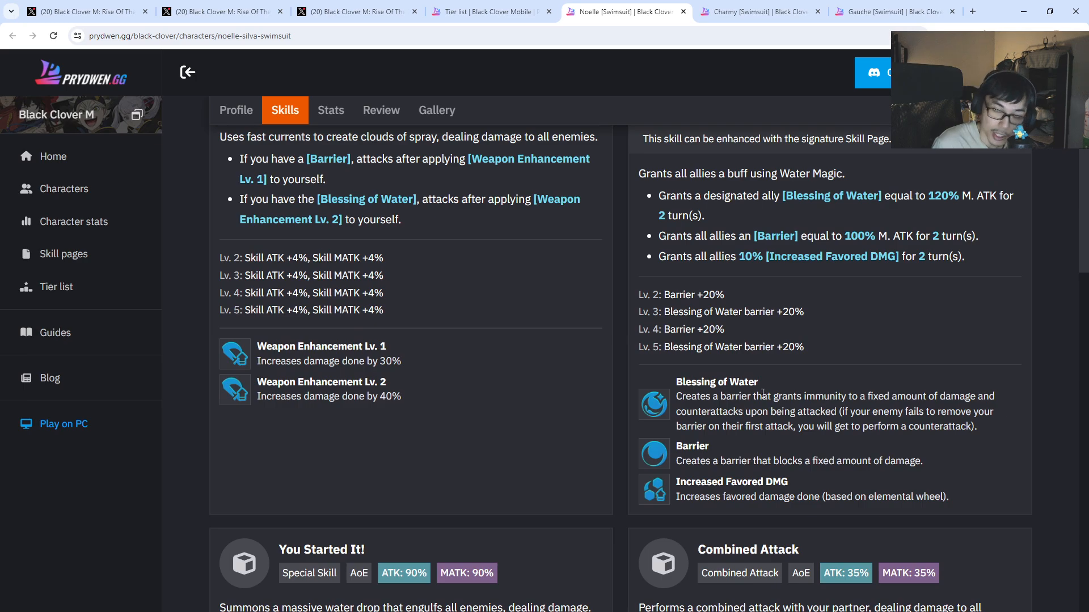
pyautogui.moveTo(760, 396); pyautogui.dragTo(834, 396)
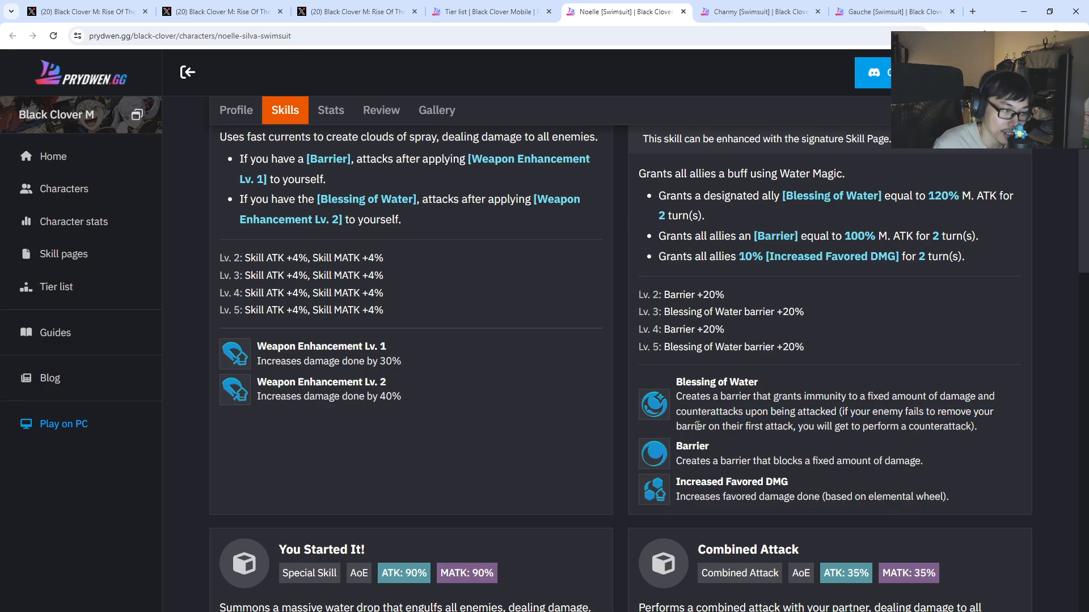
pyautogui.moveTo(677, 425); pyautogui.dragTo(975, 425)
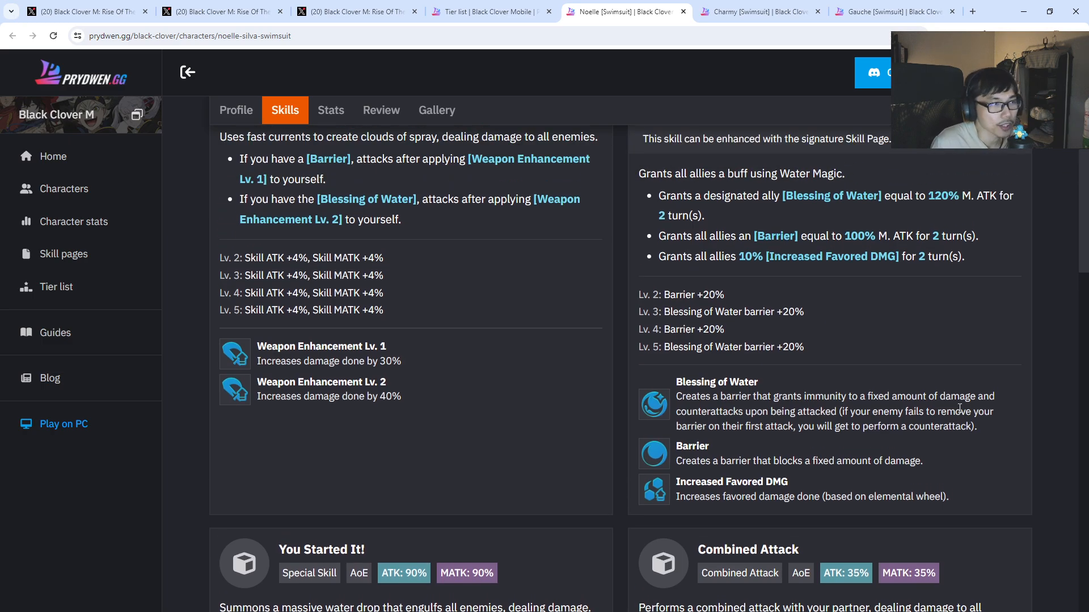
pyautogui.moveTo(974, 361)
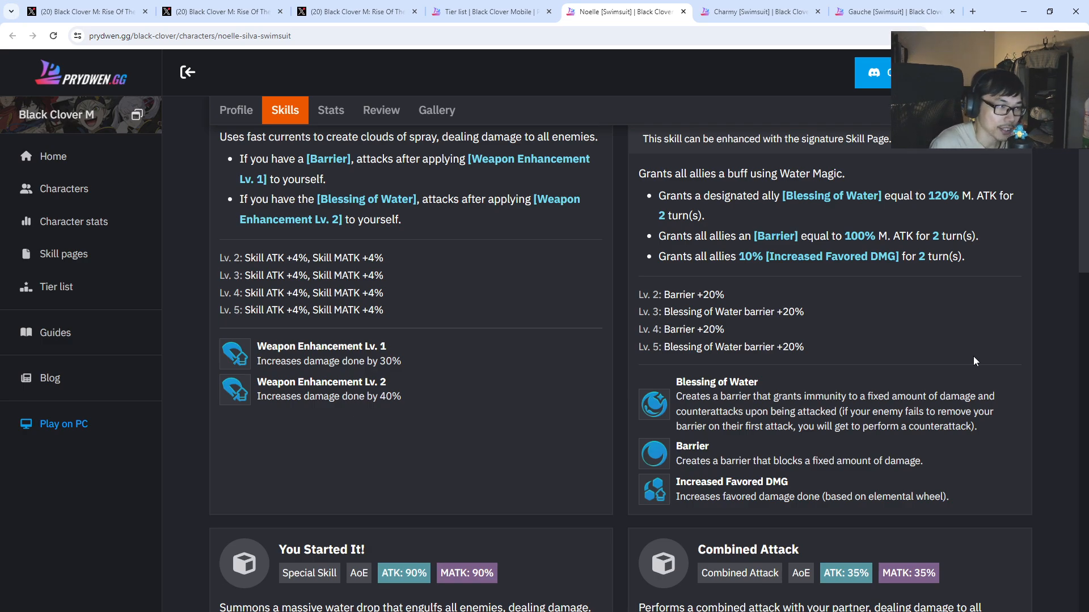
pyautogui.moveTo(730, 497); pyautogui.dragTo(951, 497)
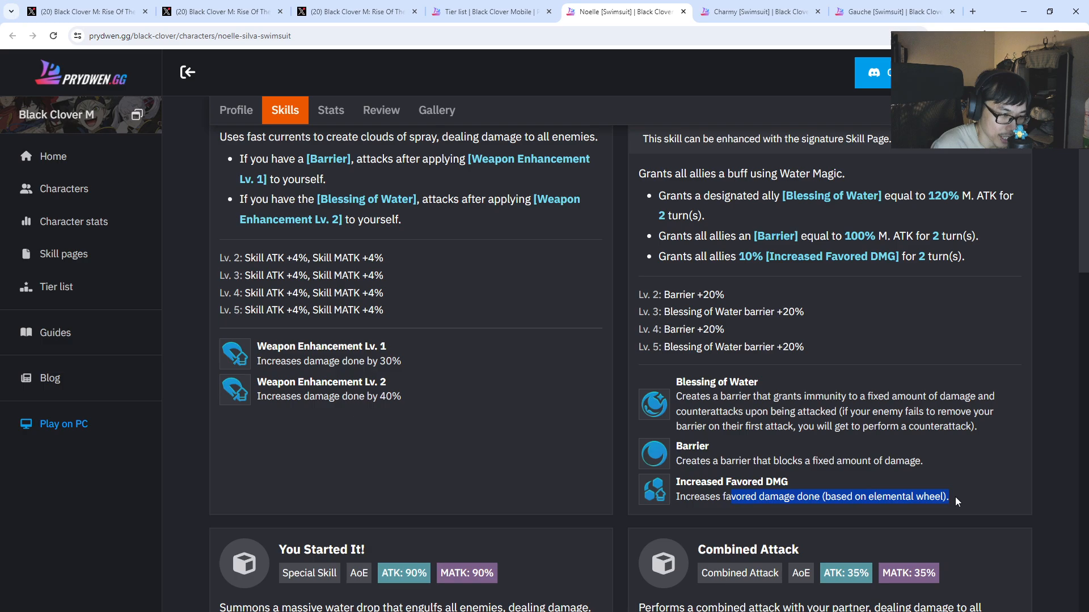
pyautogui.scroll(-3)
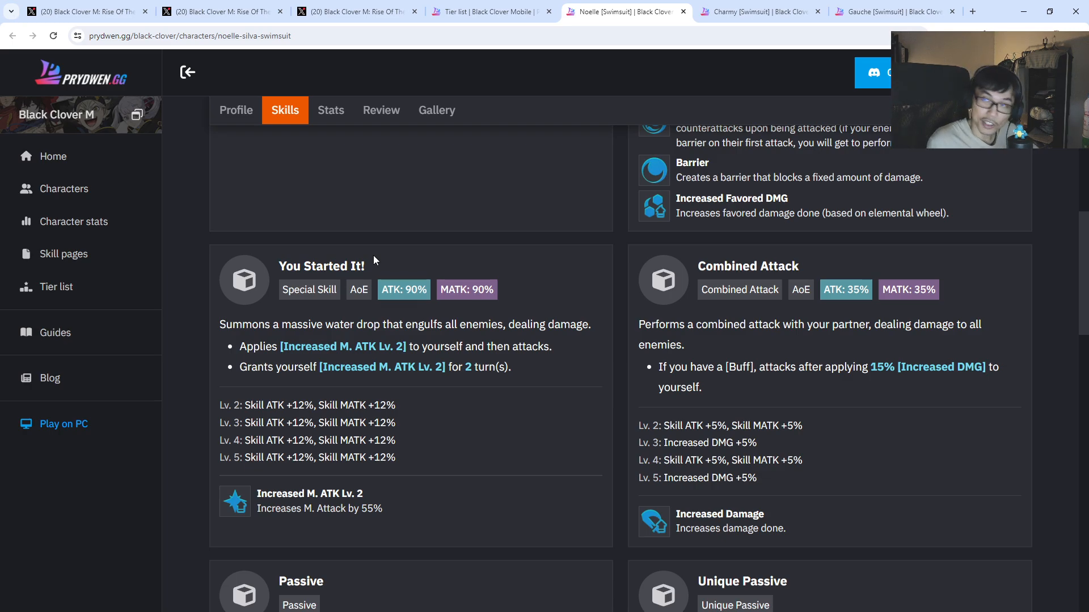
pyautogui.moveTo(258, 324); pyautogui.dragTo(400, 324)
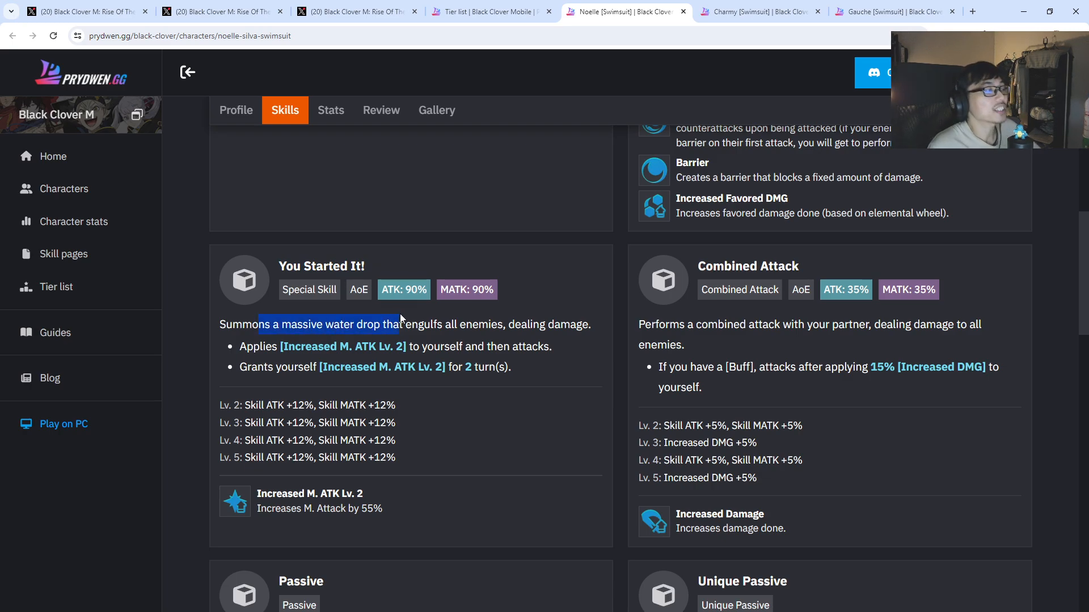
pyautogui.moveTo(399, 324); pyautogui.dragTo(547, 324)
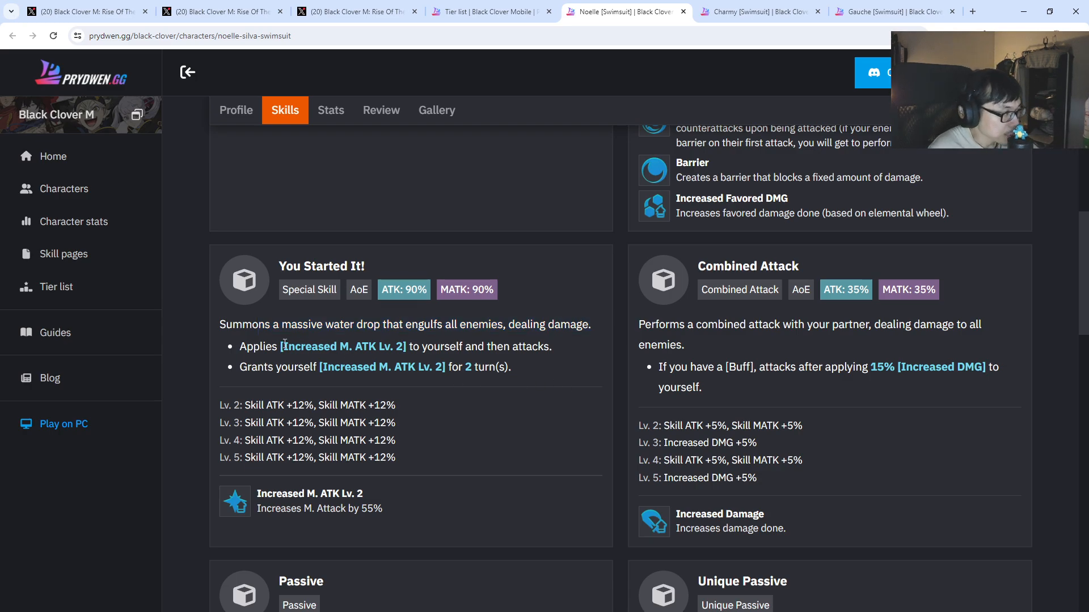
pyautogui.moveTo(281, 347); pyautogui.dragTo(553, 347)
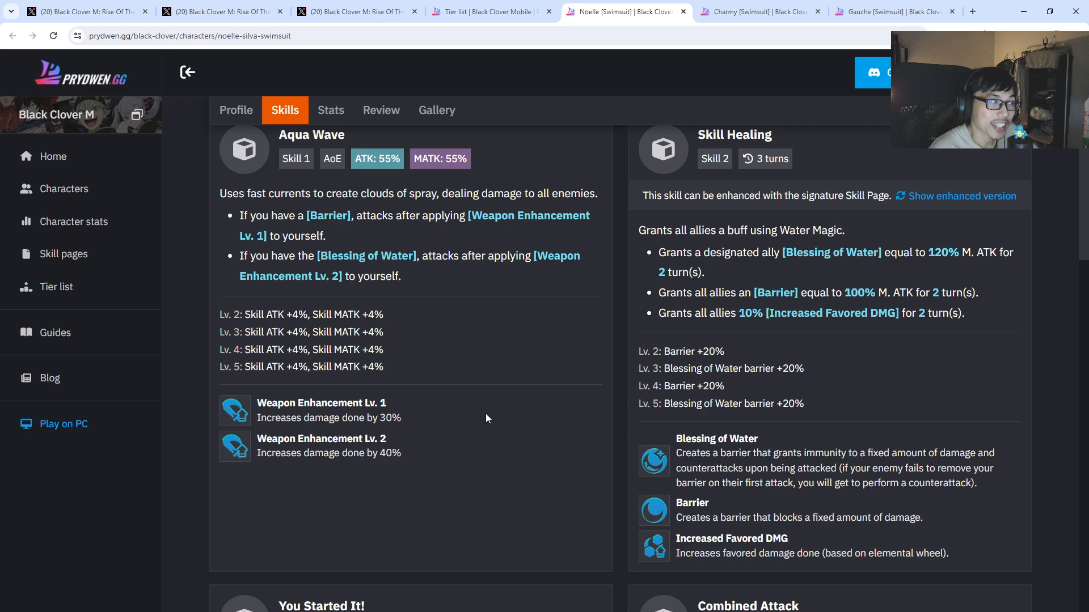
pyautogui.scroll(-3)
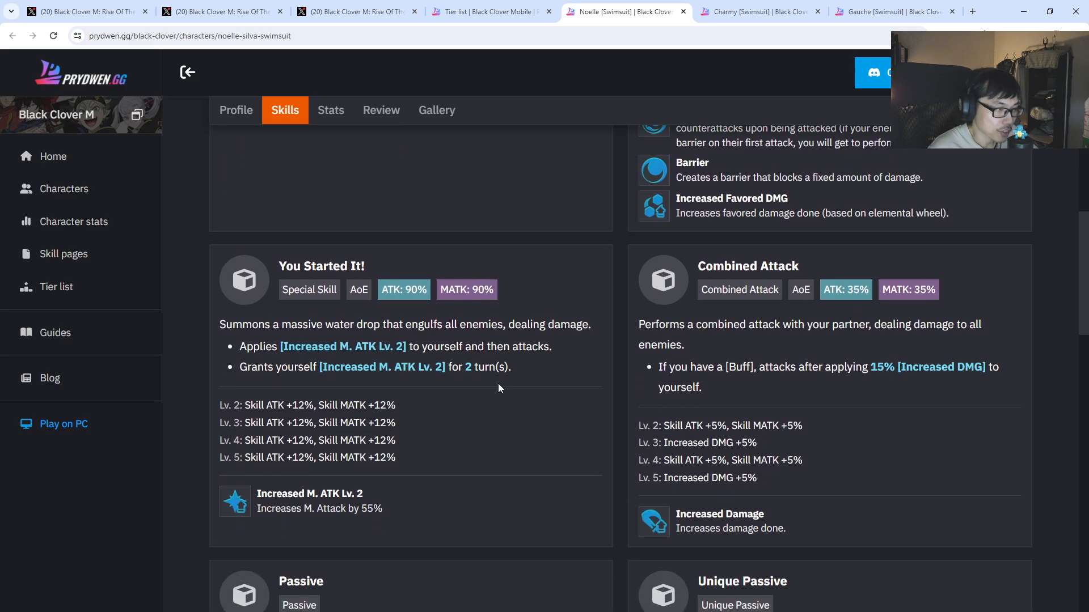
pyautogui.scroll(-3)
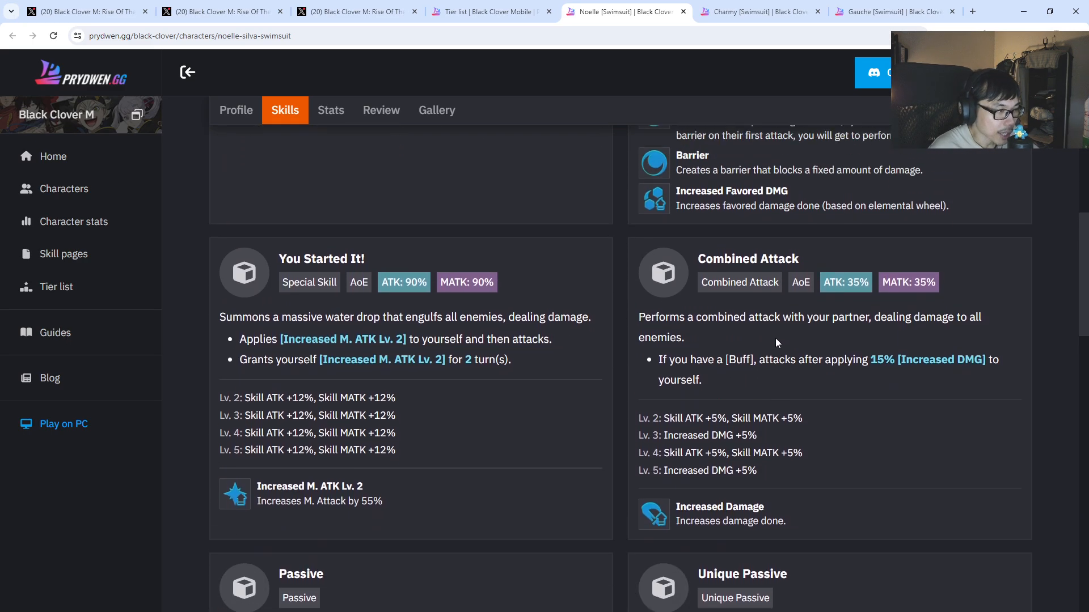
pyautogui.moveTo(781, 366); pyautogui.dragTo(998, 366)
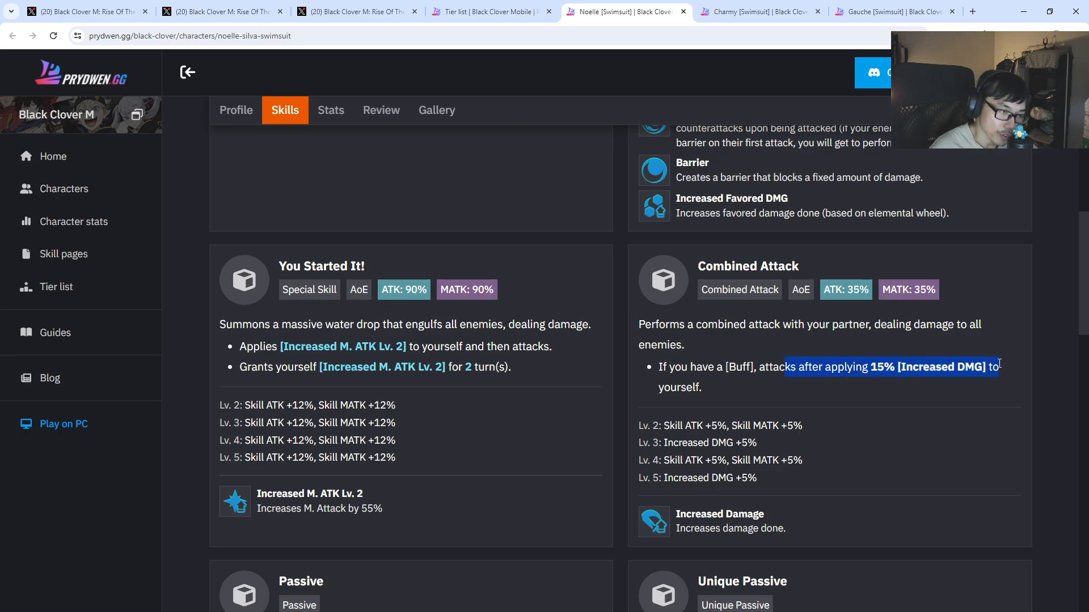
pyautogui.scroll(-3)
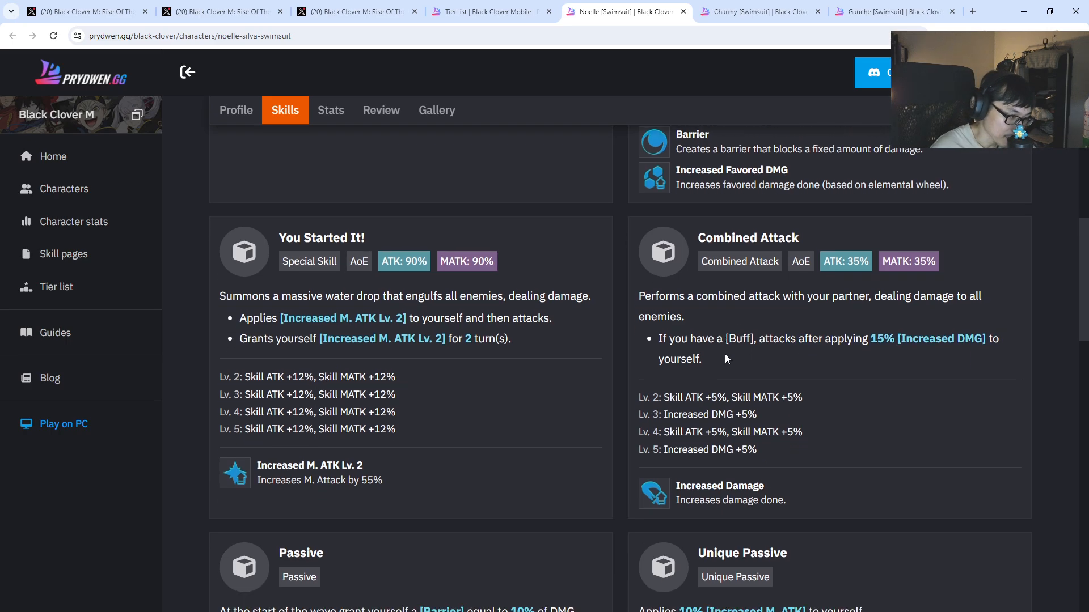
pyautogui.scroll(-3)
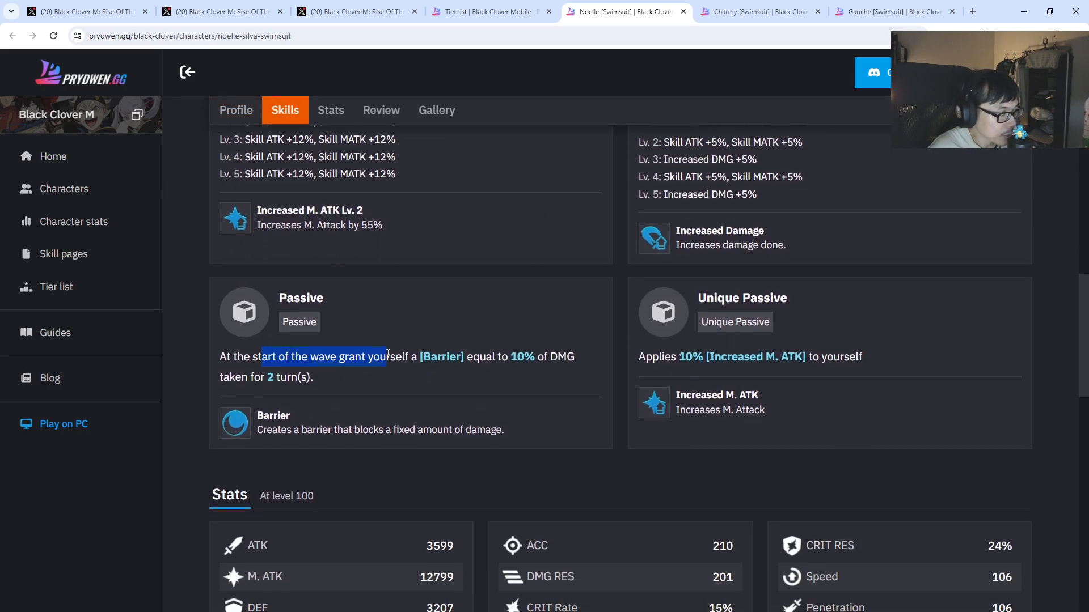
pyautogui.moveTo(388, 356); pyautogui.dragTo(507, 356)
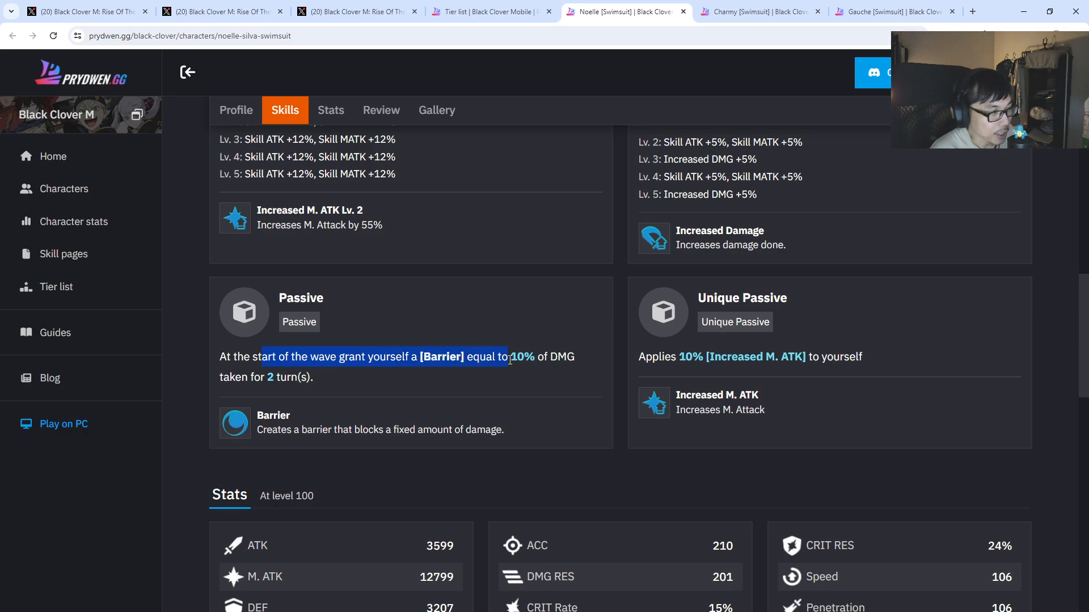
pyautogui.click(378, 379)
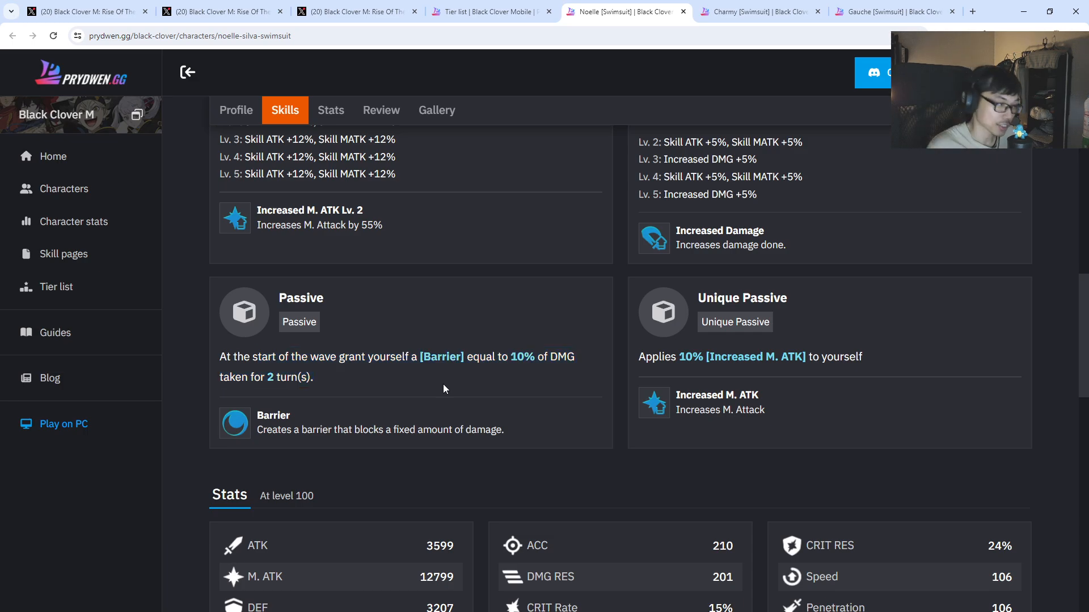
pyautogui.moveTo(641, 357); pyautogui.dragTo(847, 357)
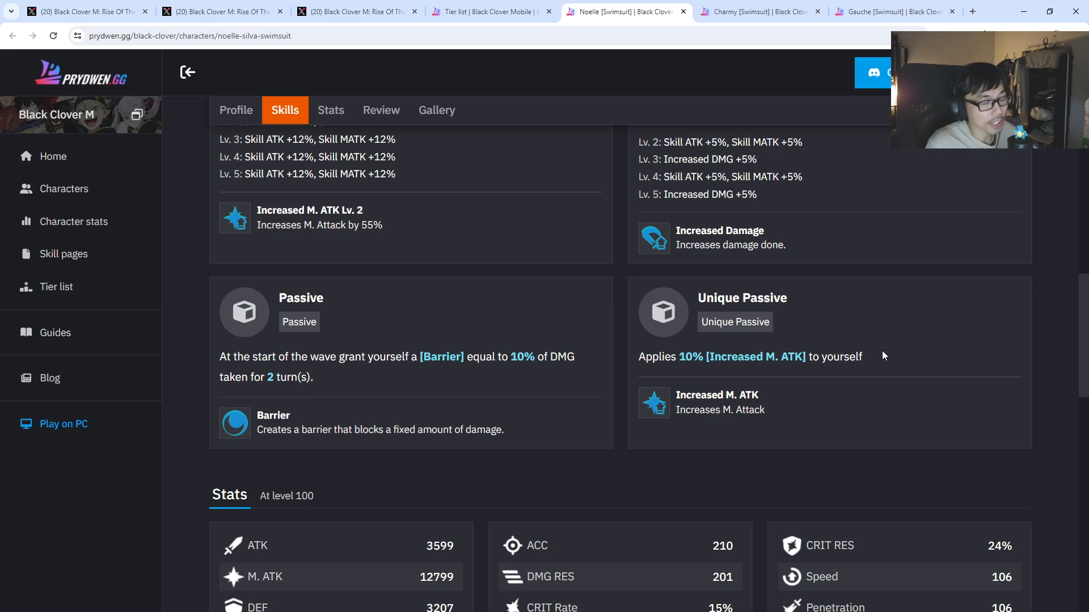
pyautogui.scroll(-3)
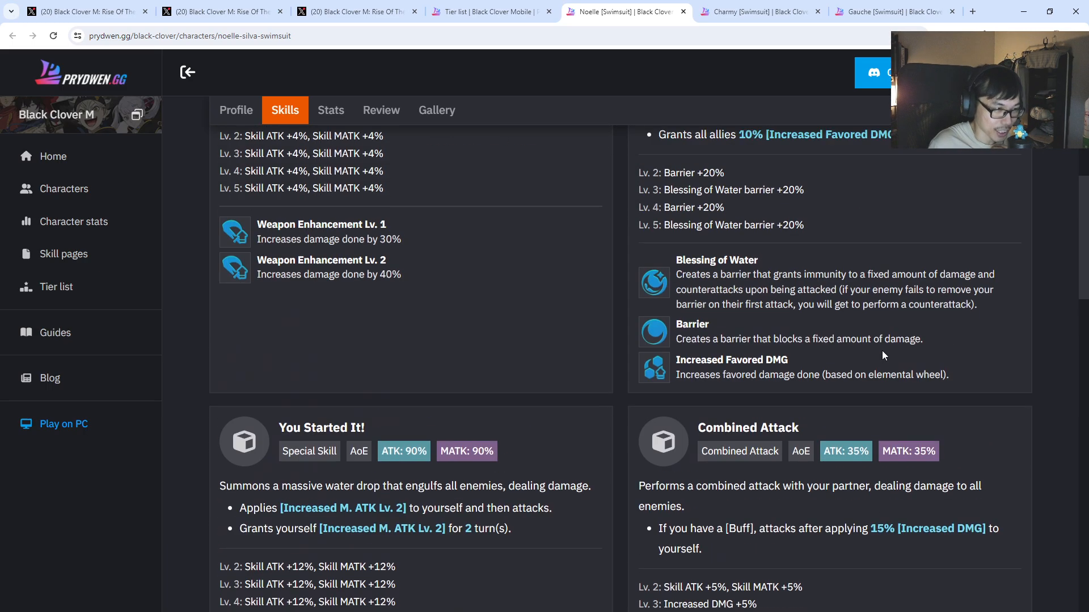
pyautogui.click(236, 110)
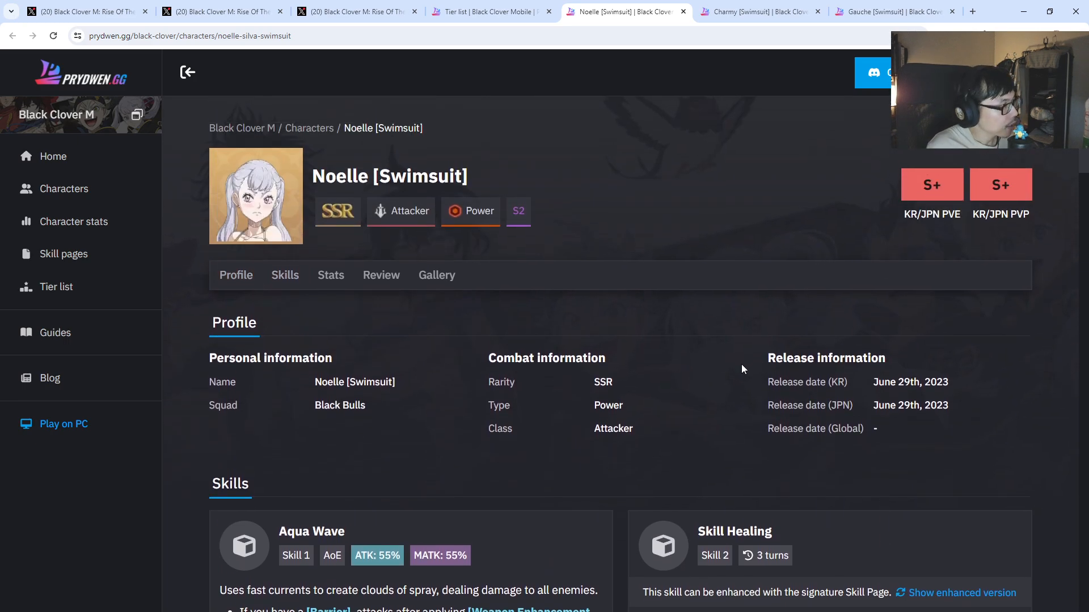
pyautogui.scroll(-3)
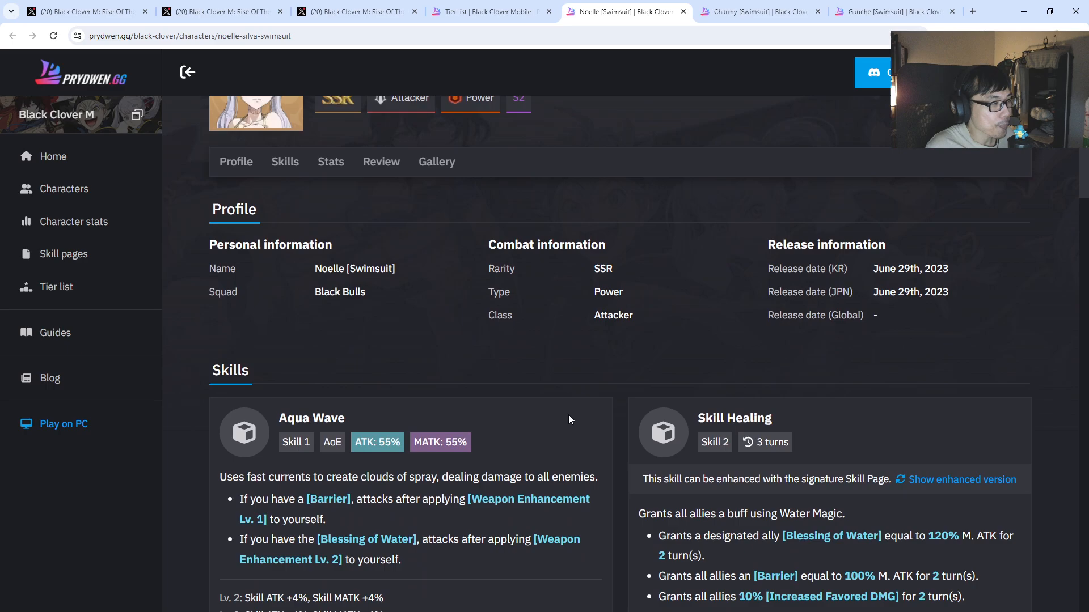
pyautogui.scroll(-3)
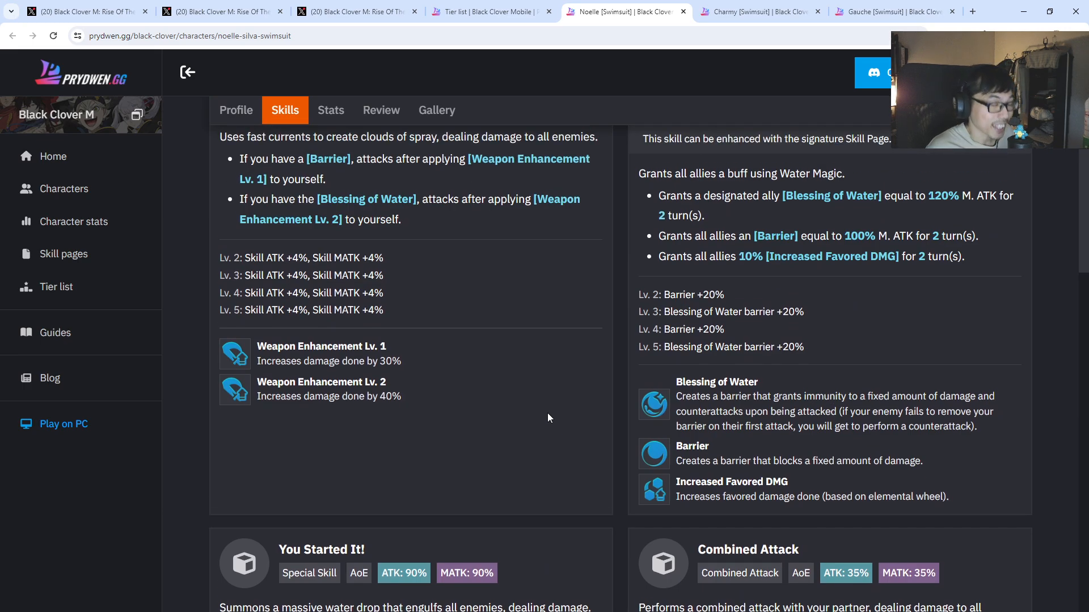
pyautogui.click(236, 110)
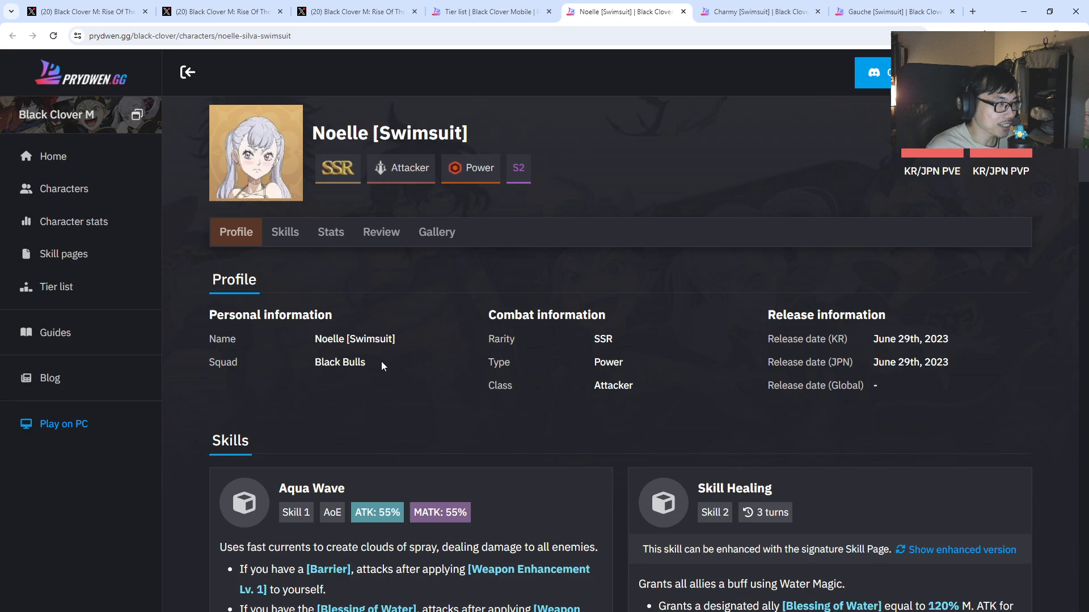
pyautogui.scroll(-3)
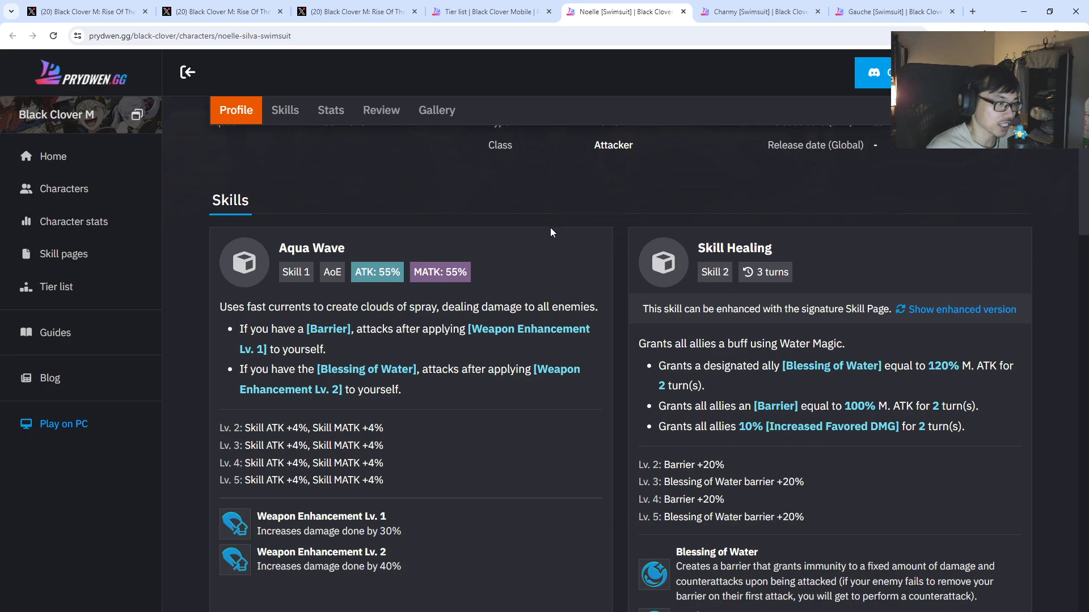
pyautogui.click(759, 11)
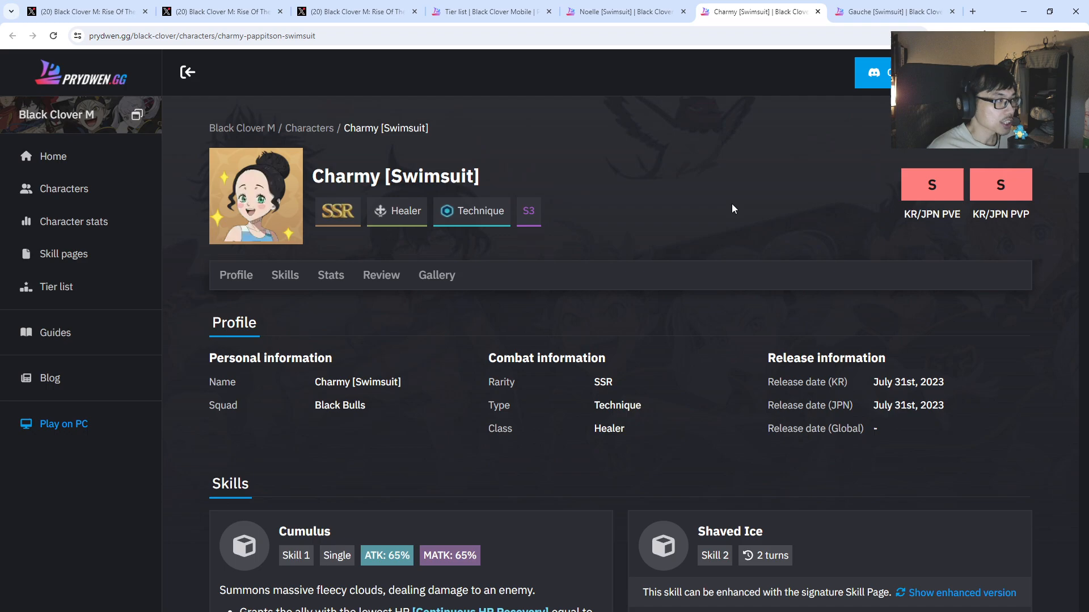
# Jump to Charmy [Swimsuit]'s Skills section showing Cumulus and Shaved Ice
pyautogui.scroll(-3)
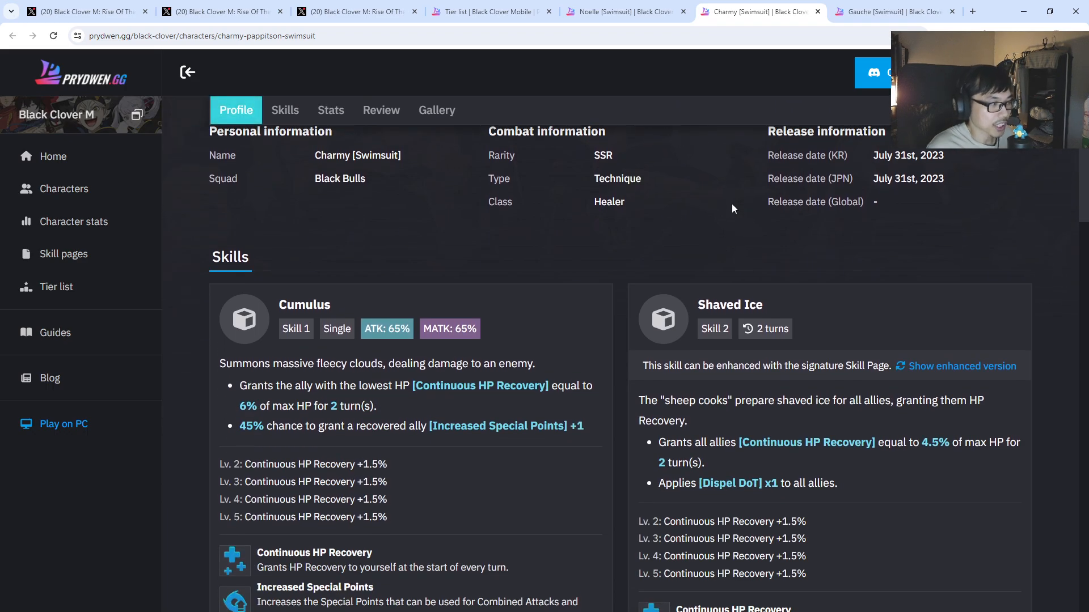
pyautogui.scroll(-3)
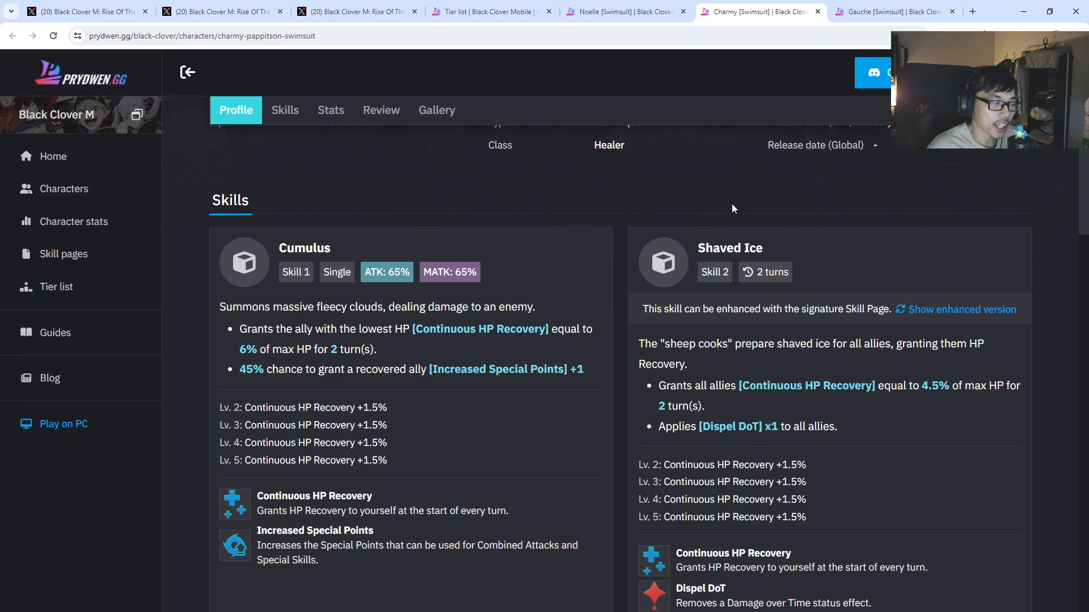
pyautogui.click(285, 110)
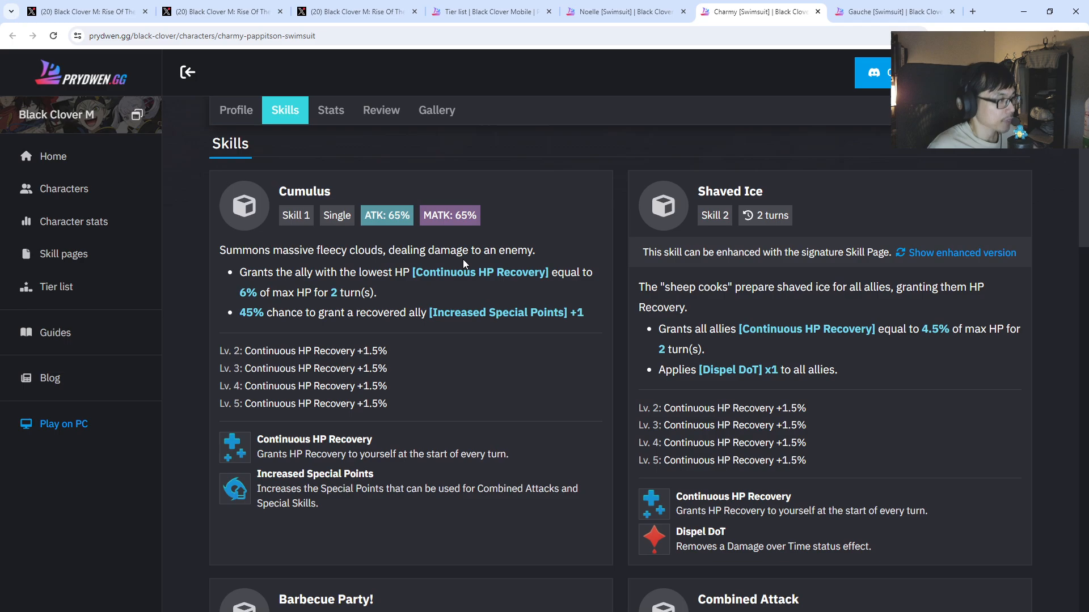
pyautogui.moveTo(295, 271); pyautogui.dragTo(411, 271)
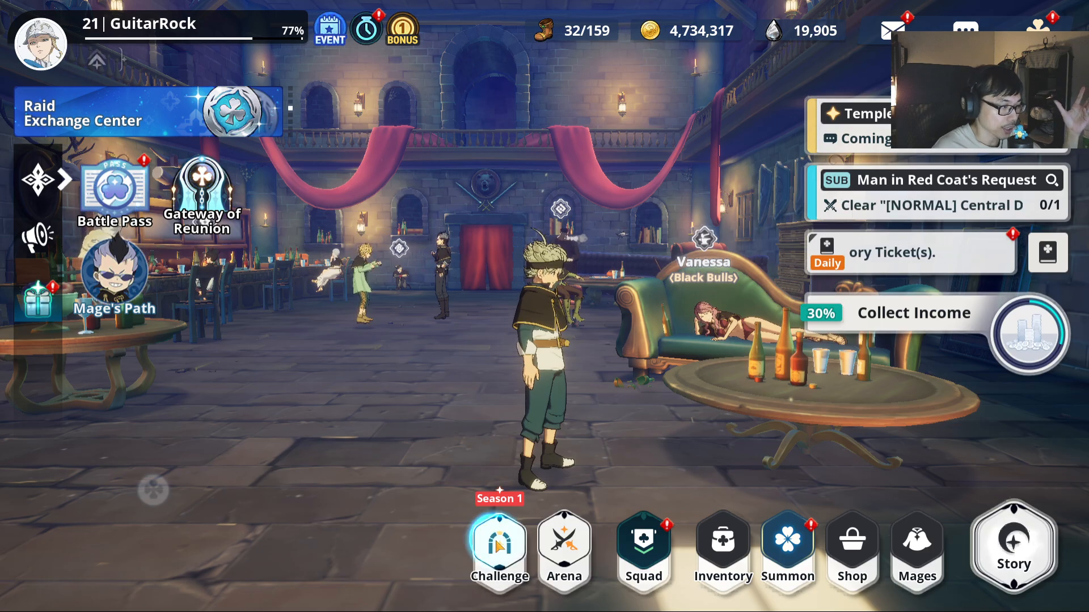
# Check the Betelgigas Raid screen and back out to the Season 1 Limited Challenges list
pyautogui.click(499, 543)
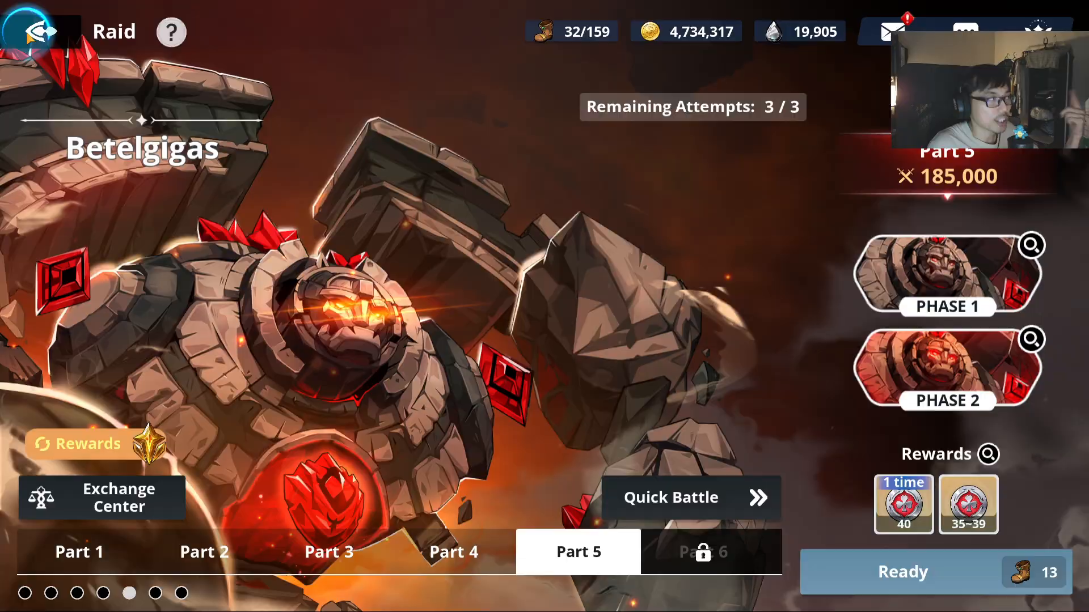
pyautogui.click(39, 32)
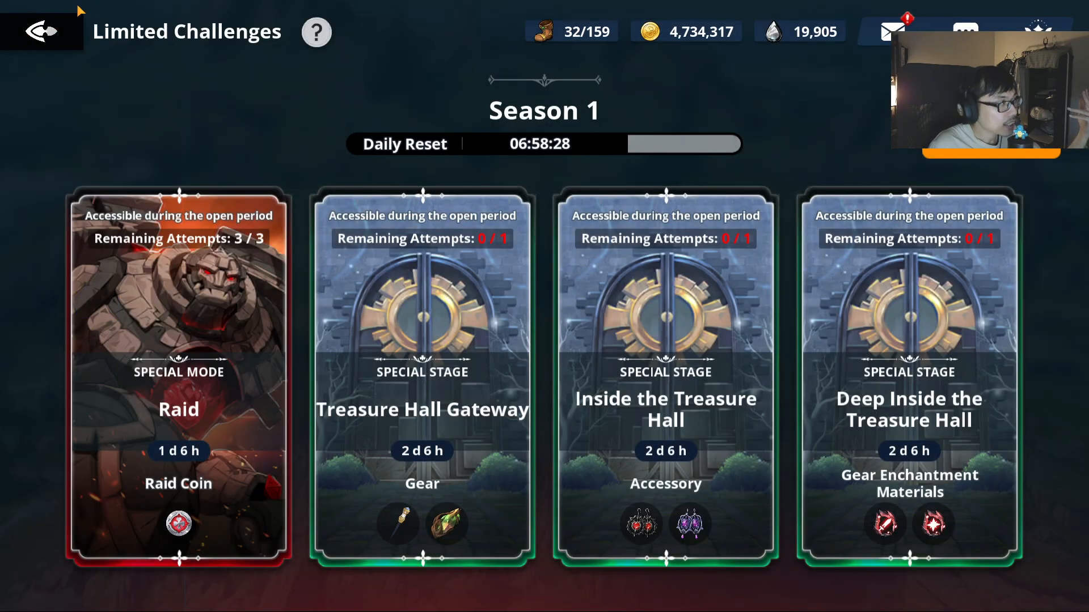
pyautogui.click(40, 30)
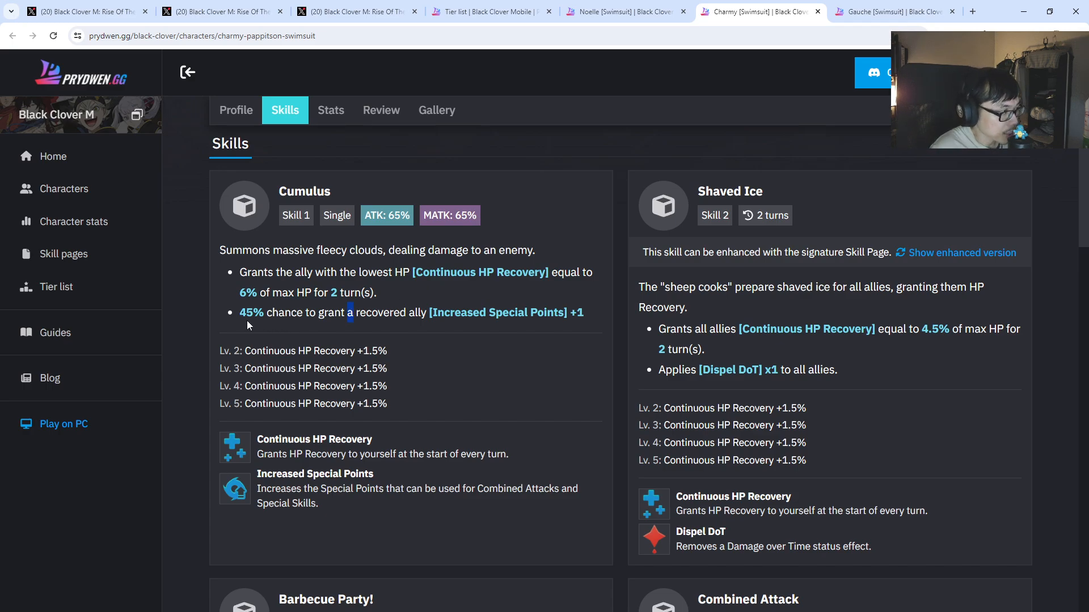
# Read through Charmy's Cumulus and Shaved Ice details down to Barbecue Party
pyautogui.moveTo(239, 313); pyautogui.dragTo(437, 313)
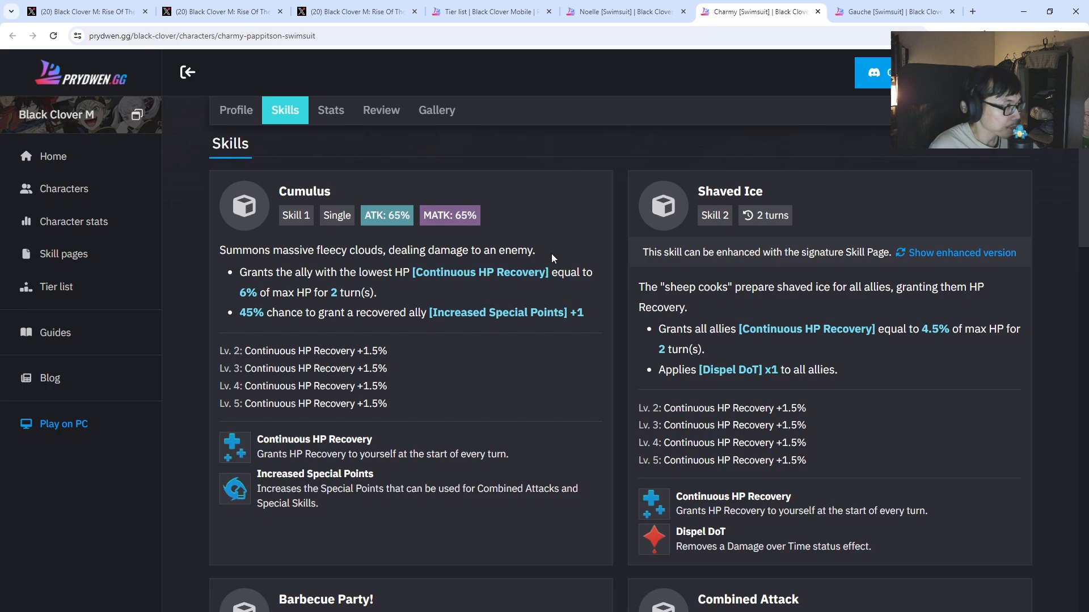
pyautogui.scroll(-3)
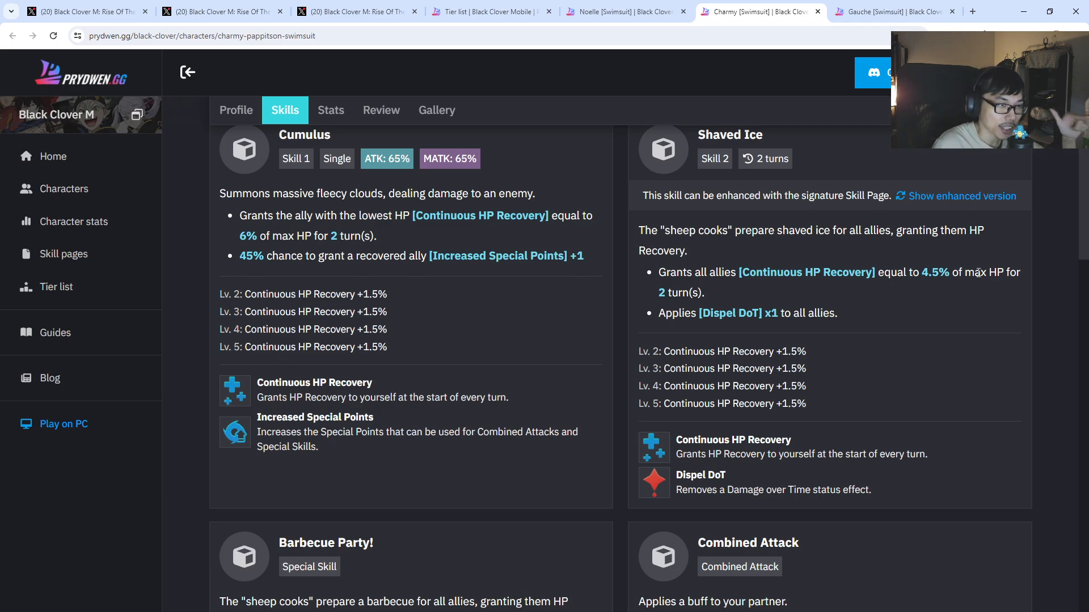
pyautogui.moveTo(910, 289)
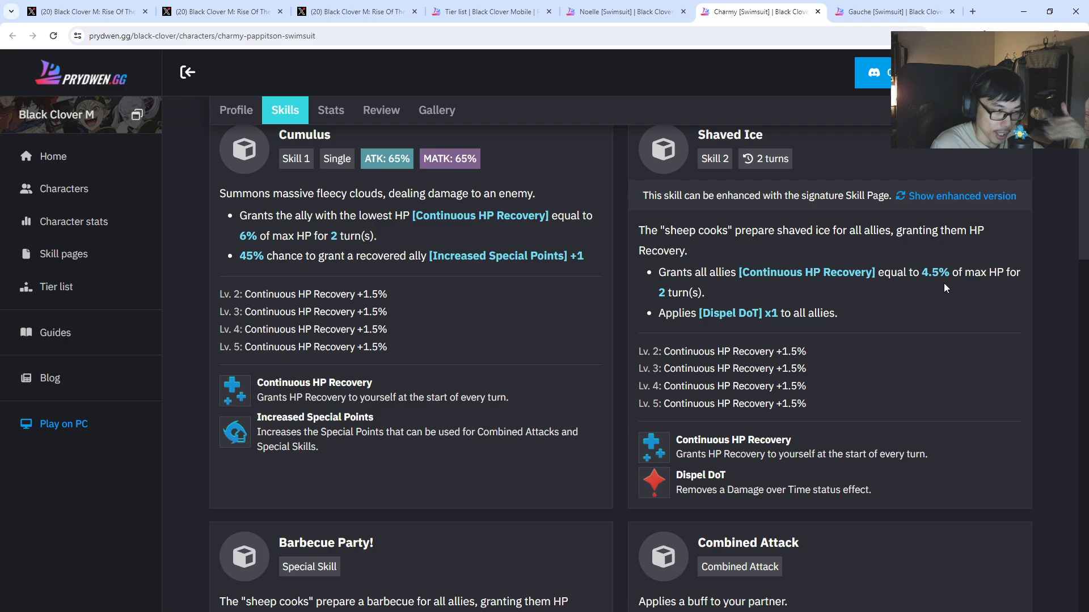
pyautogui.scroll(-3)
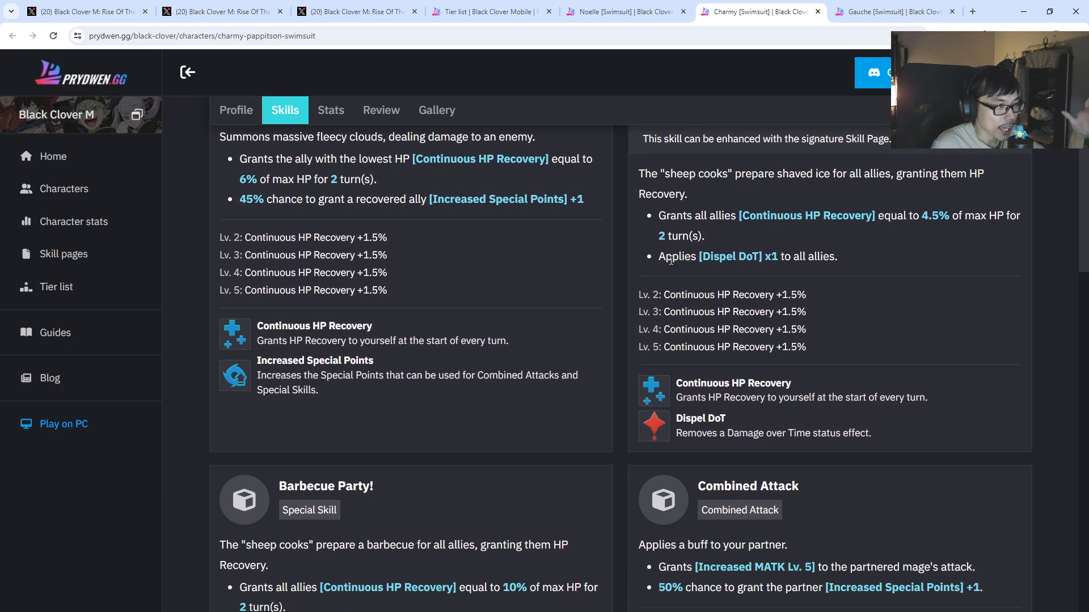
pyautogui.moveTo(543, 280)
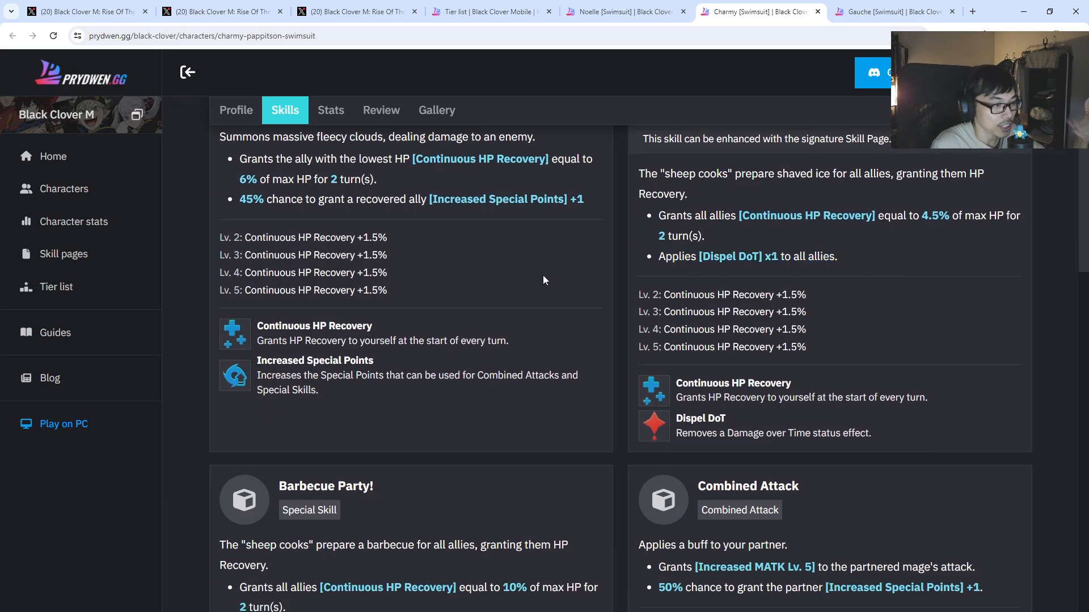
# Highlight Barbecue Party's HP recovery and 45% Increased Special Points effects
pyautogui.scroll(-3)
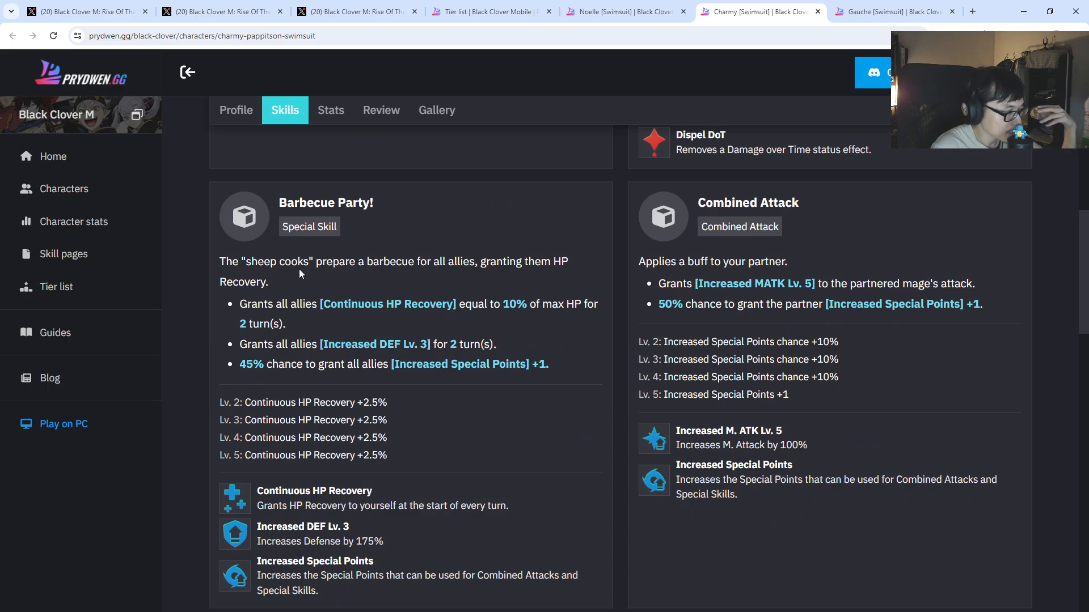
pyautogui.moveTo(267, 304); pyautogui.dragTo(479, 304)
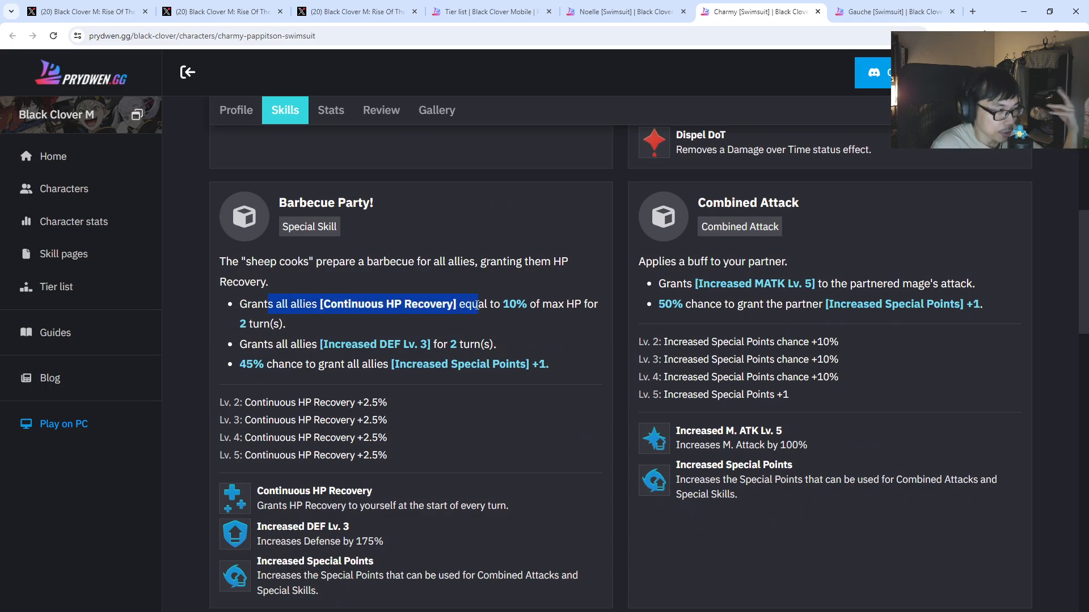
pyautogui.click(564, 314)
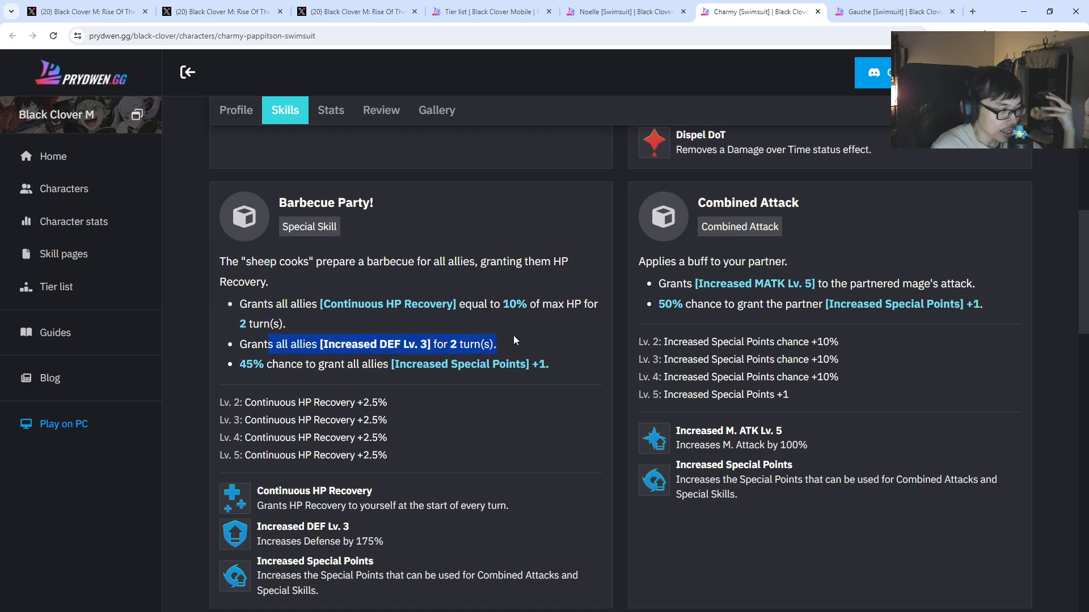
pyautogui.scroll(-3)
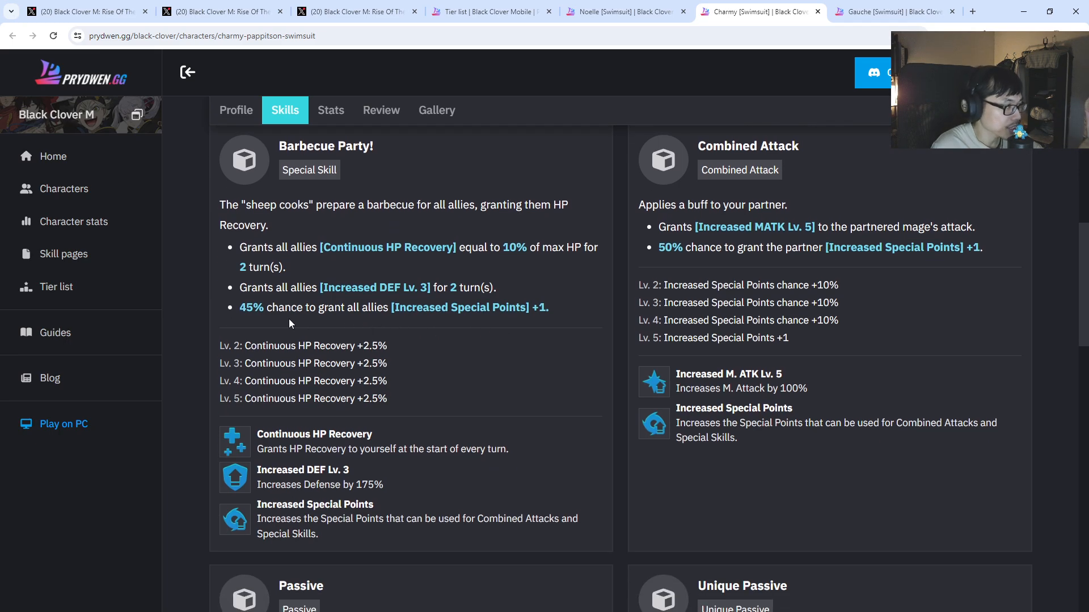
pyautogui.moveTo(239, 307); pyautogui.dragTo(548, 307)
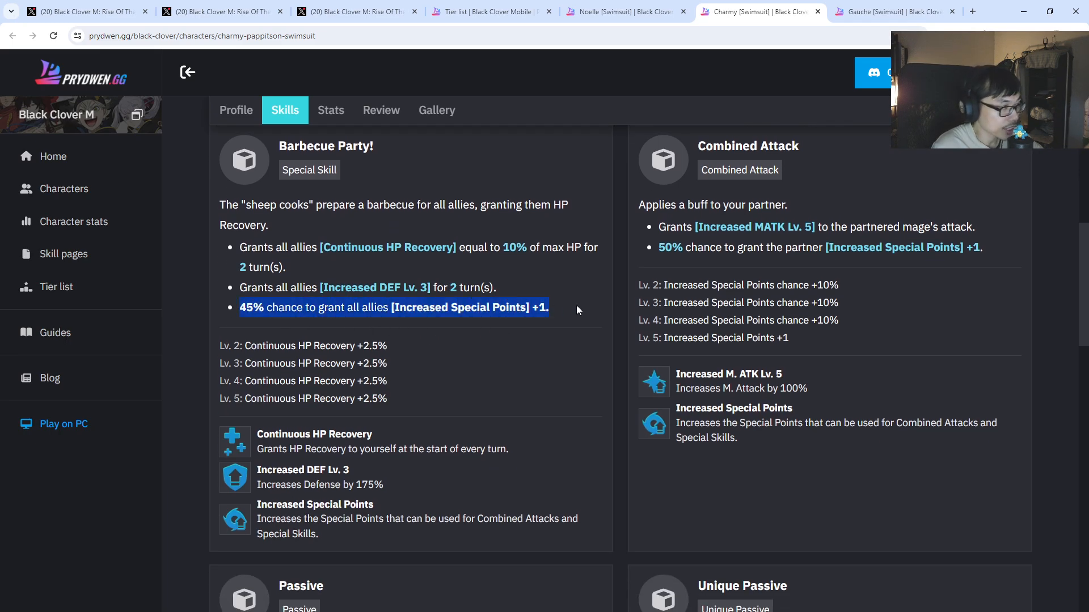
pyautogui.click(576, 307)
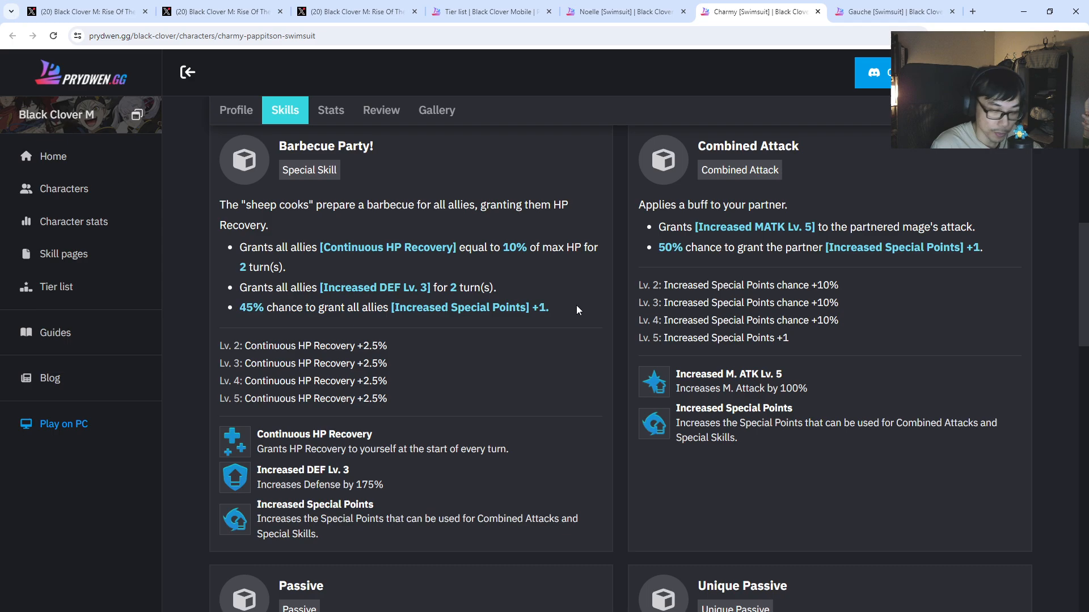
# Highlight the Combined Attack's partner Increased Special Points chance lines
pyautogui.scroll(-3)
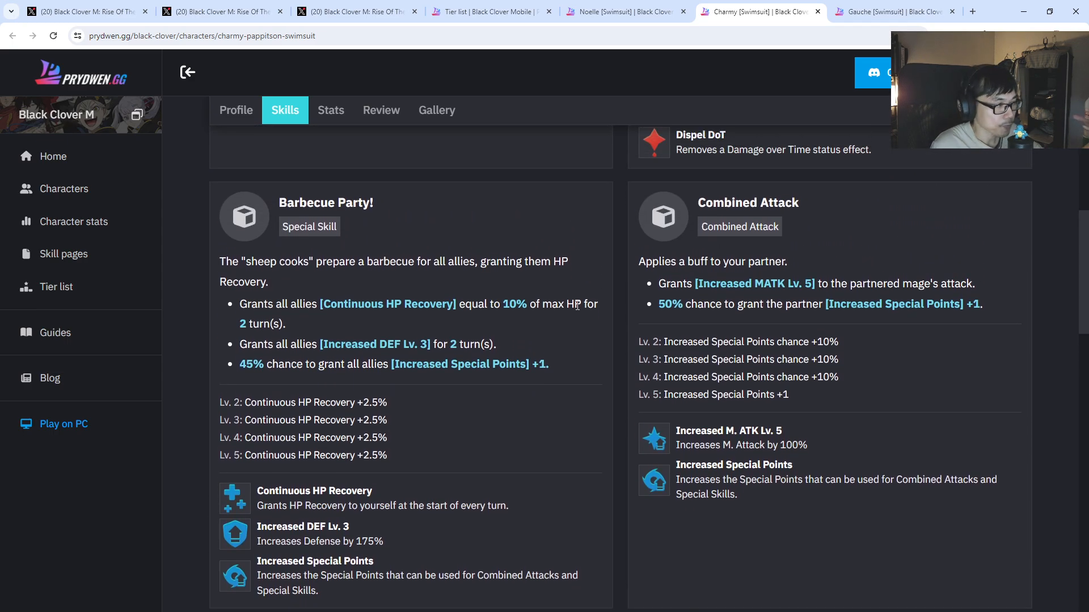
pyautogui.scroll(-3)
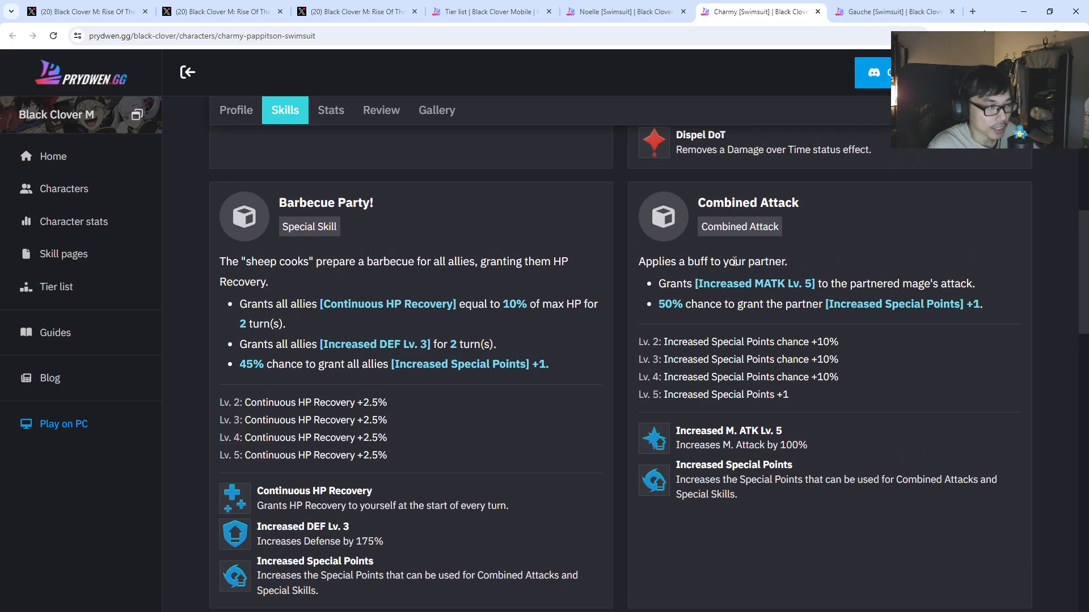
pyautogui.moveTo(678, 261); pyautogui.dragTo(975, 283)
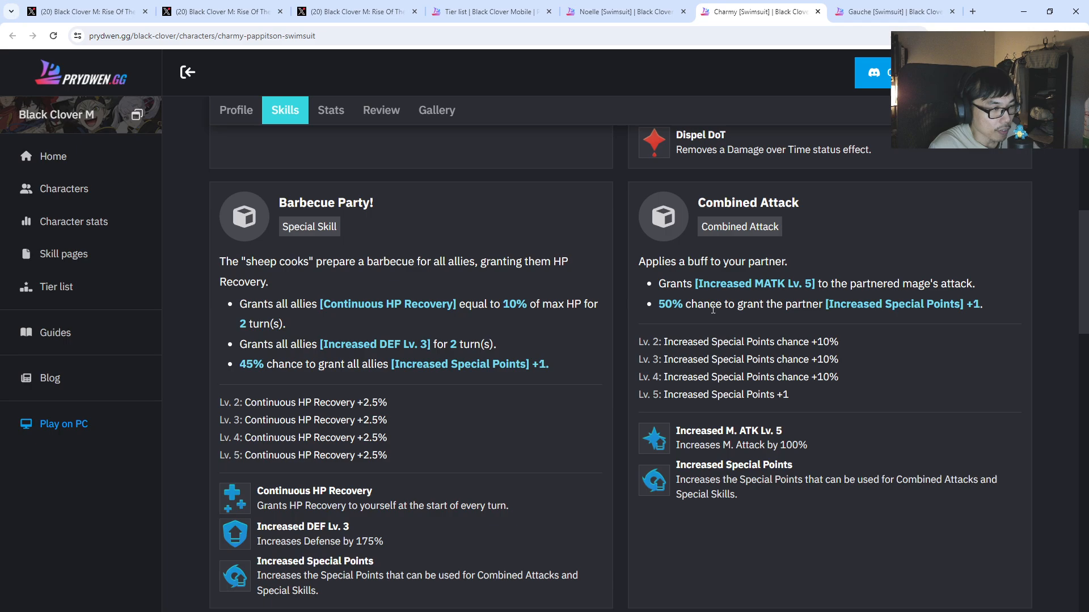
pyautogui.moveTo(693, 304); pyautogui.dragTo(982, 304)
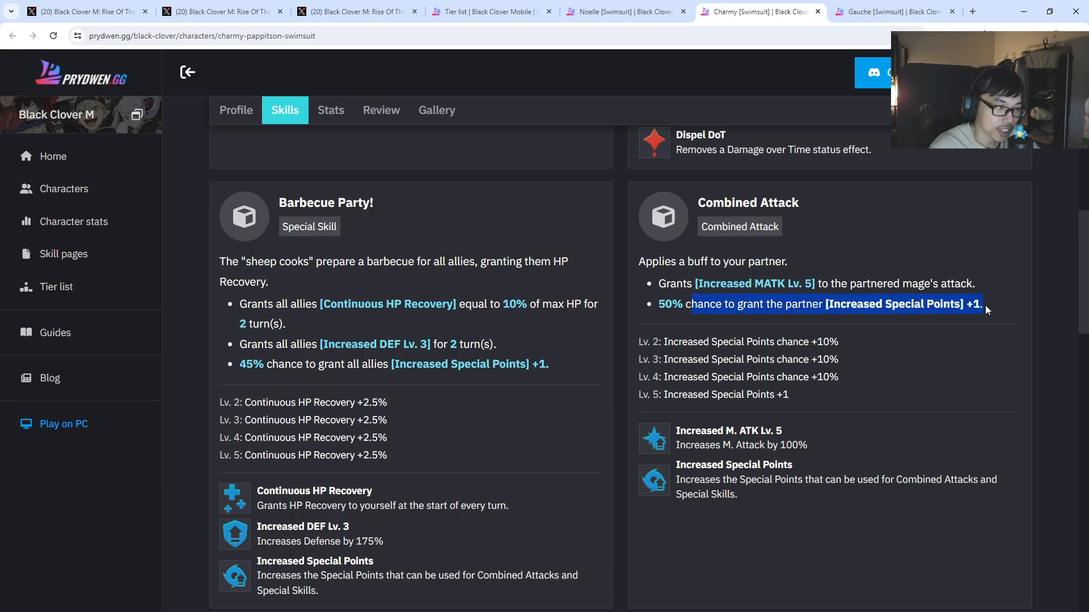
# Read Charmy's Passive and Unique Passive, then return to the top of her page
pyautogui.scroll(-3)
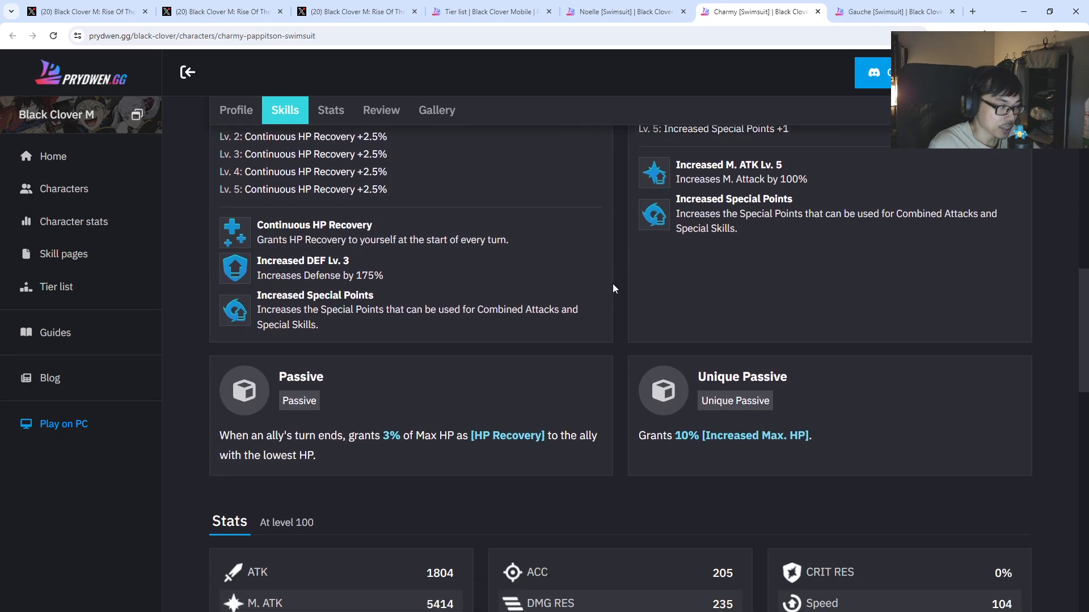
pyautogui.scroll(-3)
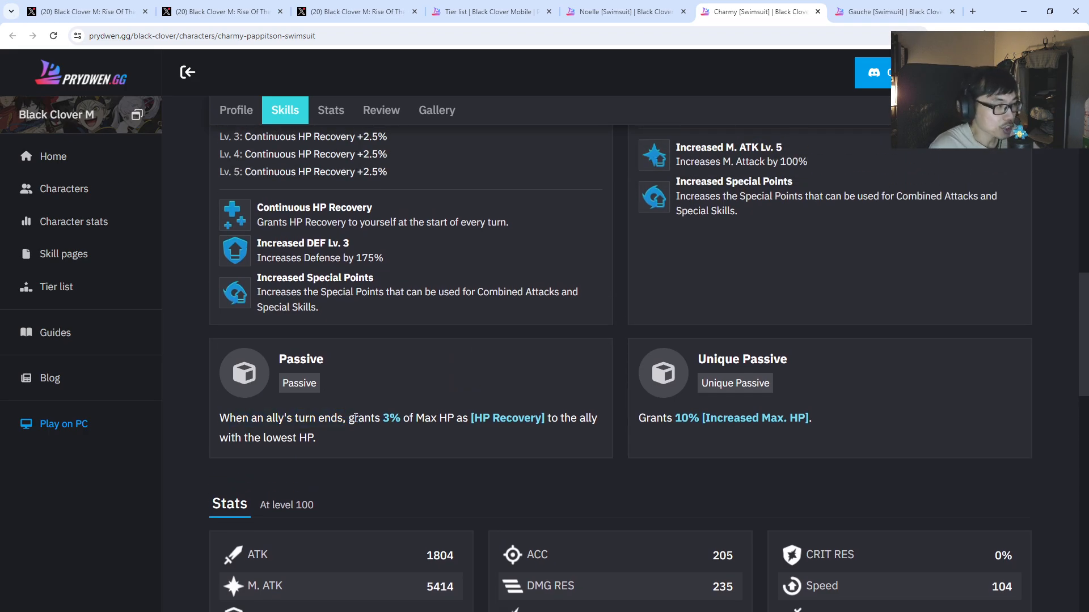
pyautogui.moveTo(353, 417); pyautogui.dragTo(595, 417)
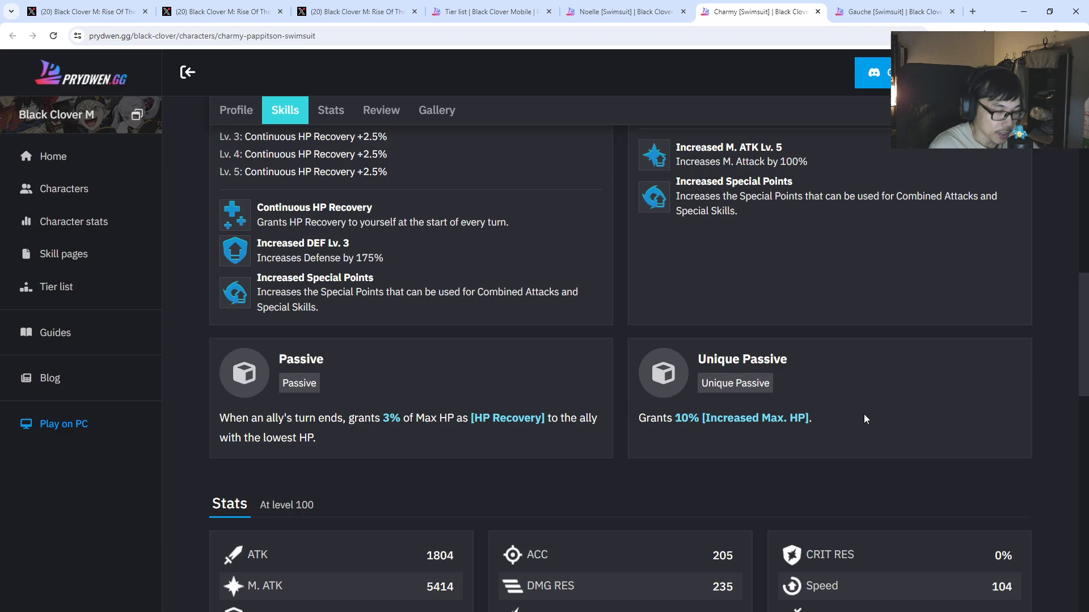
pyautogui.click(236, 110)
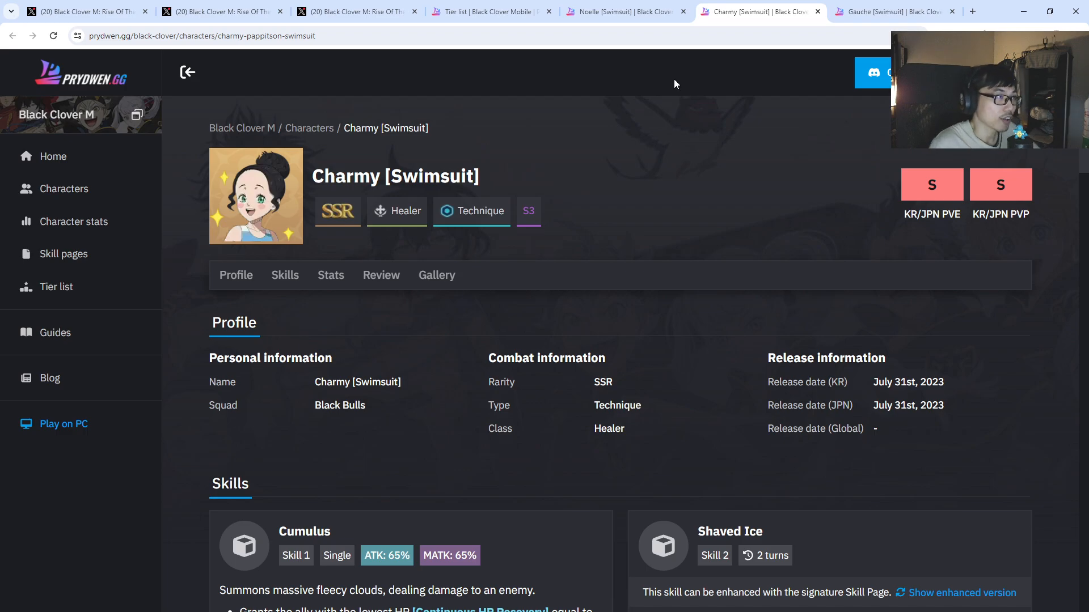
# Move through the Noelle tab to Gauche [Swimsuit]'s character page
pyautogui.click(623, 11)
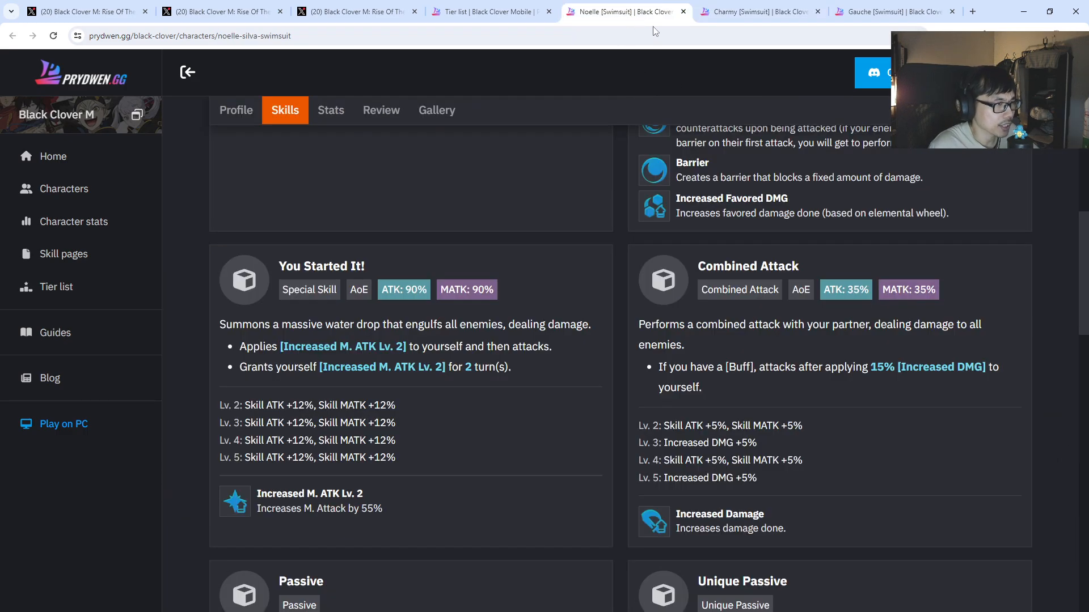
pyautogui.click(490, 12)
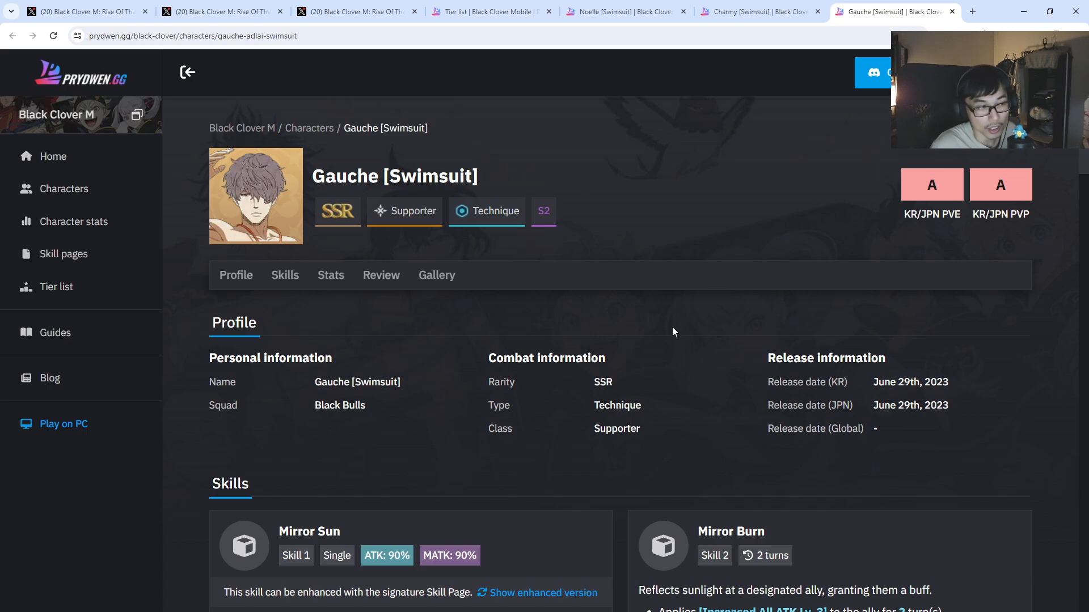
# Check Gauche [Swimsuit]'s Global PVP tier placement, then reach his Skills section
pyautogui.scroll(-3)
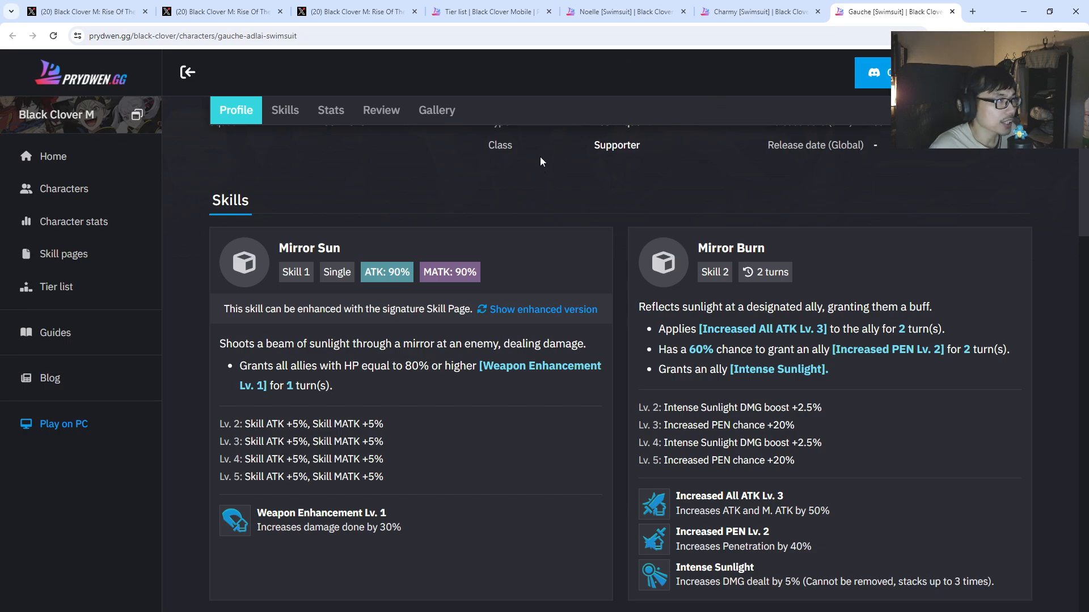
pyautogui.click(491, 12)
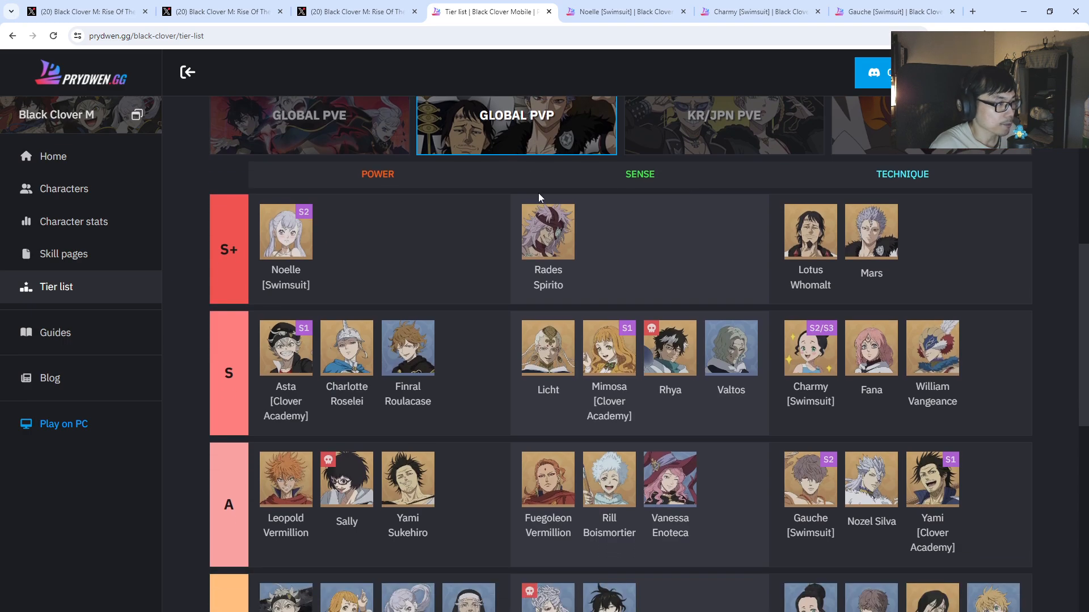
pyautogui.moveTo(658, 236)
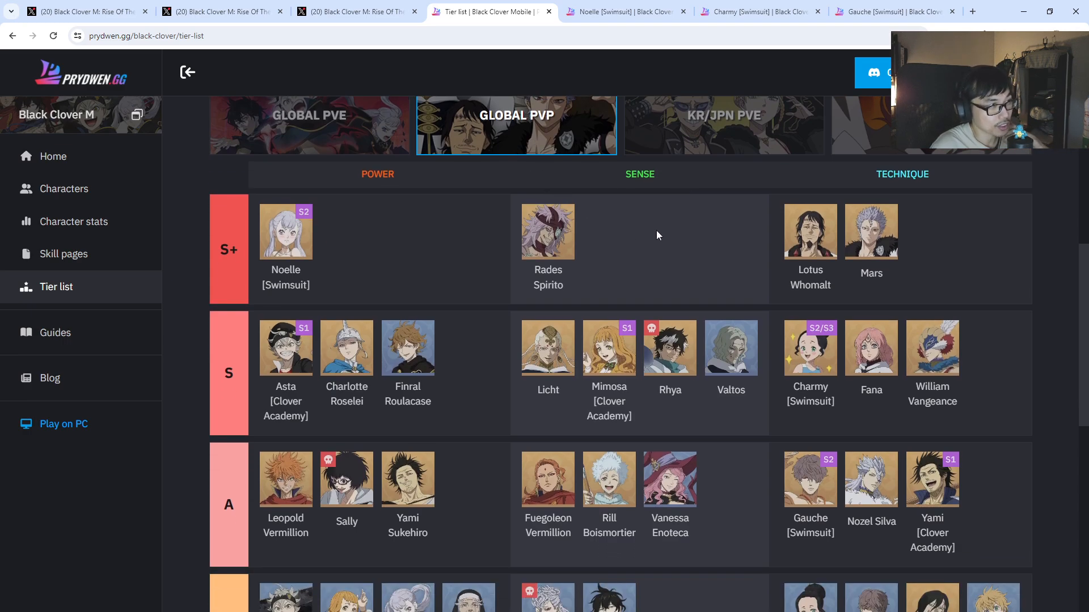
pyautogui.scroll(-3)
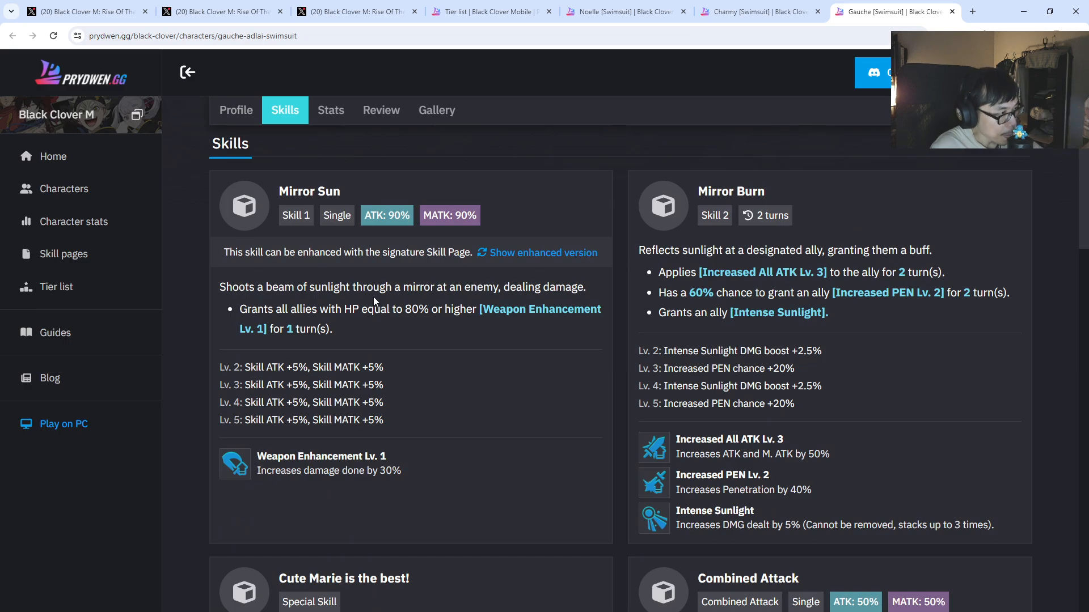
# Highlight Mirror Sun's 80% HP threshold and the Mirror Burn skill text while reading them
pyautogui.moveTo(292, 308); pyautogui.dragTo(391, 308)
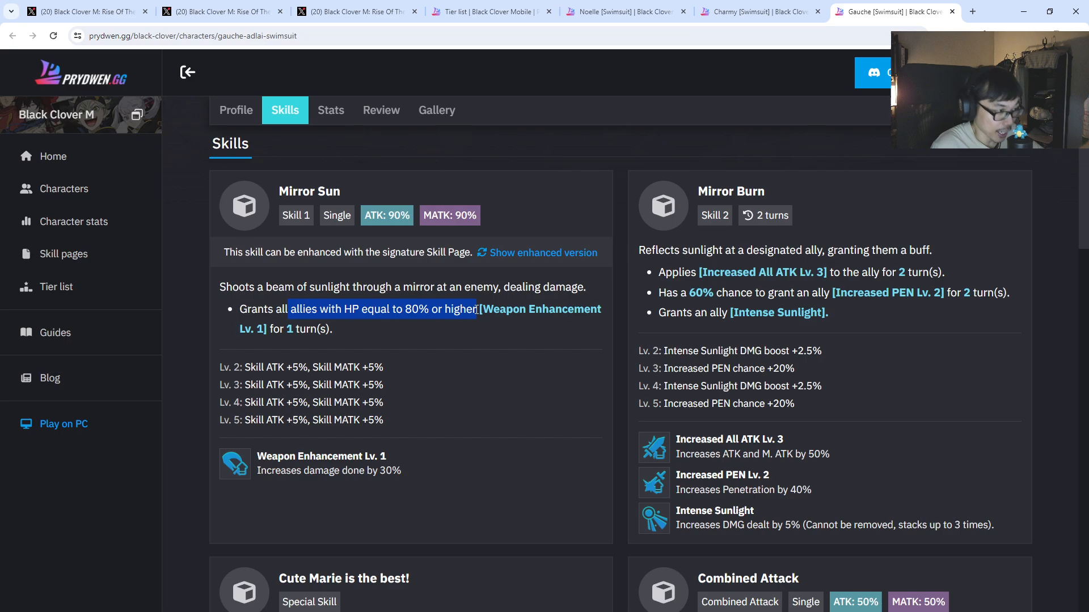
pyautogui.click(527, 420)
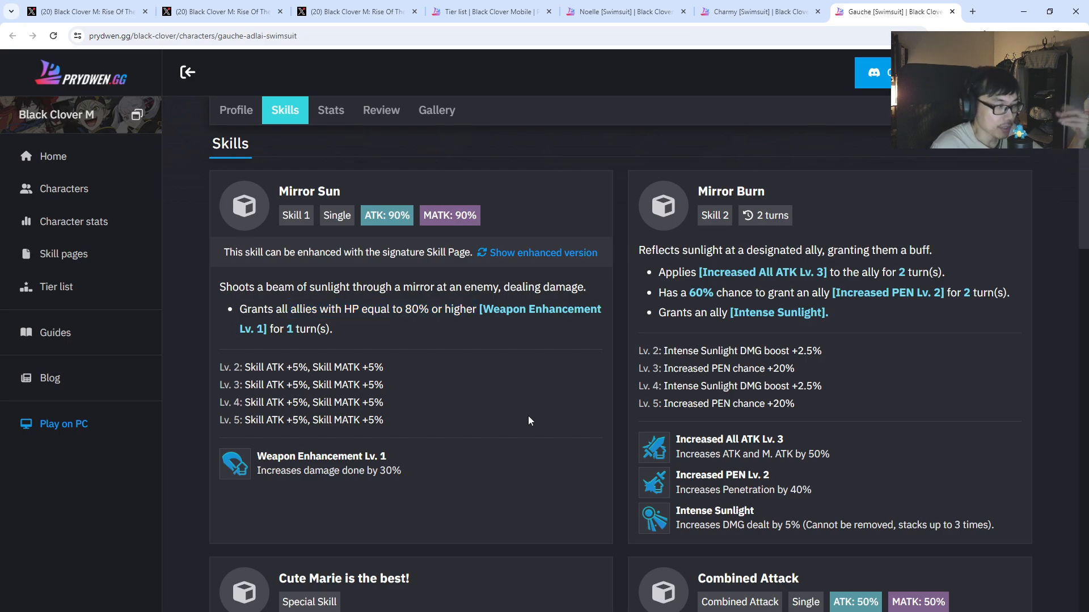
pyautogui.moveTo(399, 325)
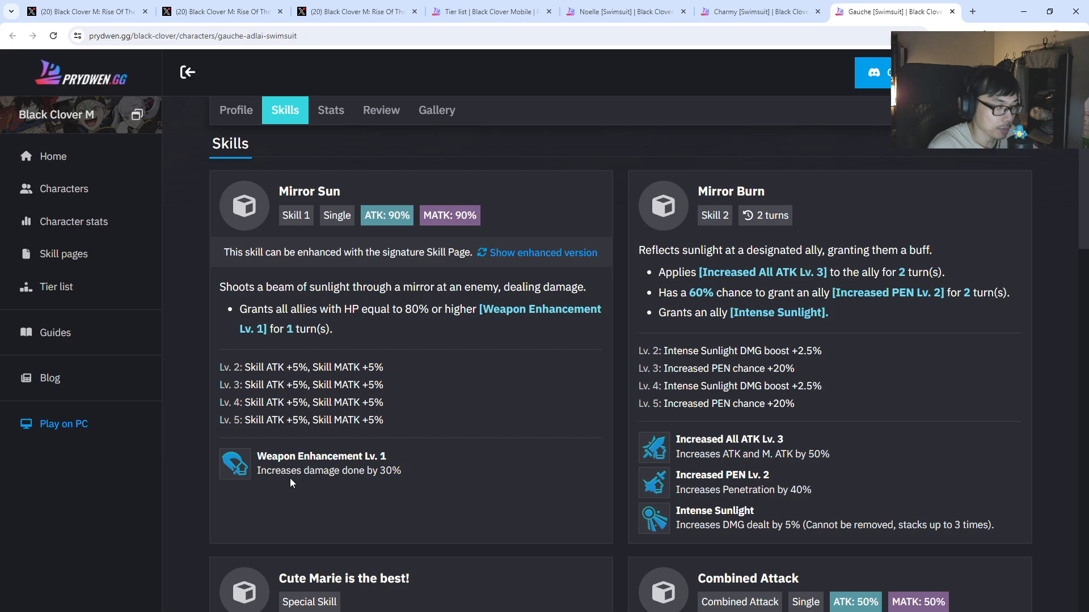
pyautogui.moveTo(291, 469); pyautogui.dragTo(402, 470)
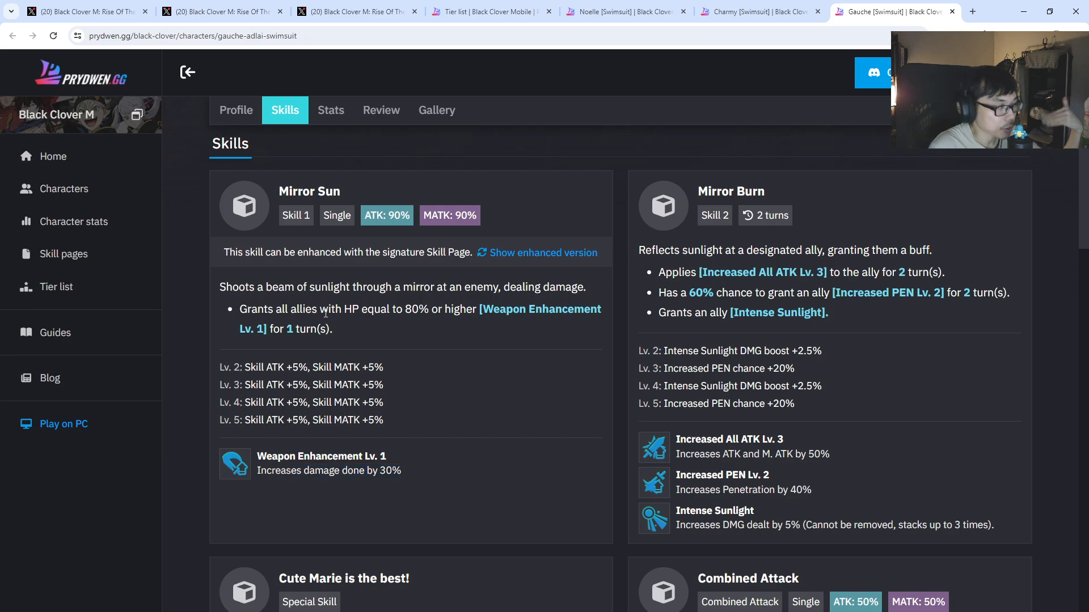
pyautogui.moveTo(293, 308); pyautogui.dragTo(364, 309)
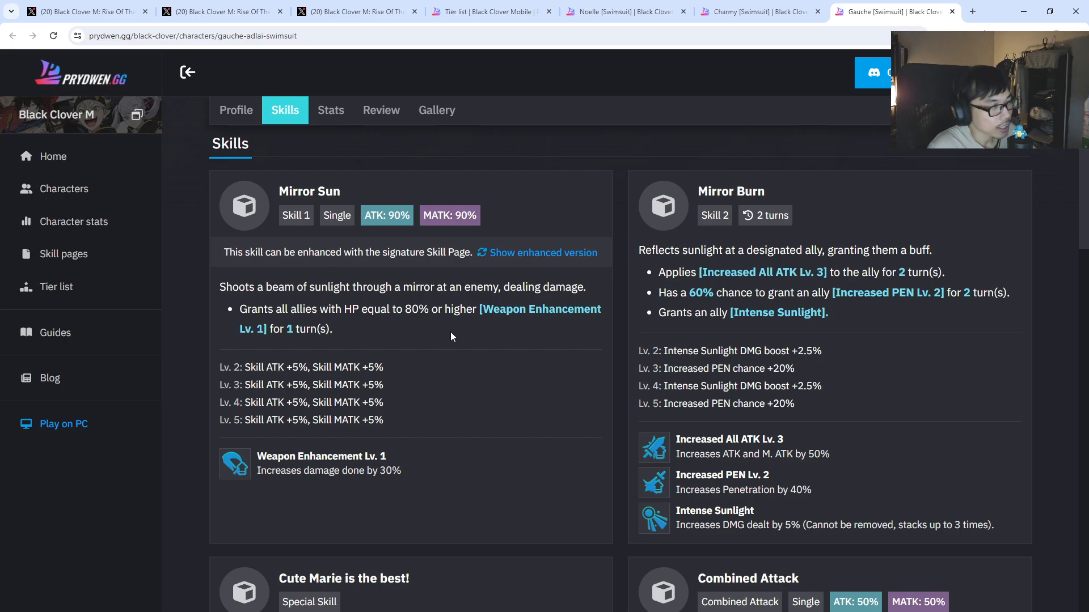
pyautogui.moveTo(480, 329)
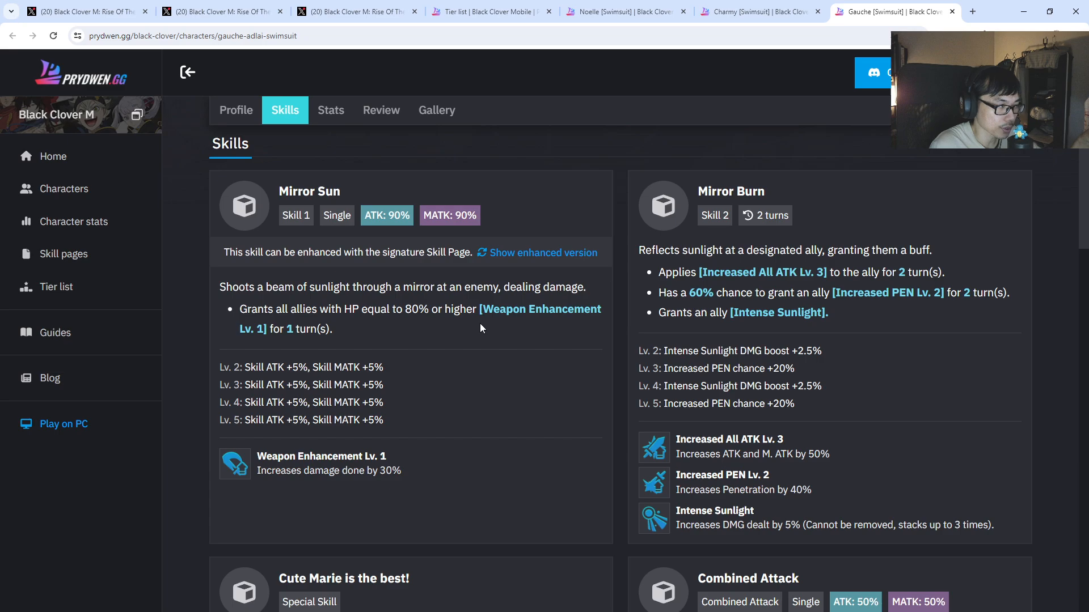
pyautogui.moveTo(468, 330)
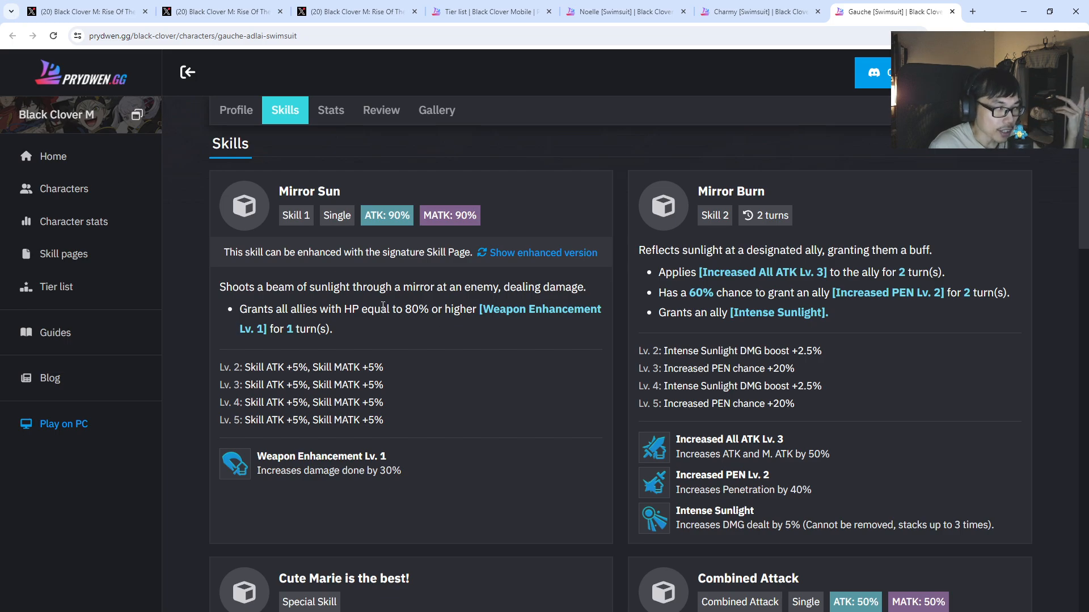
pyautogui.moveTo(380, 309); pyautogui.dragTo(423, 309)
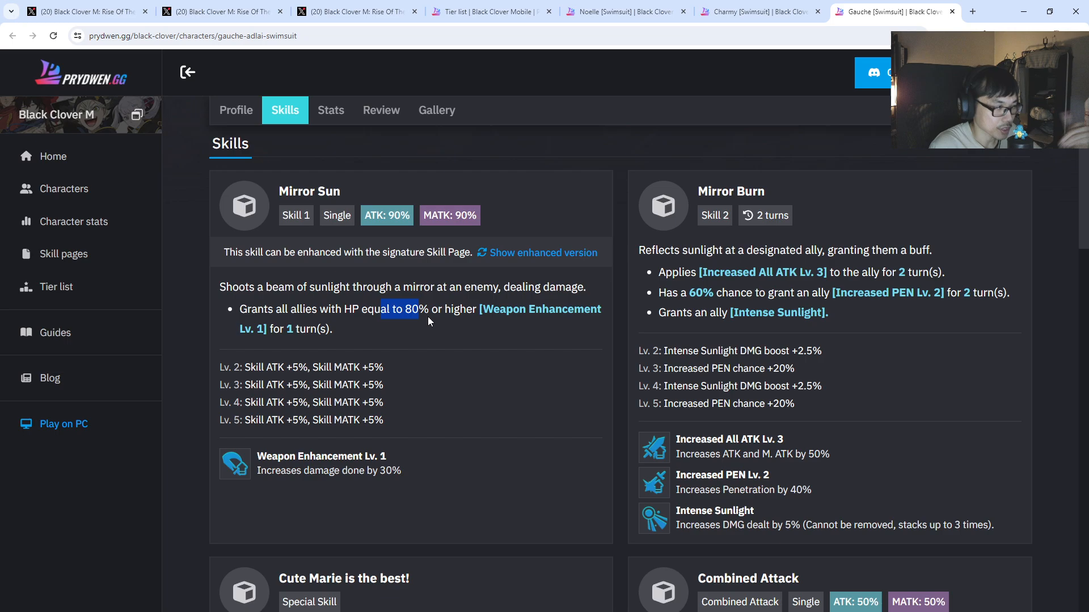
pyautogui.click(450, 331)
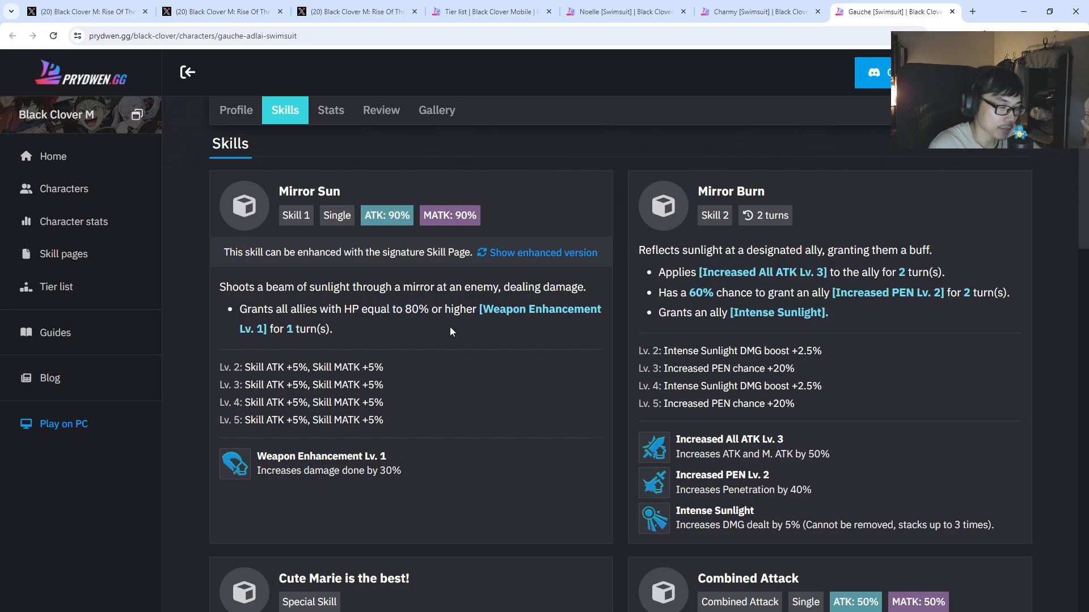
pyautogui.moveTo(500, 307)
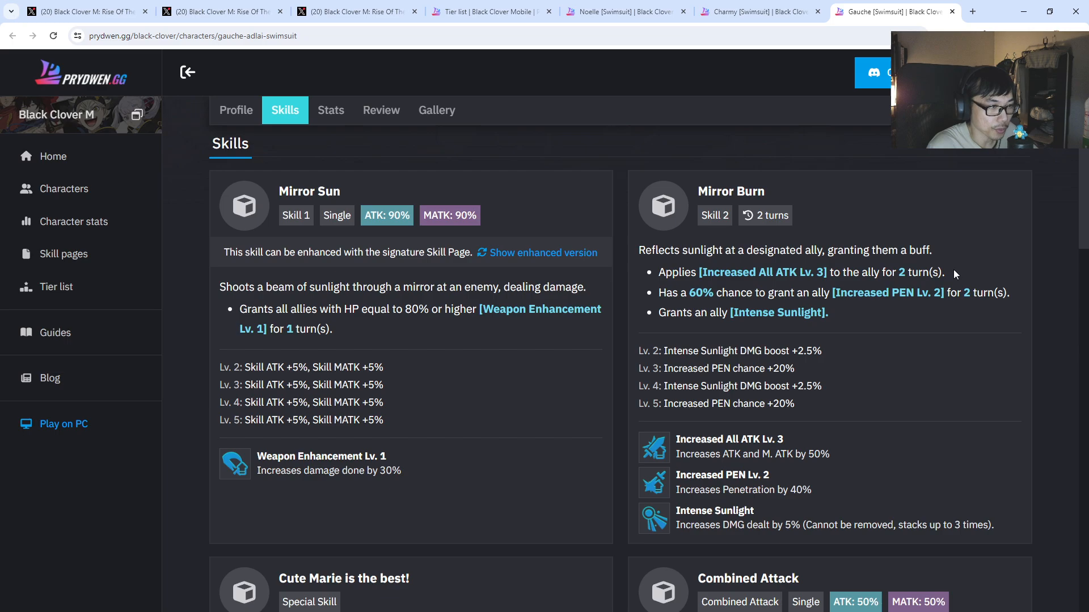
pyautogui.scroll(-3)
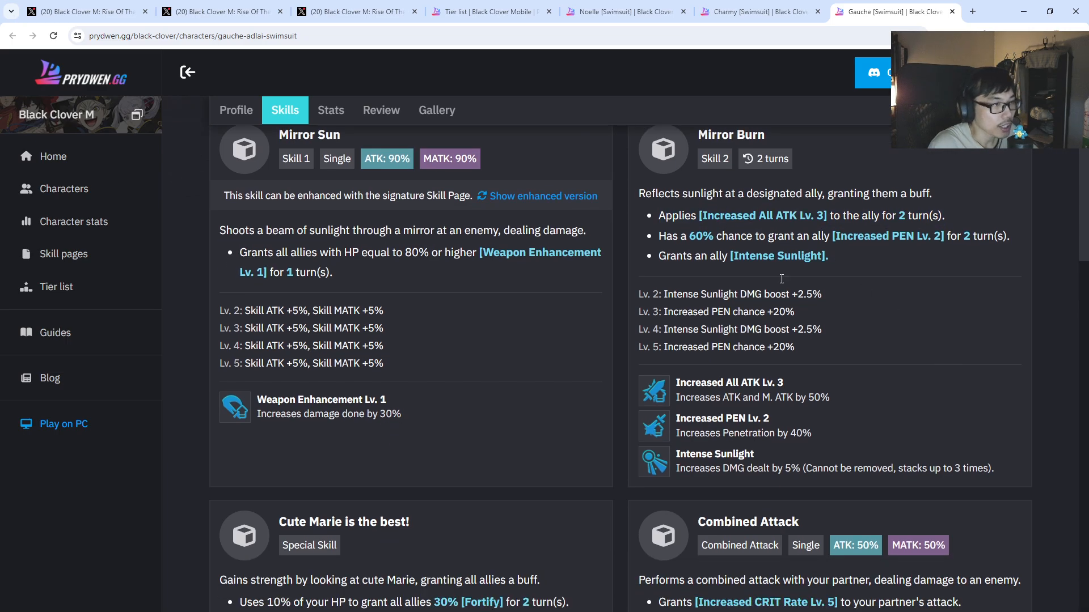
pyautogui.moveTo(657, 236); pyautogui.dragTo(818, 236)
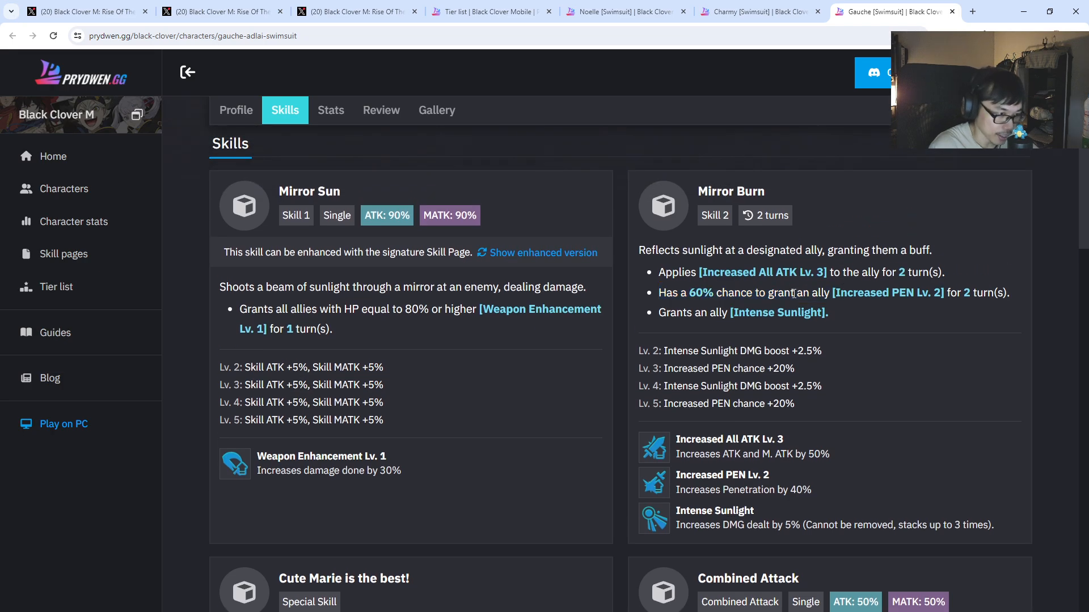
pyautogui.moveTo(792, 292); pyautogui.dragTo(994, 293)
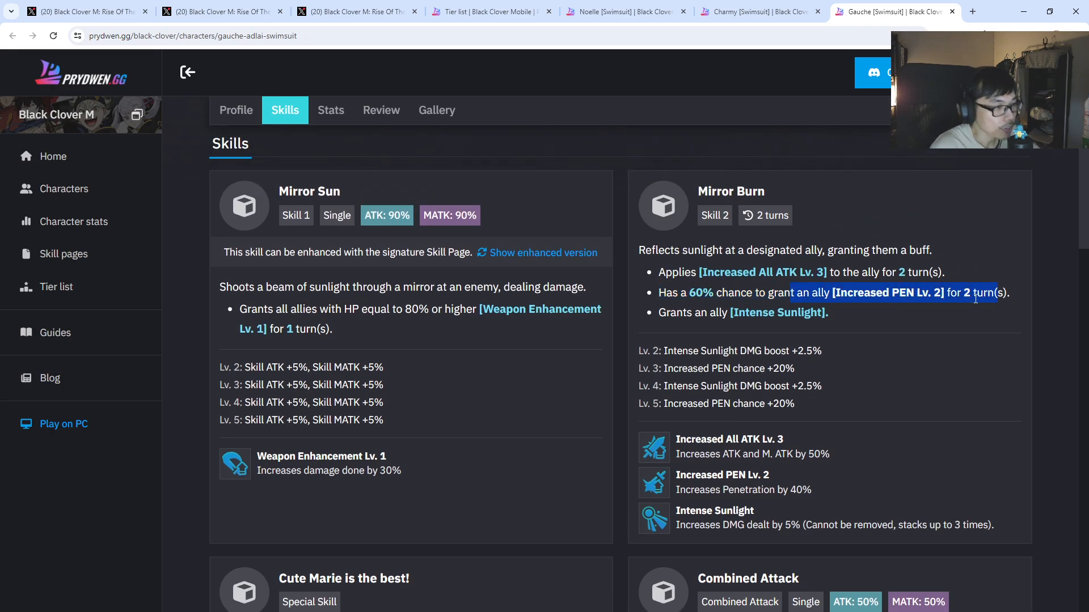
pyautogui.scroll(-3)
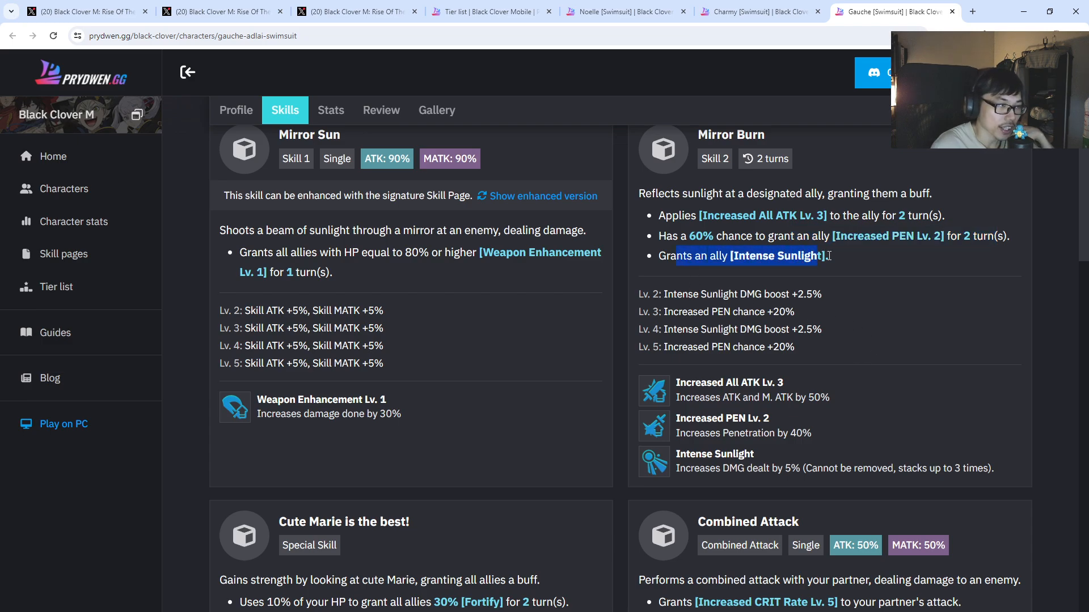
pyautogui.scroll(-3)
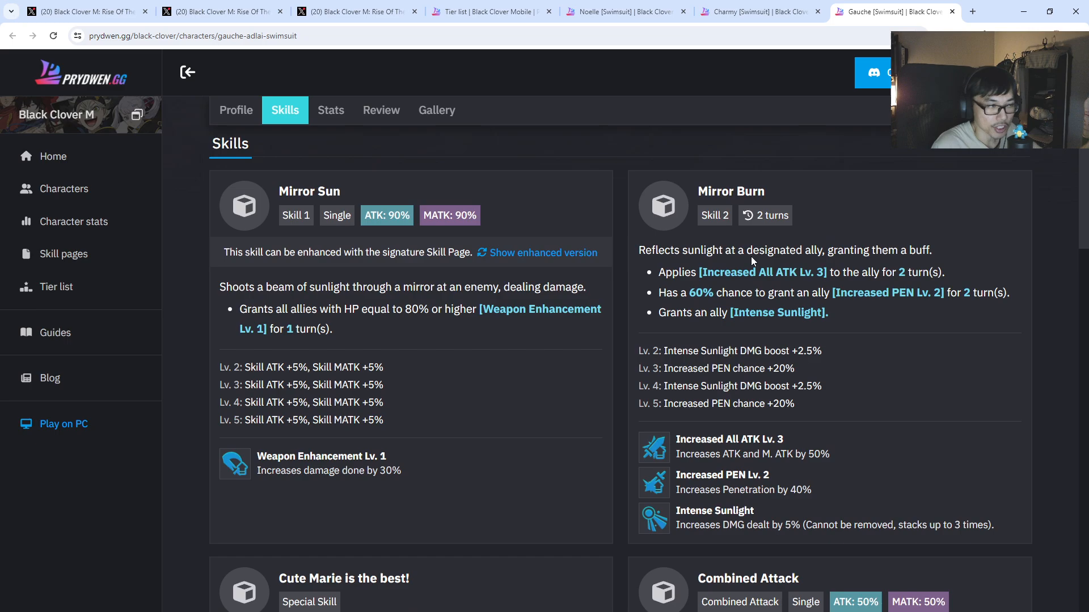
pyautogui.scroll(-3)
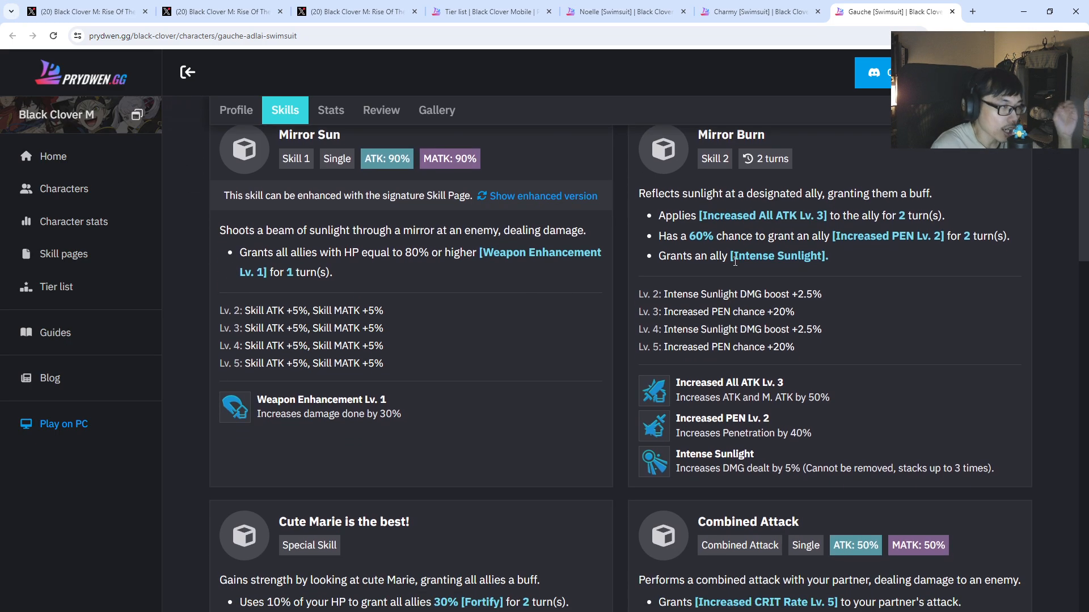
pyautogui.scroll(-3)
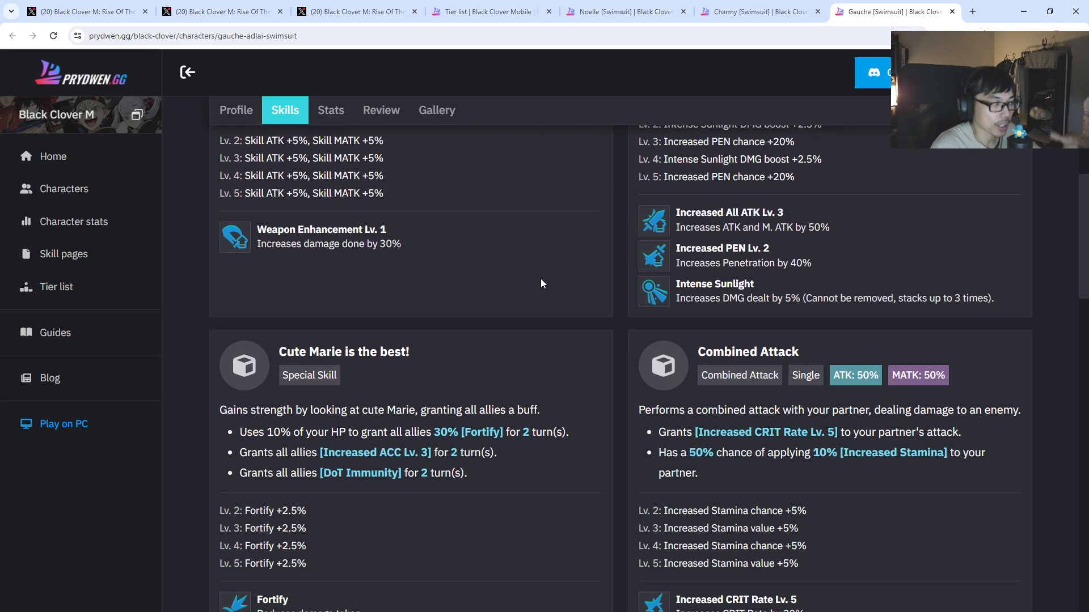
pyautogui.scroll(-3)
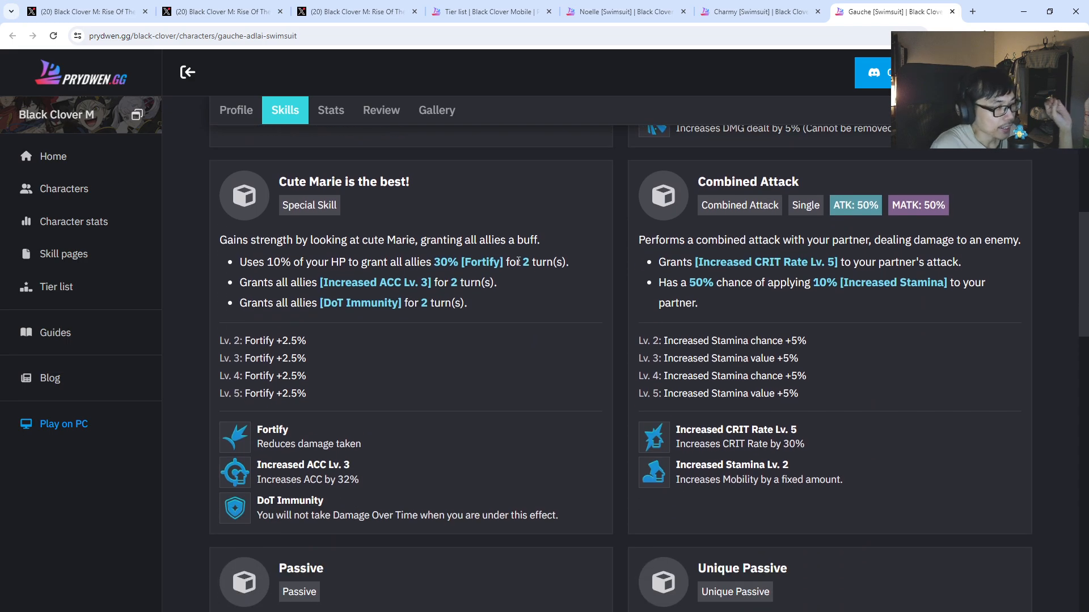
pyautogui.moveTo(251, 240); pyautogui.dragTo(530, 239)
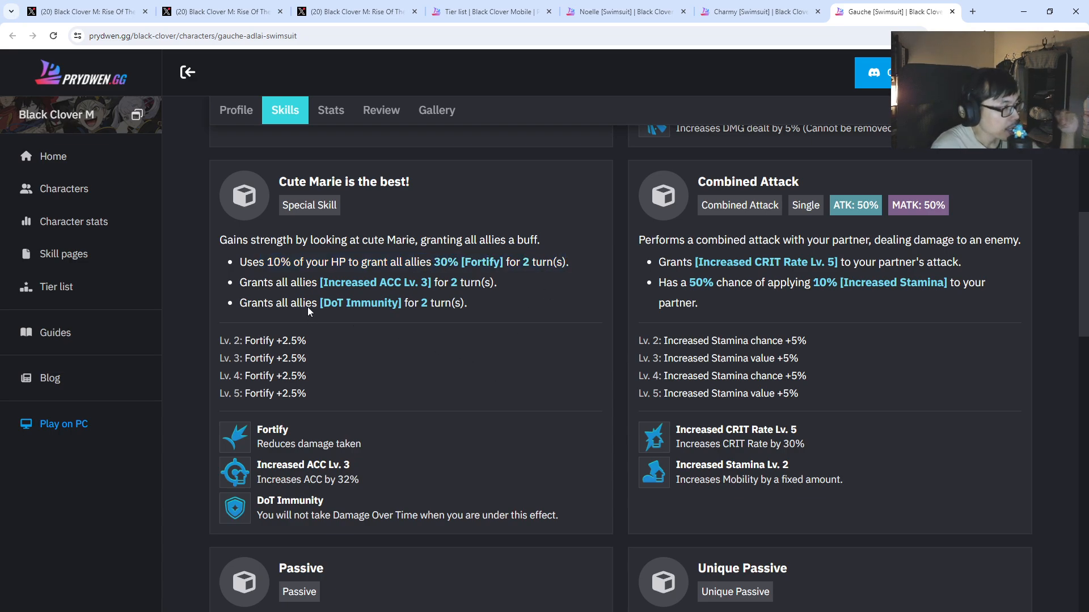
pyautogui.moveTo(265, 283); pyautogui.dragTo(497, 282)
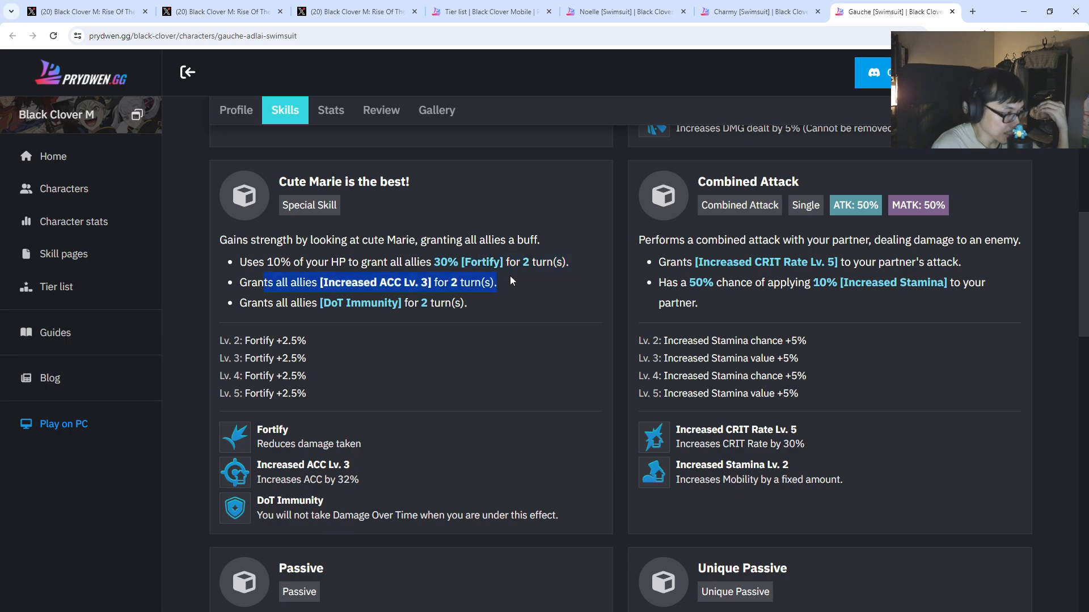
pyautogui.scroll(-3)
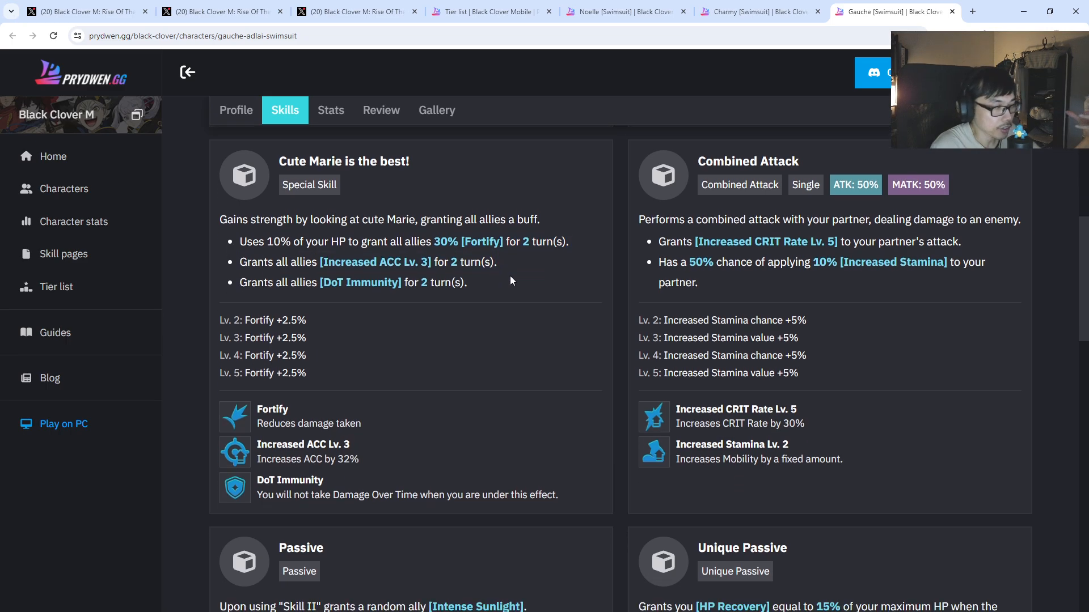
pyautogui.scroll(-3)
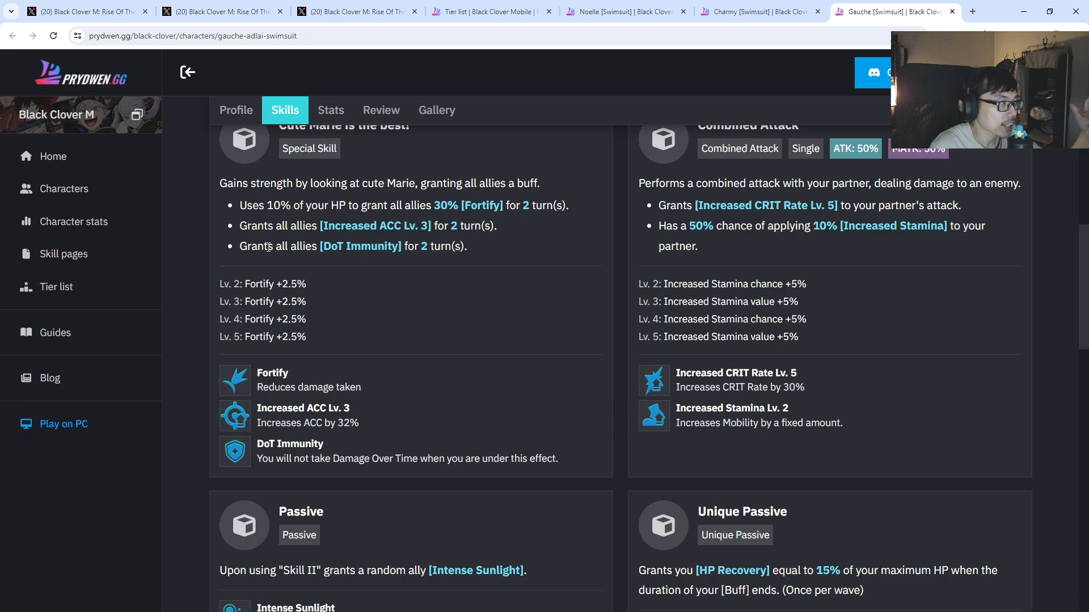
pyautogui.scroll(-3)
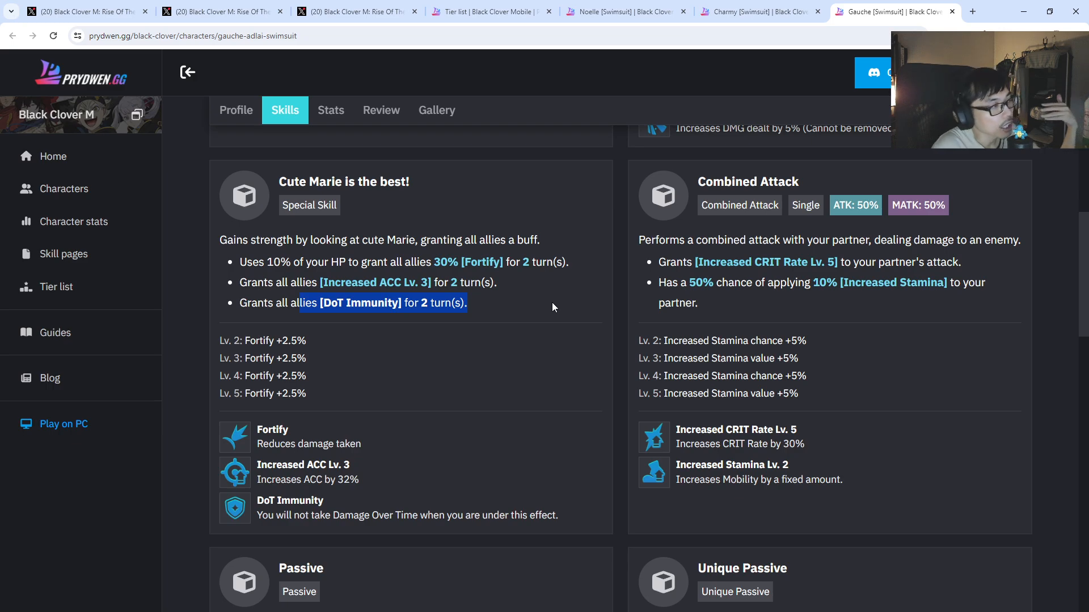
pyautogui.scroll(-3)
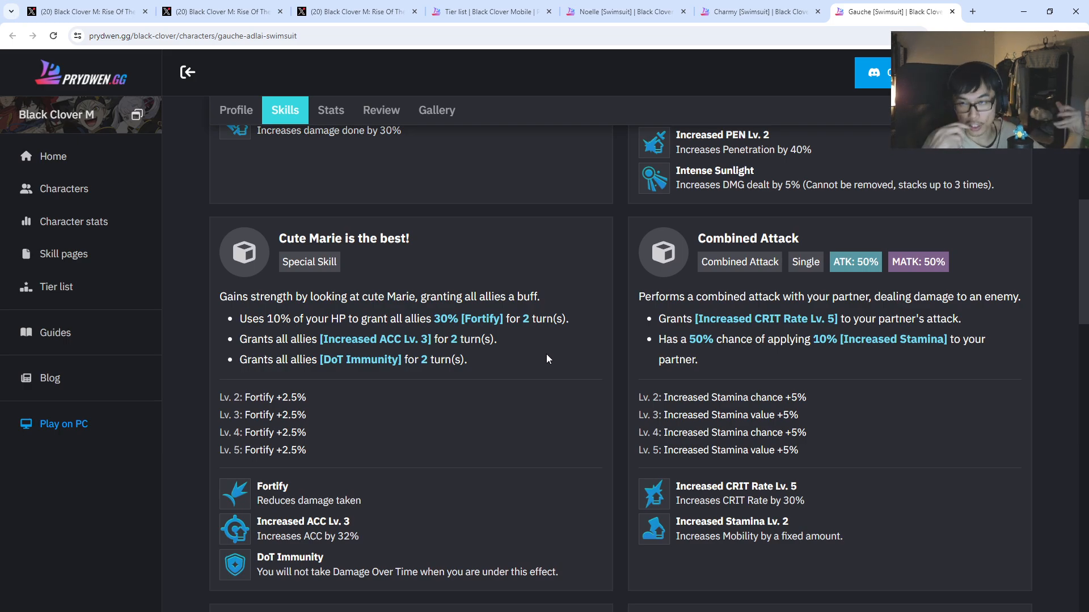
pyautogui.moveTo(314, 319); pyautogui.dragTo(435, 318)
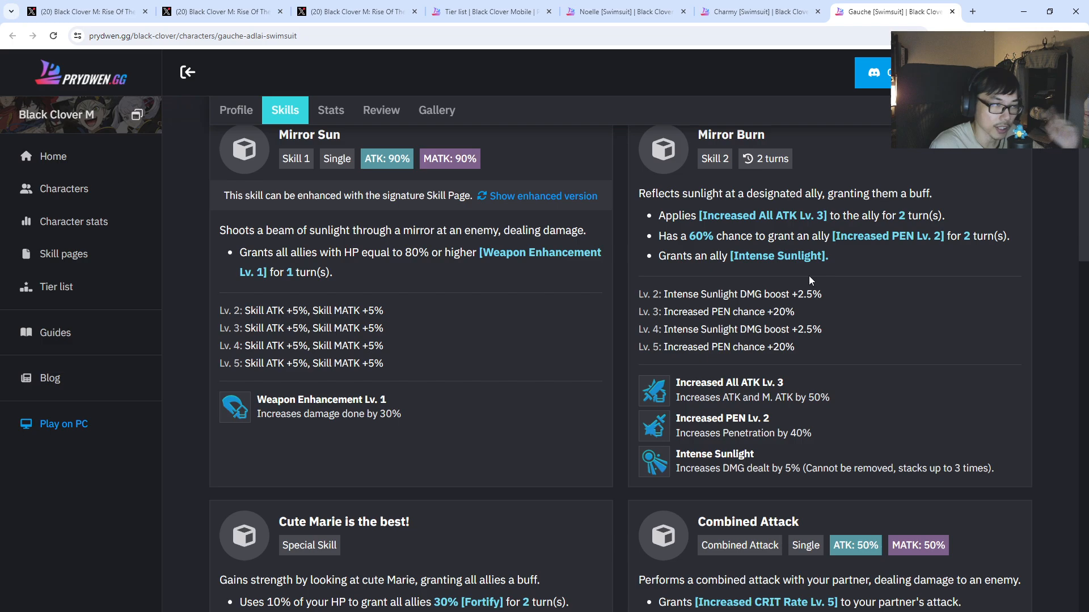
pyautogui.scroll(-3)
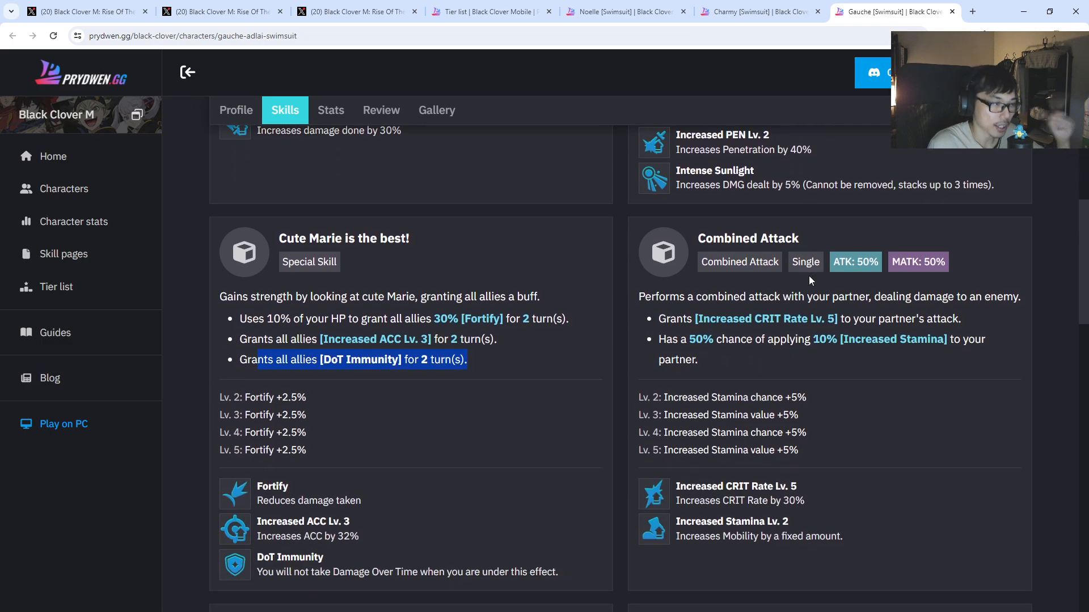
pyautogui.scroll(-3)
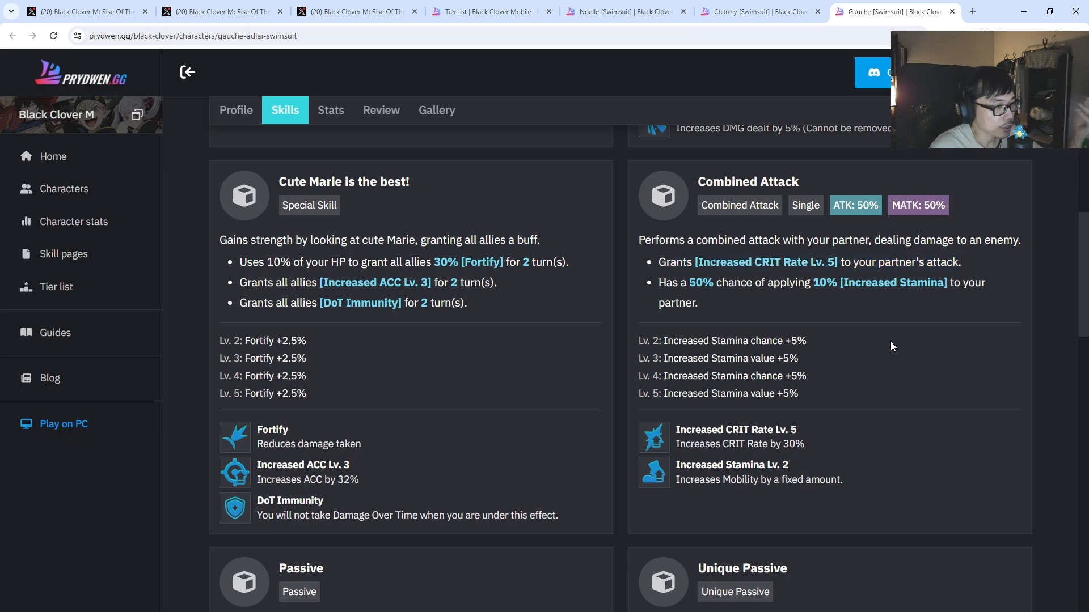
pyautogui.moveTo(658, 282); pyautogui.dragTo(816, 282)
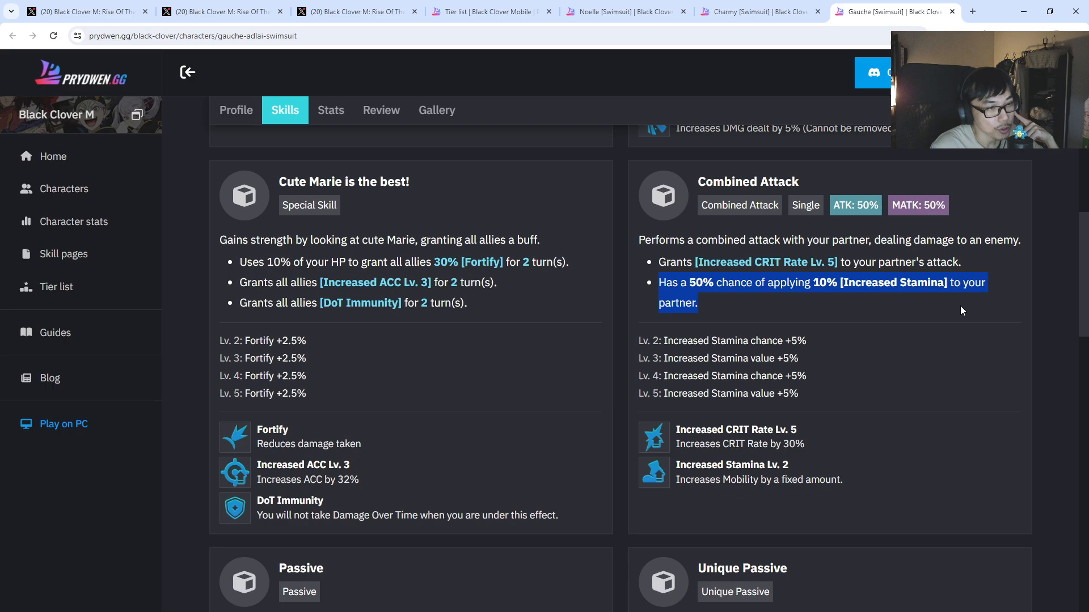
pyautogui.scroll(-3)
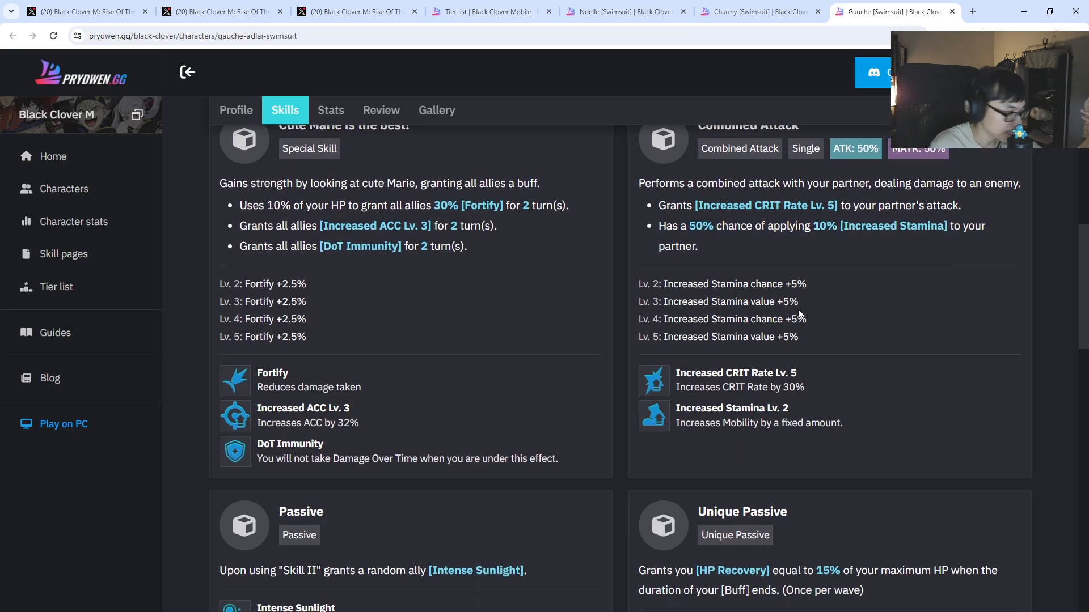
pyautogui.scroll(-3)
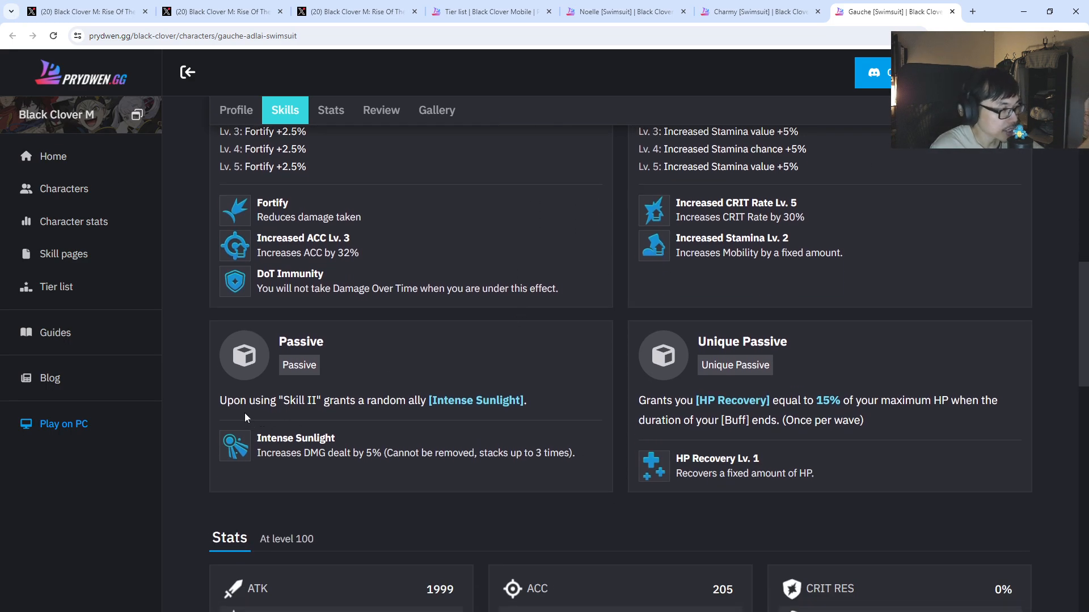
pyautogui.moveTo(250, 400); pyautogui.dragTo(525, 400)
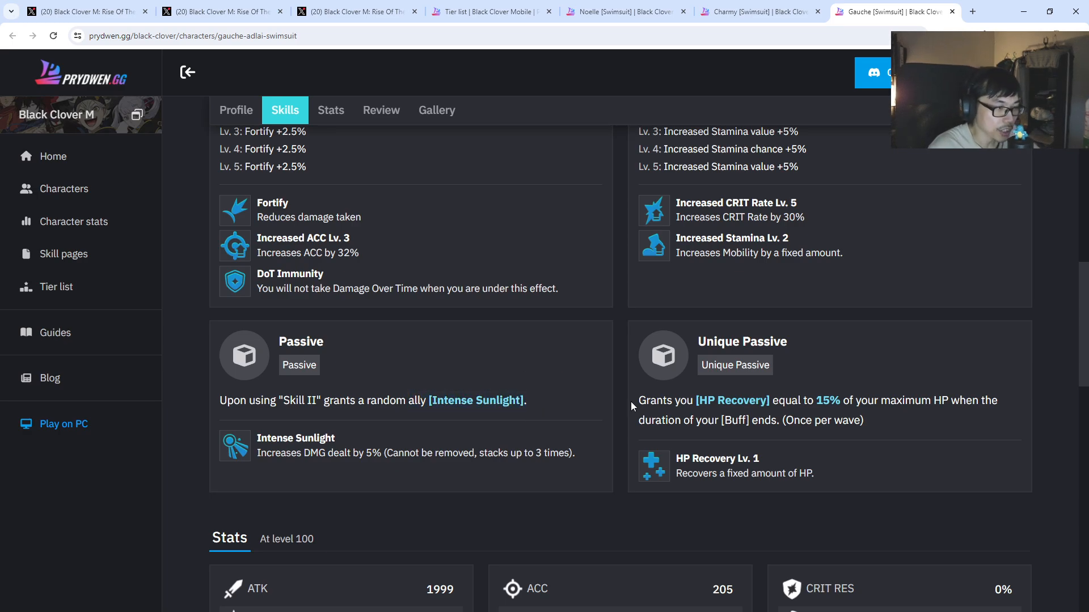
pyautogui.moveTo(638, 400); pyautogui.dragTo(859, 400)
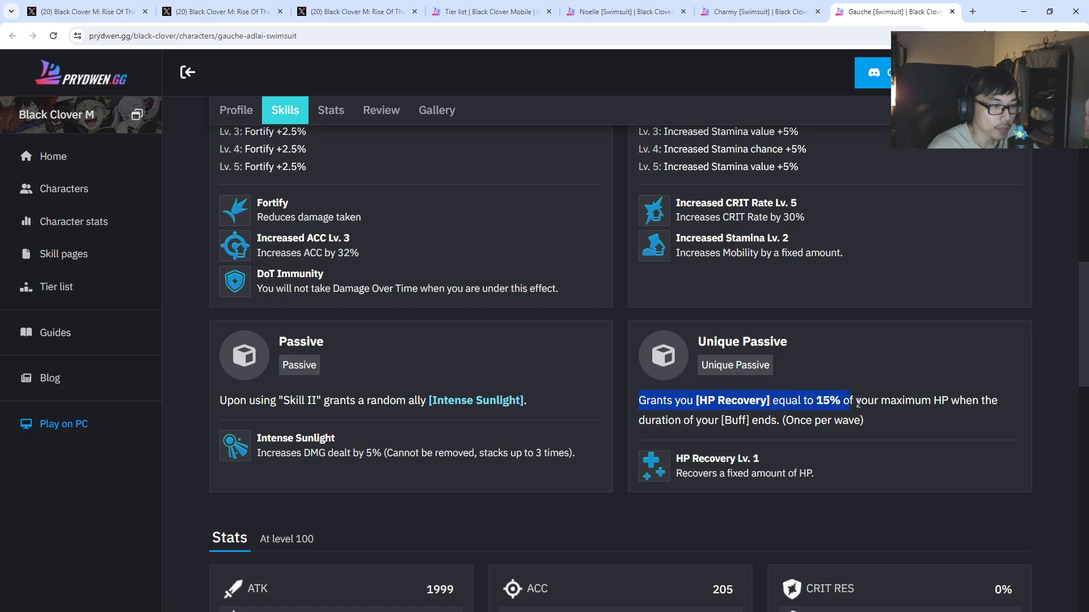
pyautogui.click(658, 435)
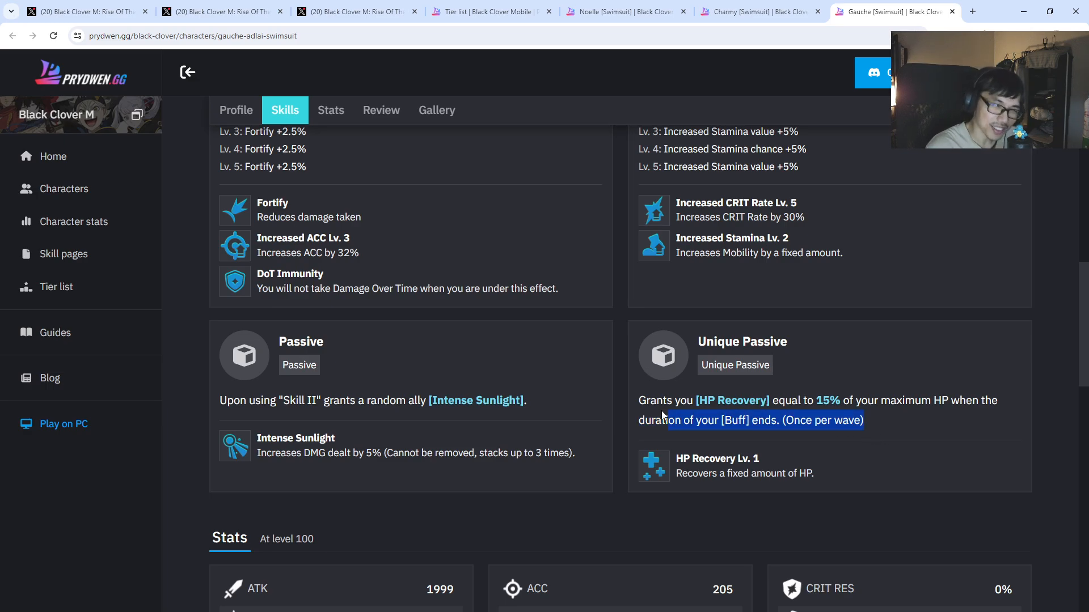
pyautogui.click(638, 400)
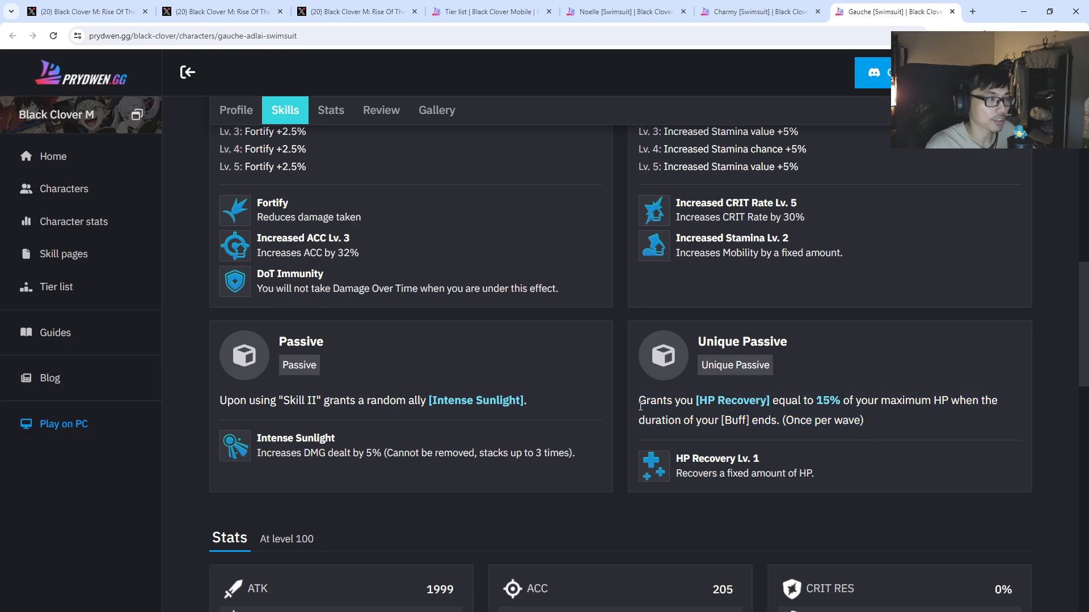
pyautogui.click(760, 11)
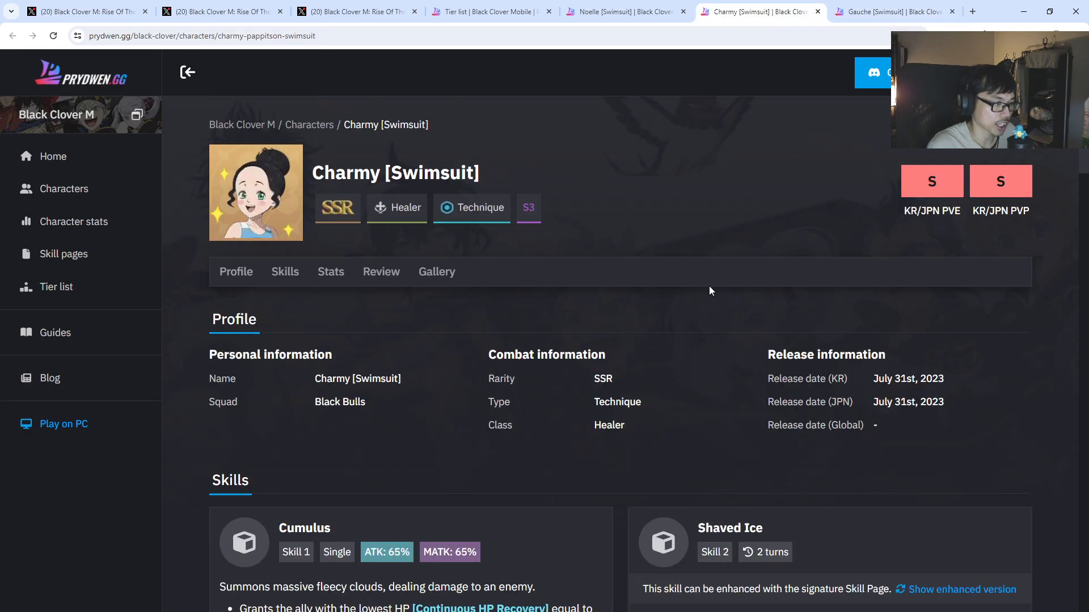
pyautogui.scroll(-3)
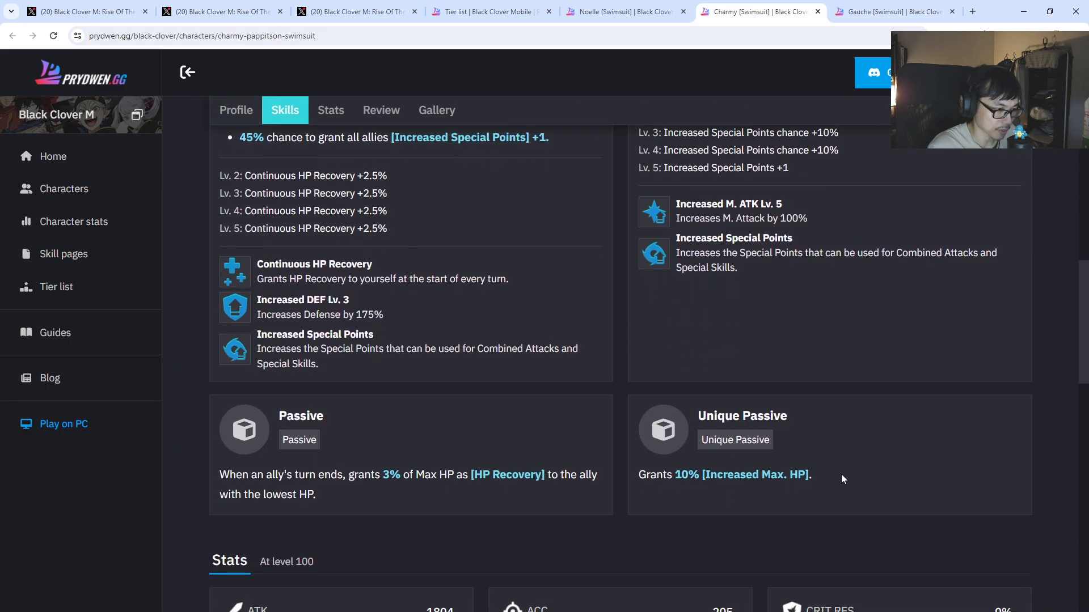
pyautogui.click(621, 11)
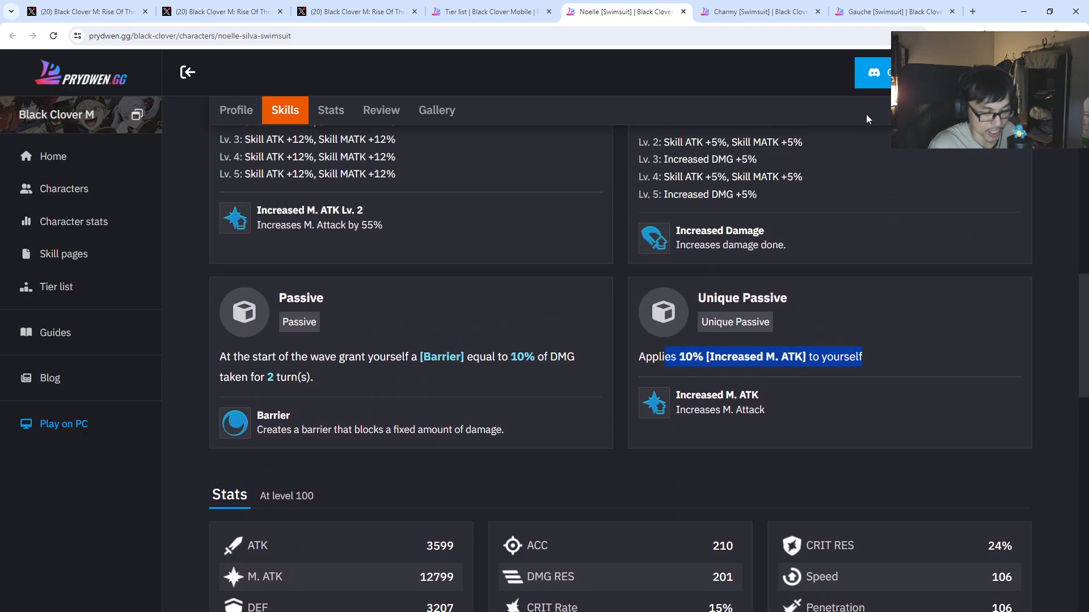
pyautogui.click(895, 12)
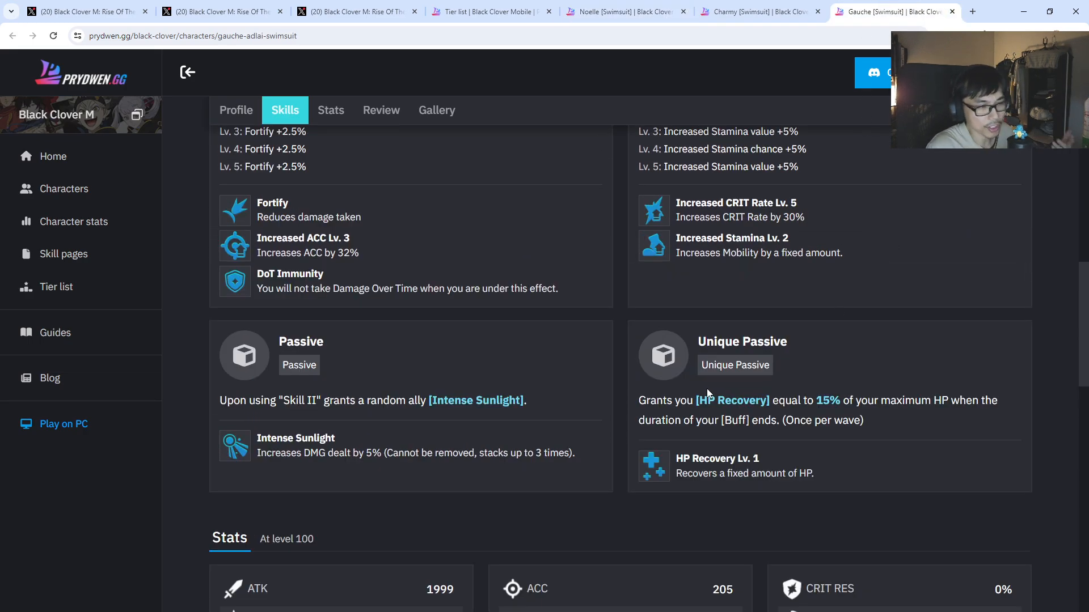
pyautogui.moveTo(887, 422)
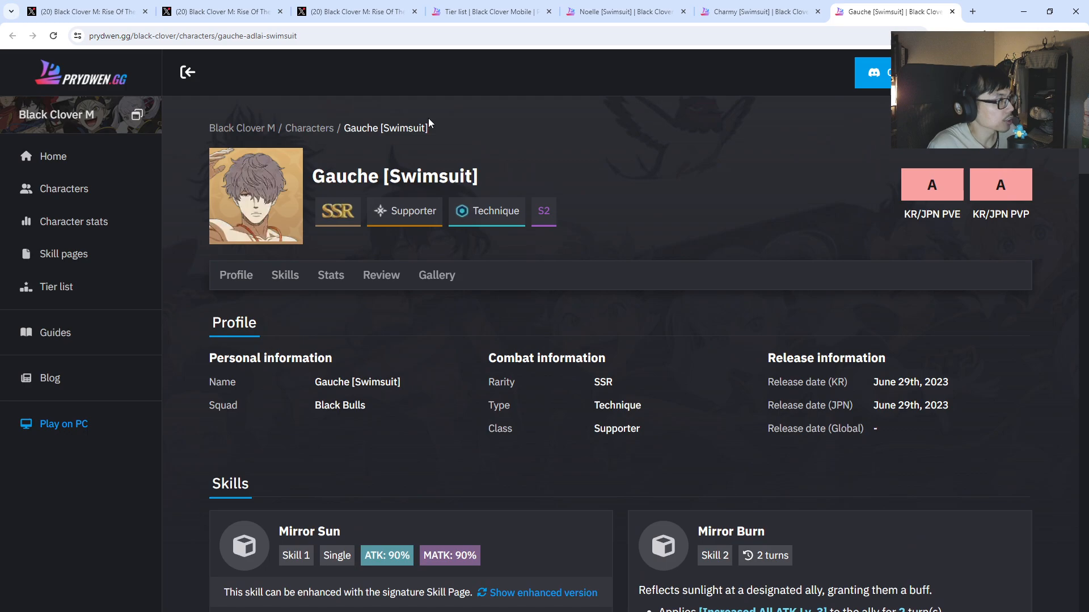
# Replay the Season 2 Swimsuit trailer post on X and watch it full screen
pyautogui.click(355, 11)
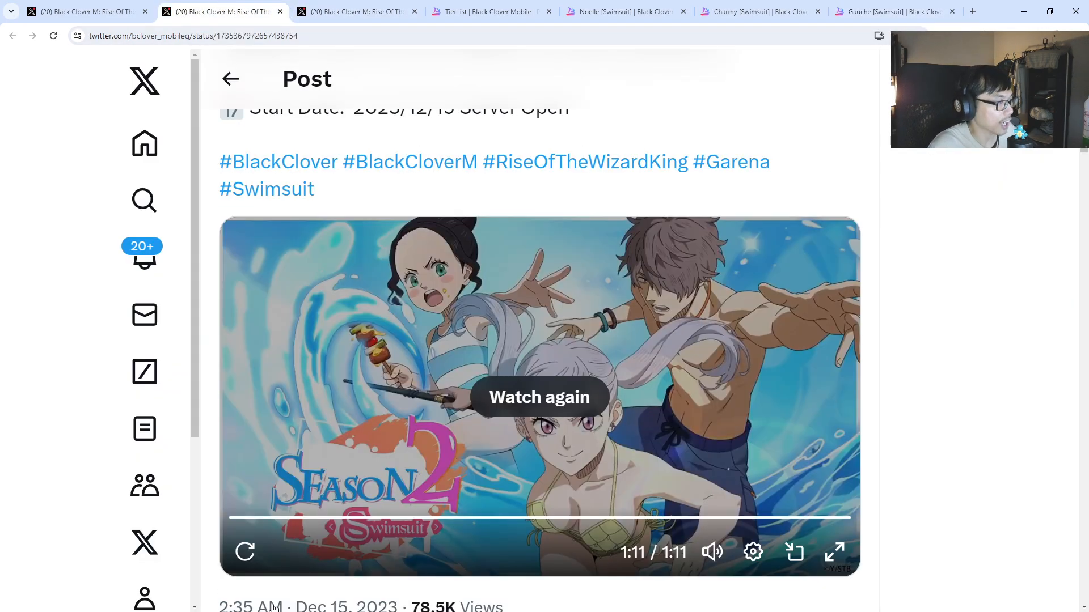
pyautogui.click(540, 397)
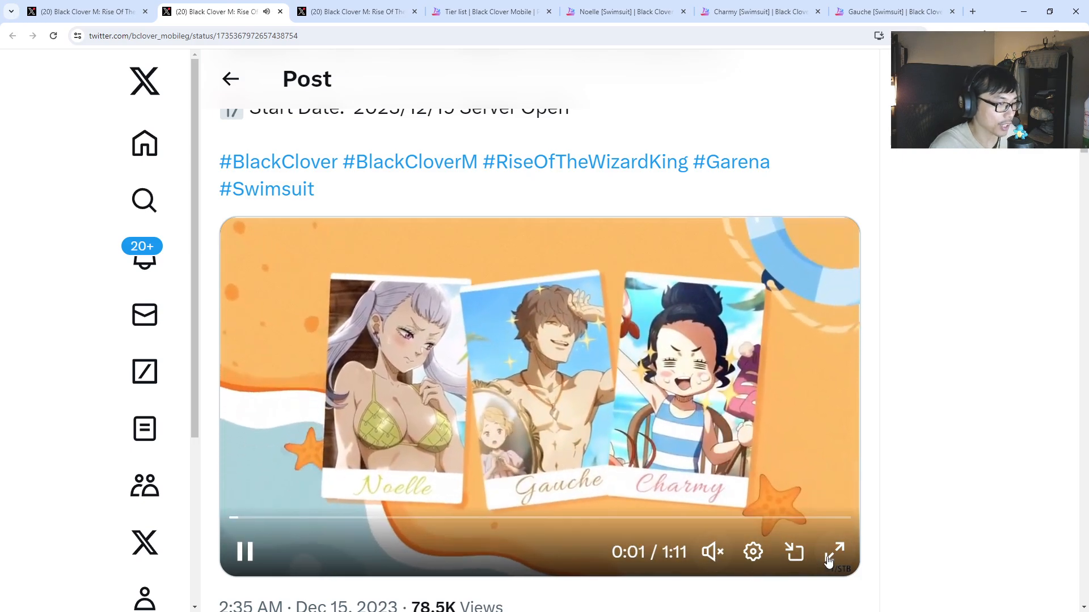
pyautogui.click(833, 553)
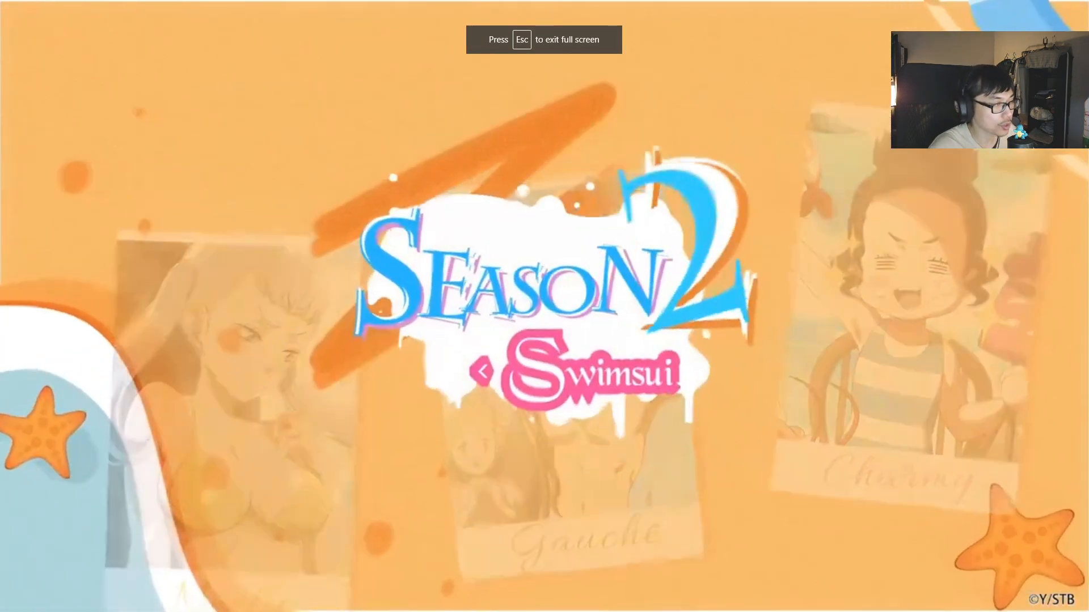